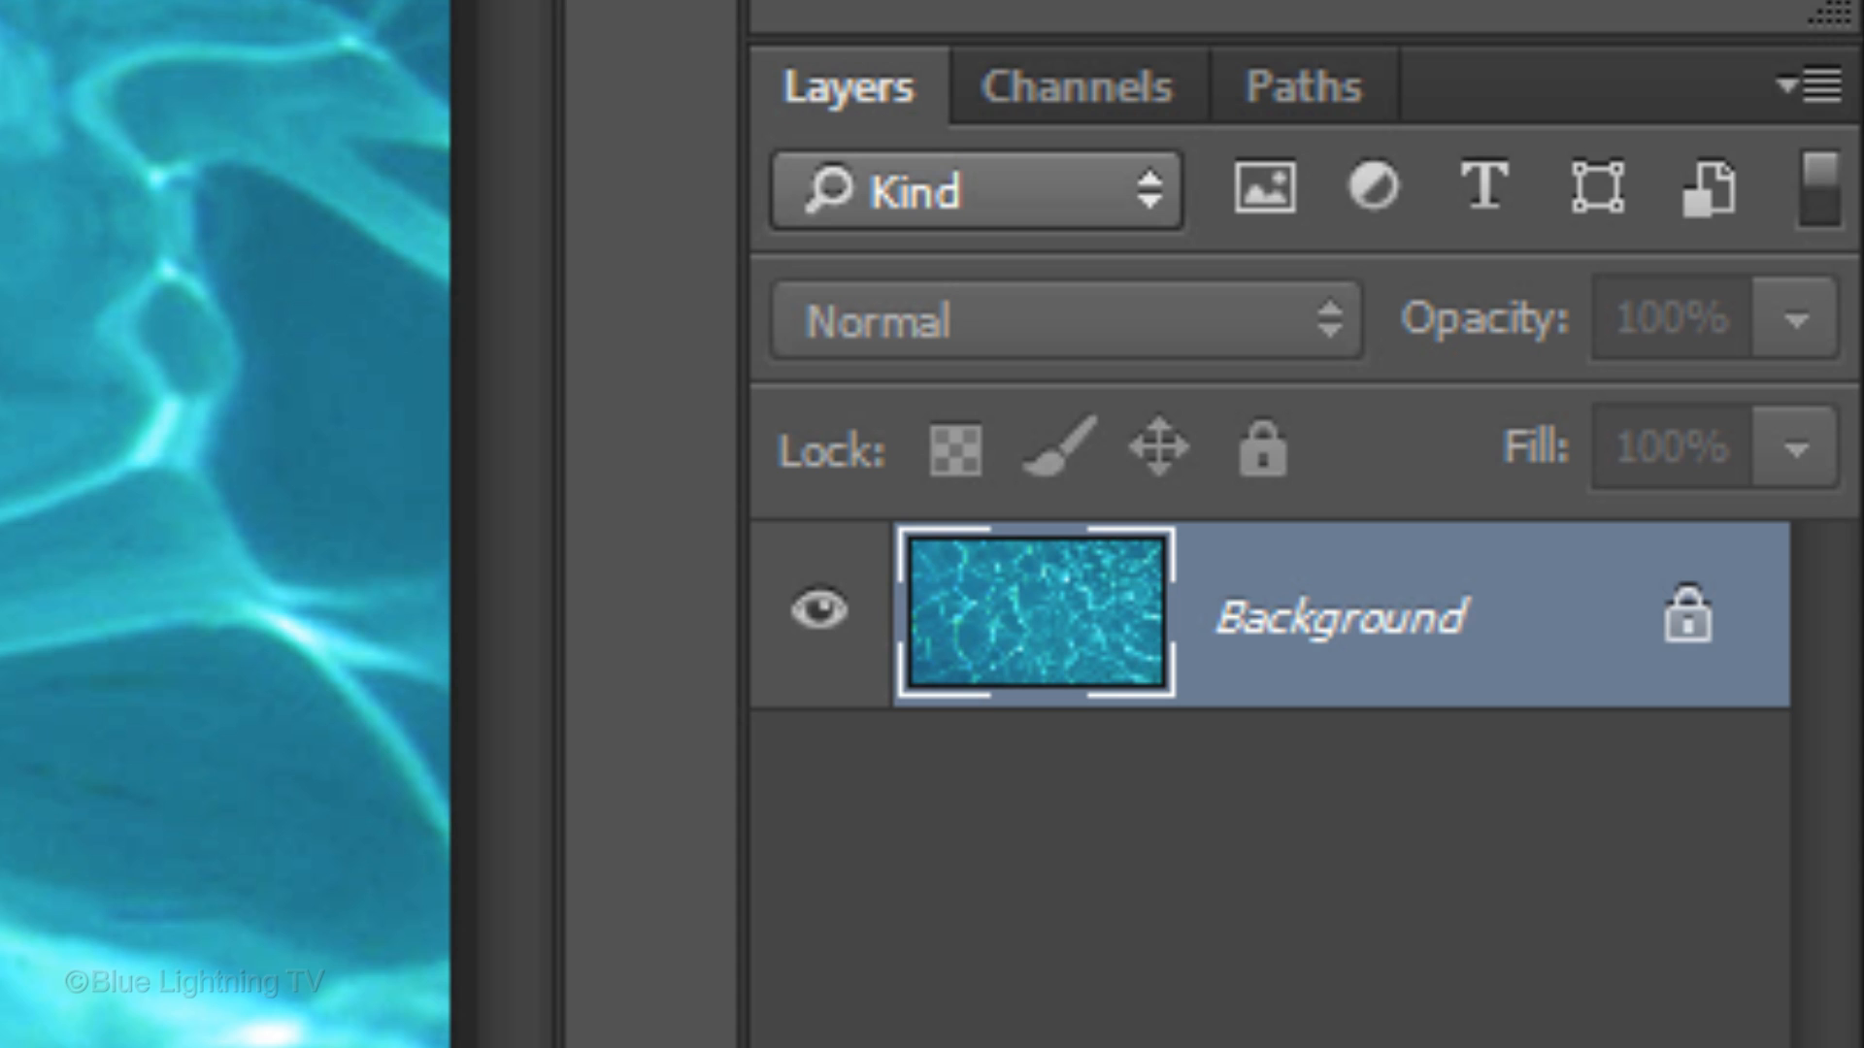
- Duplicate the pool photo's Background layer with Ctrl+J
key(Ctrl+j)
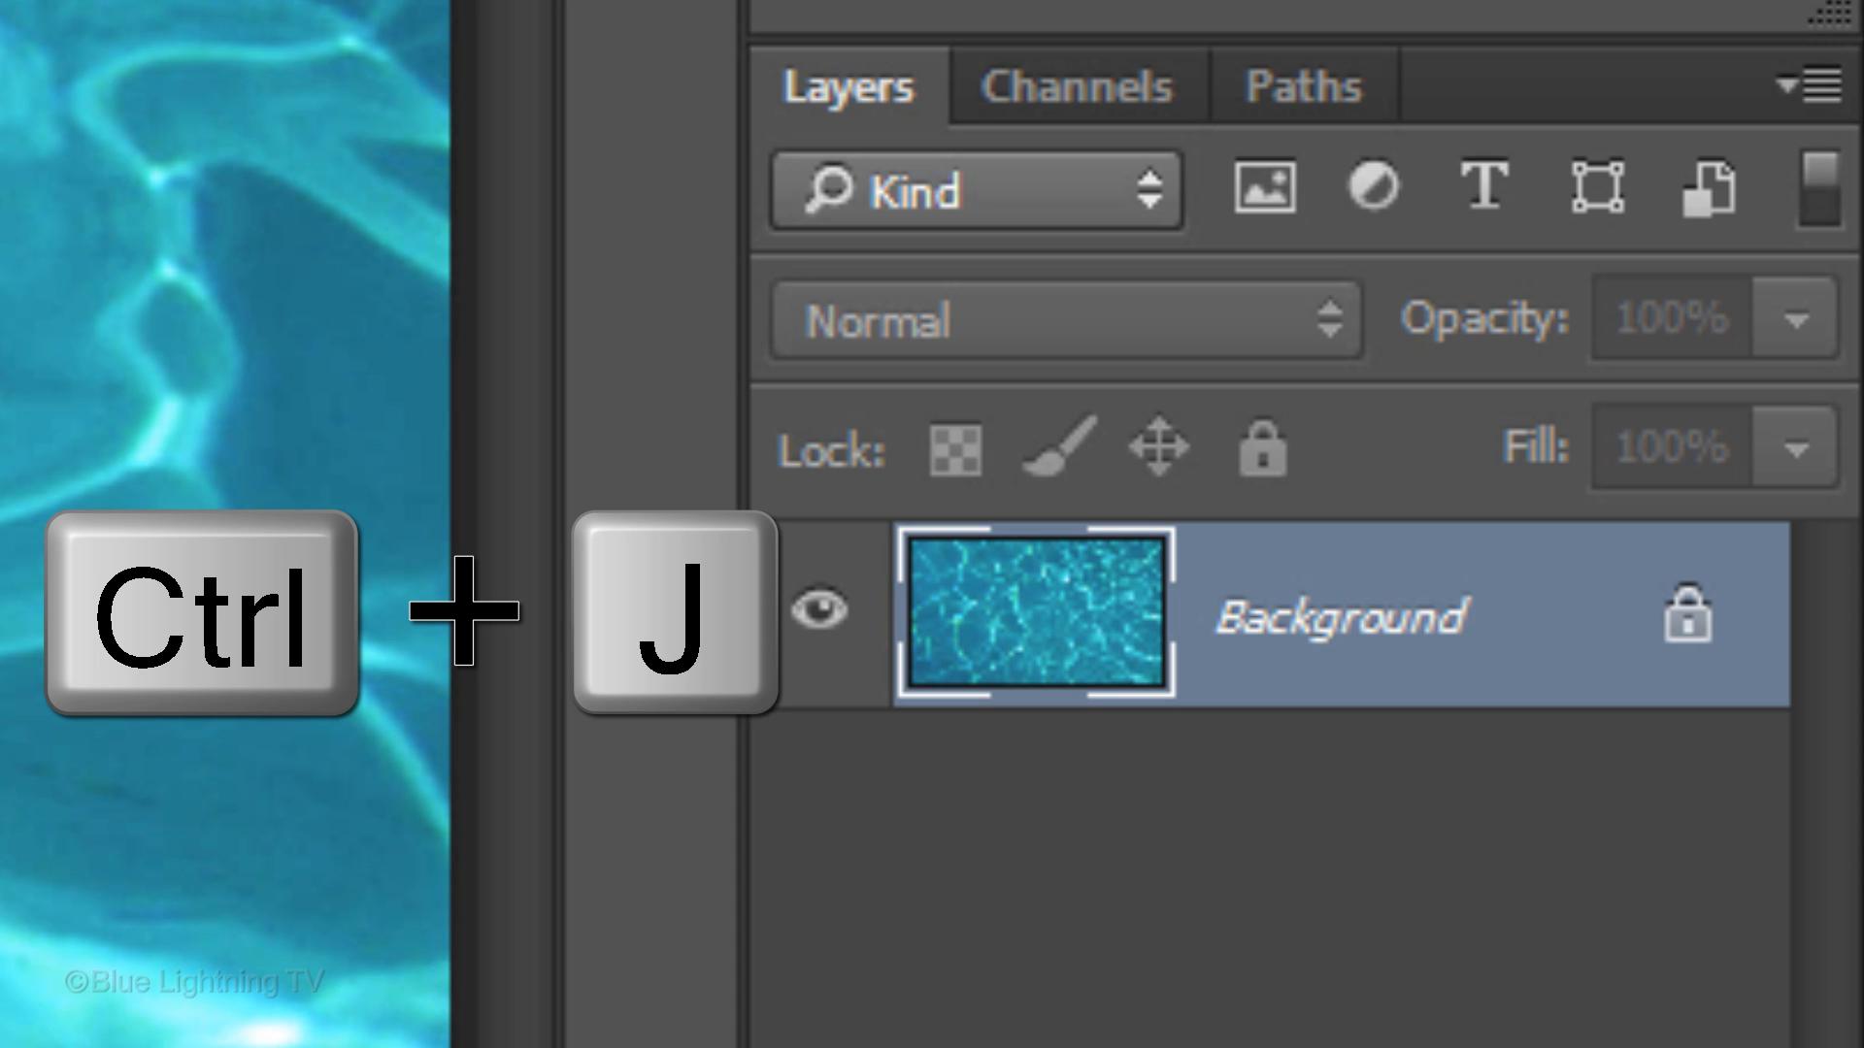
key(ctrl+j)
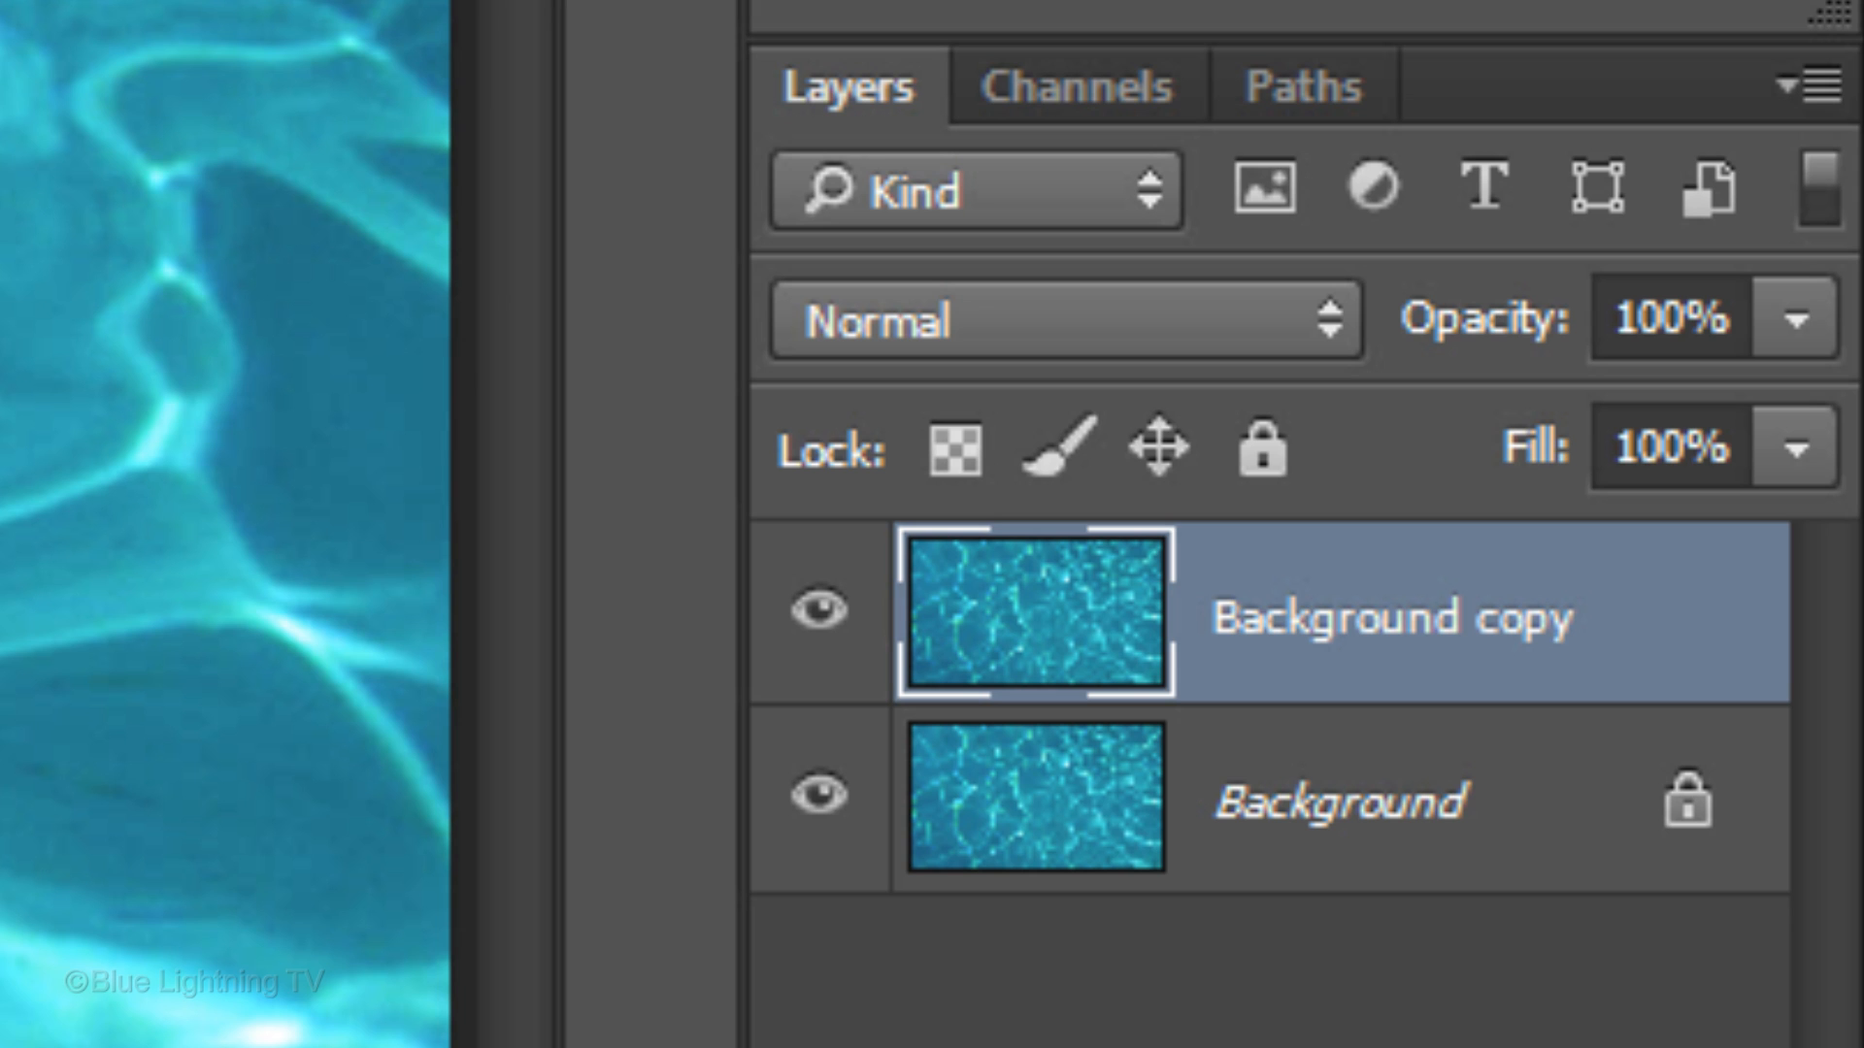
- Apply a Gaussian Blur with a 3-pixel radius to the copied pool layer
click(697, 30)
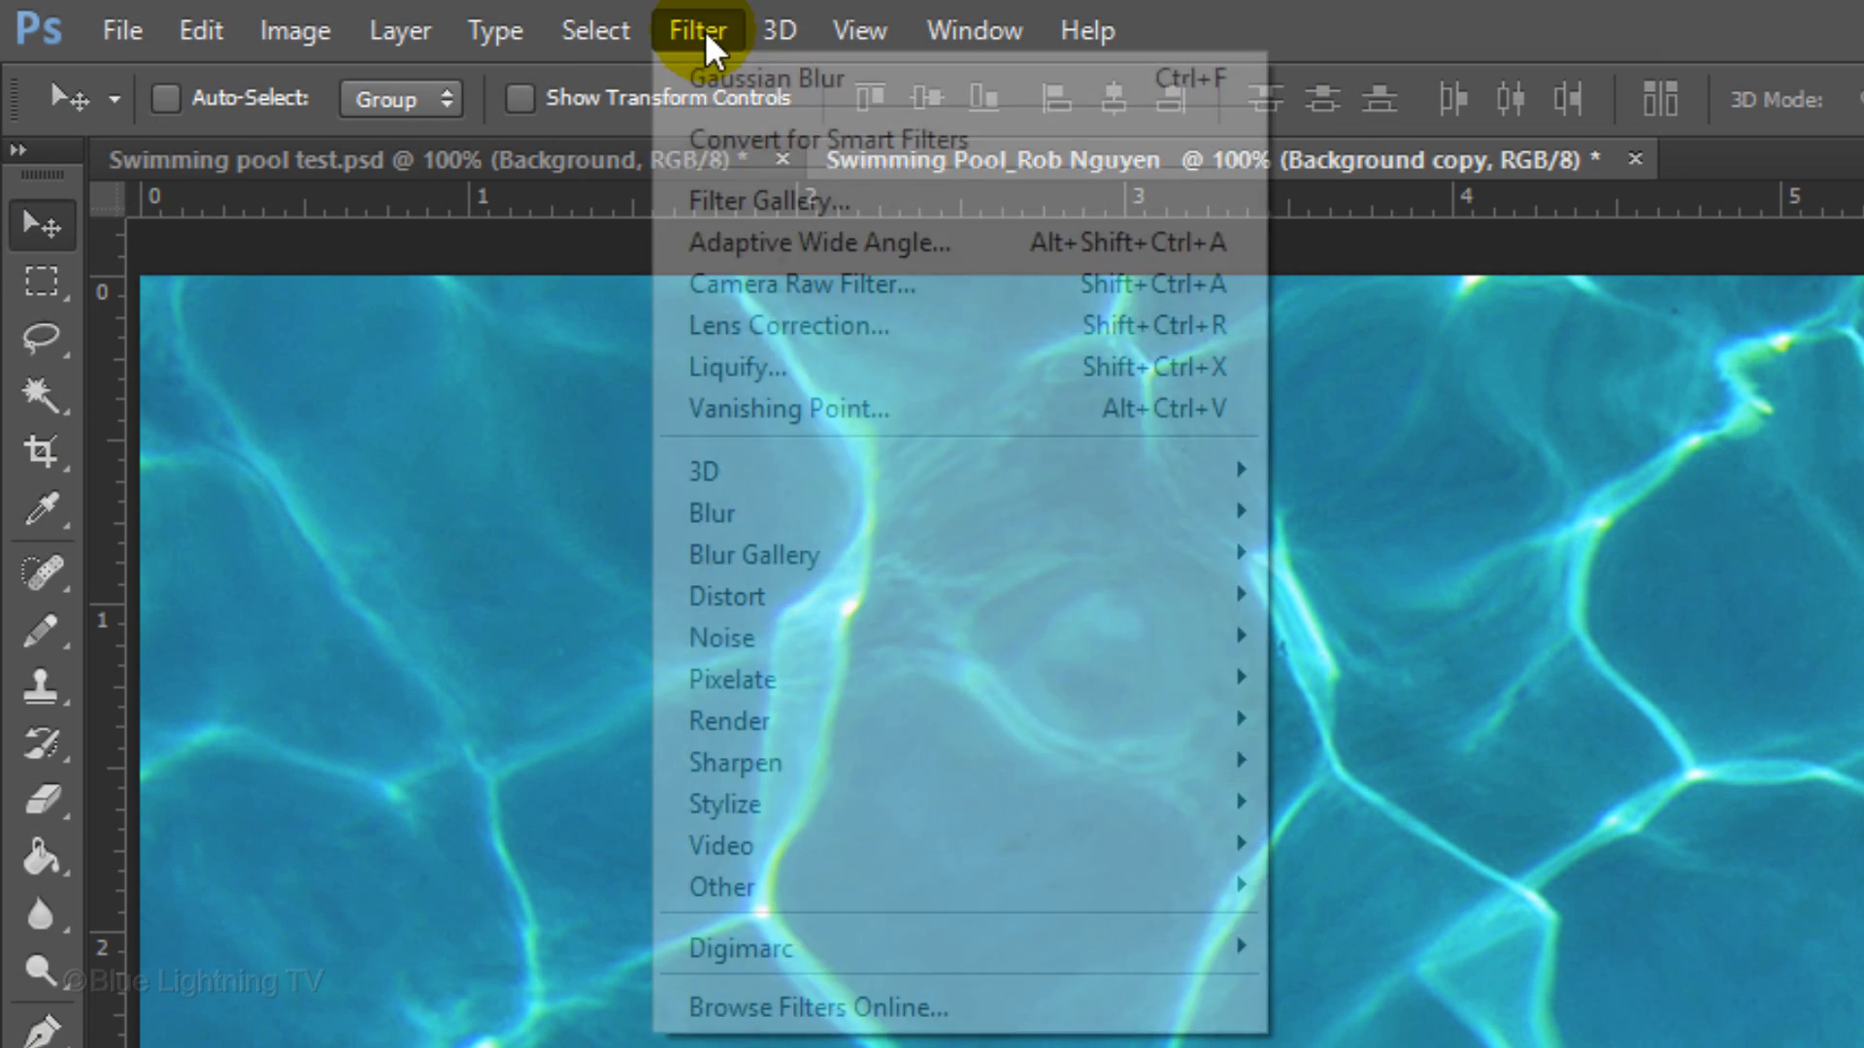
mouse_move(711, 513)
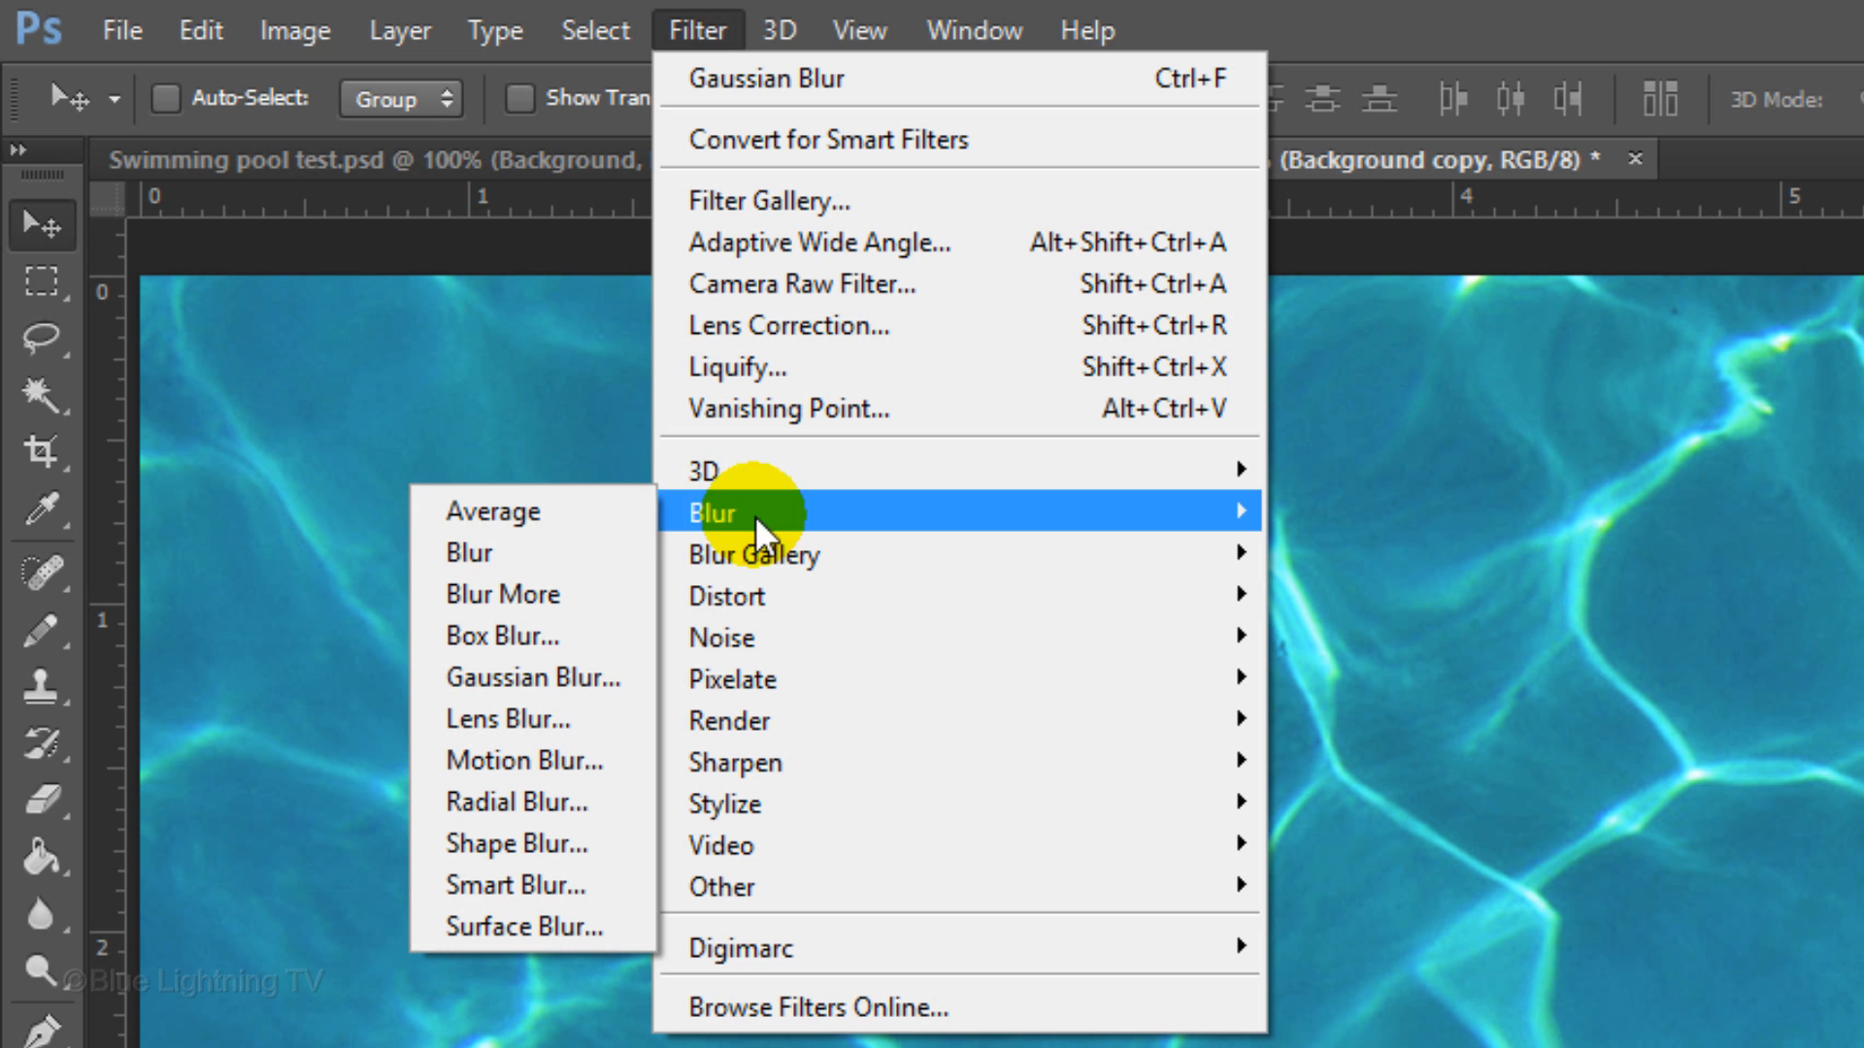
click(531, 677)
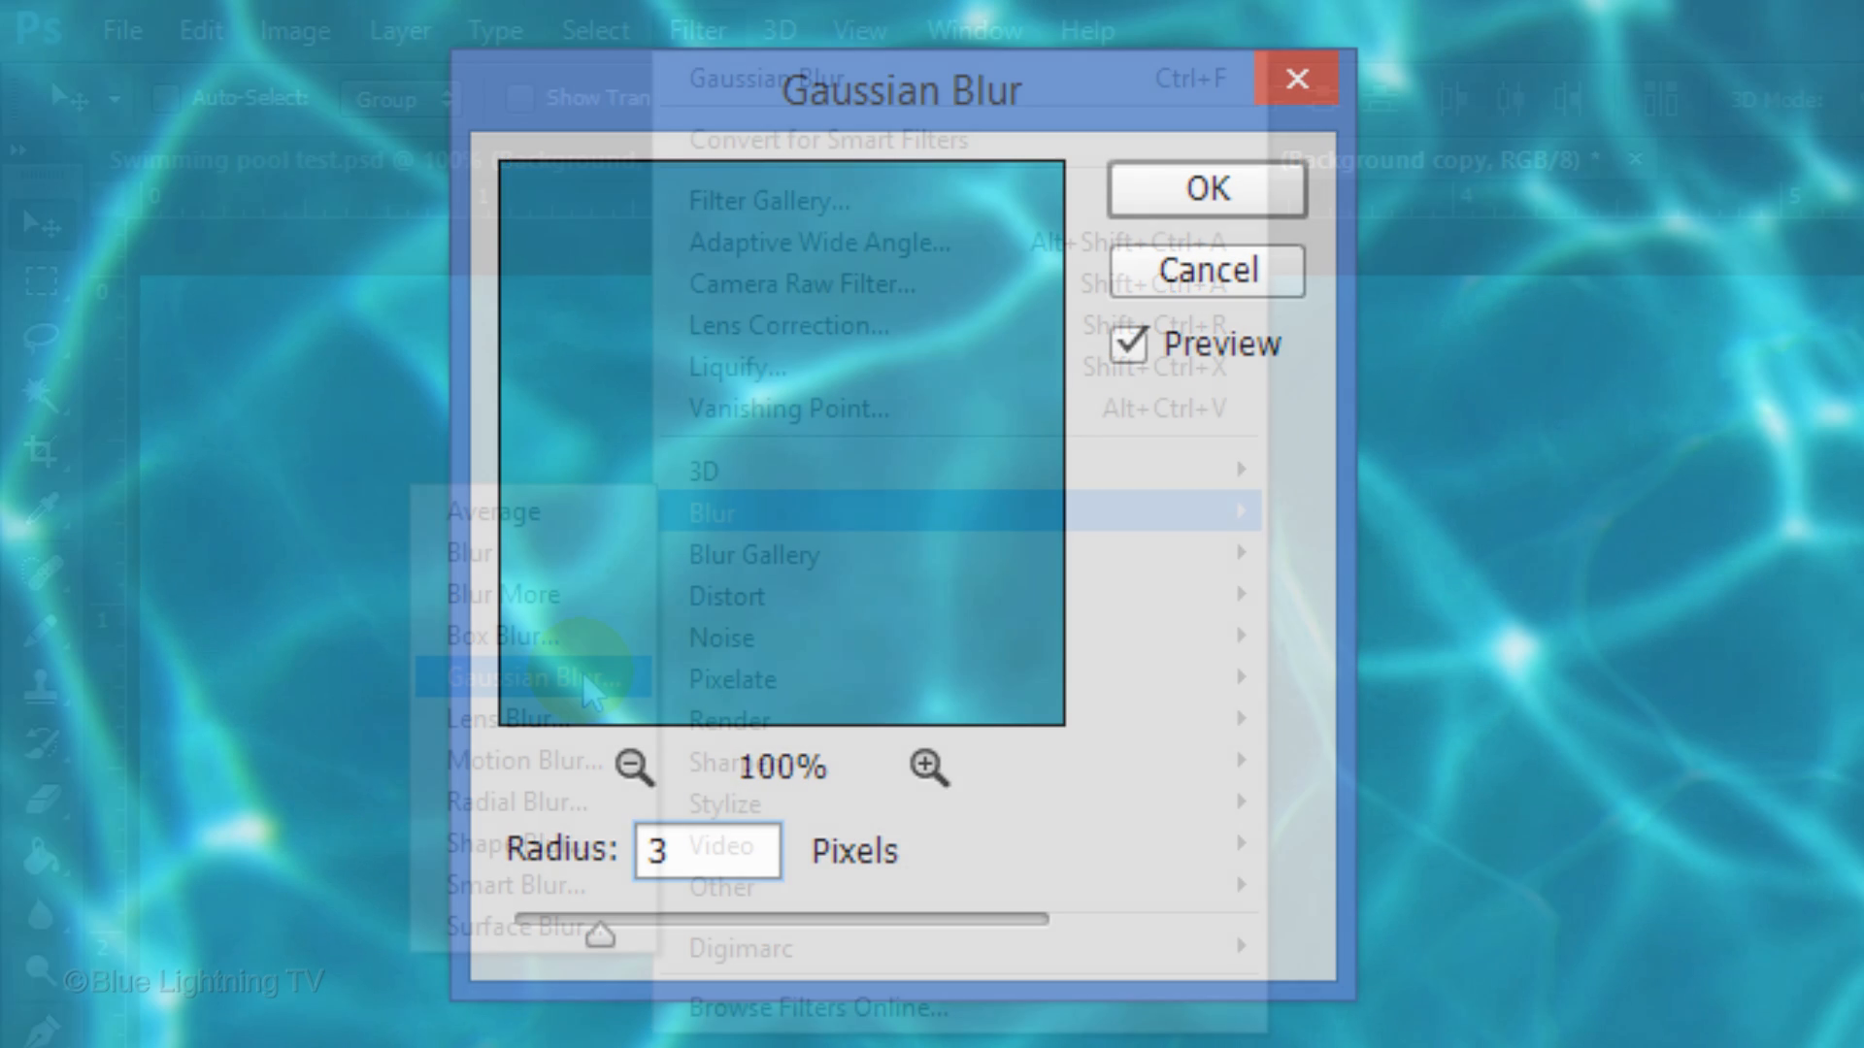
click(530, 677)
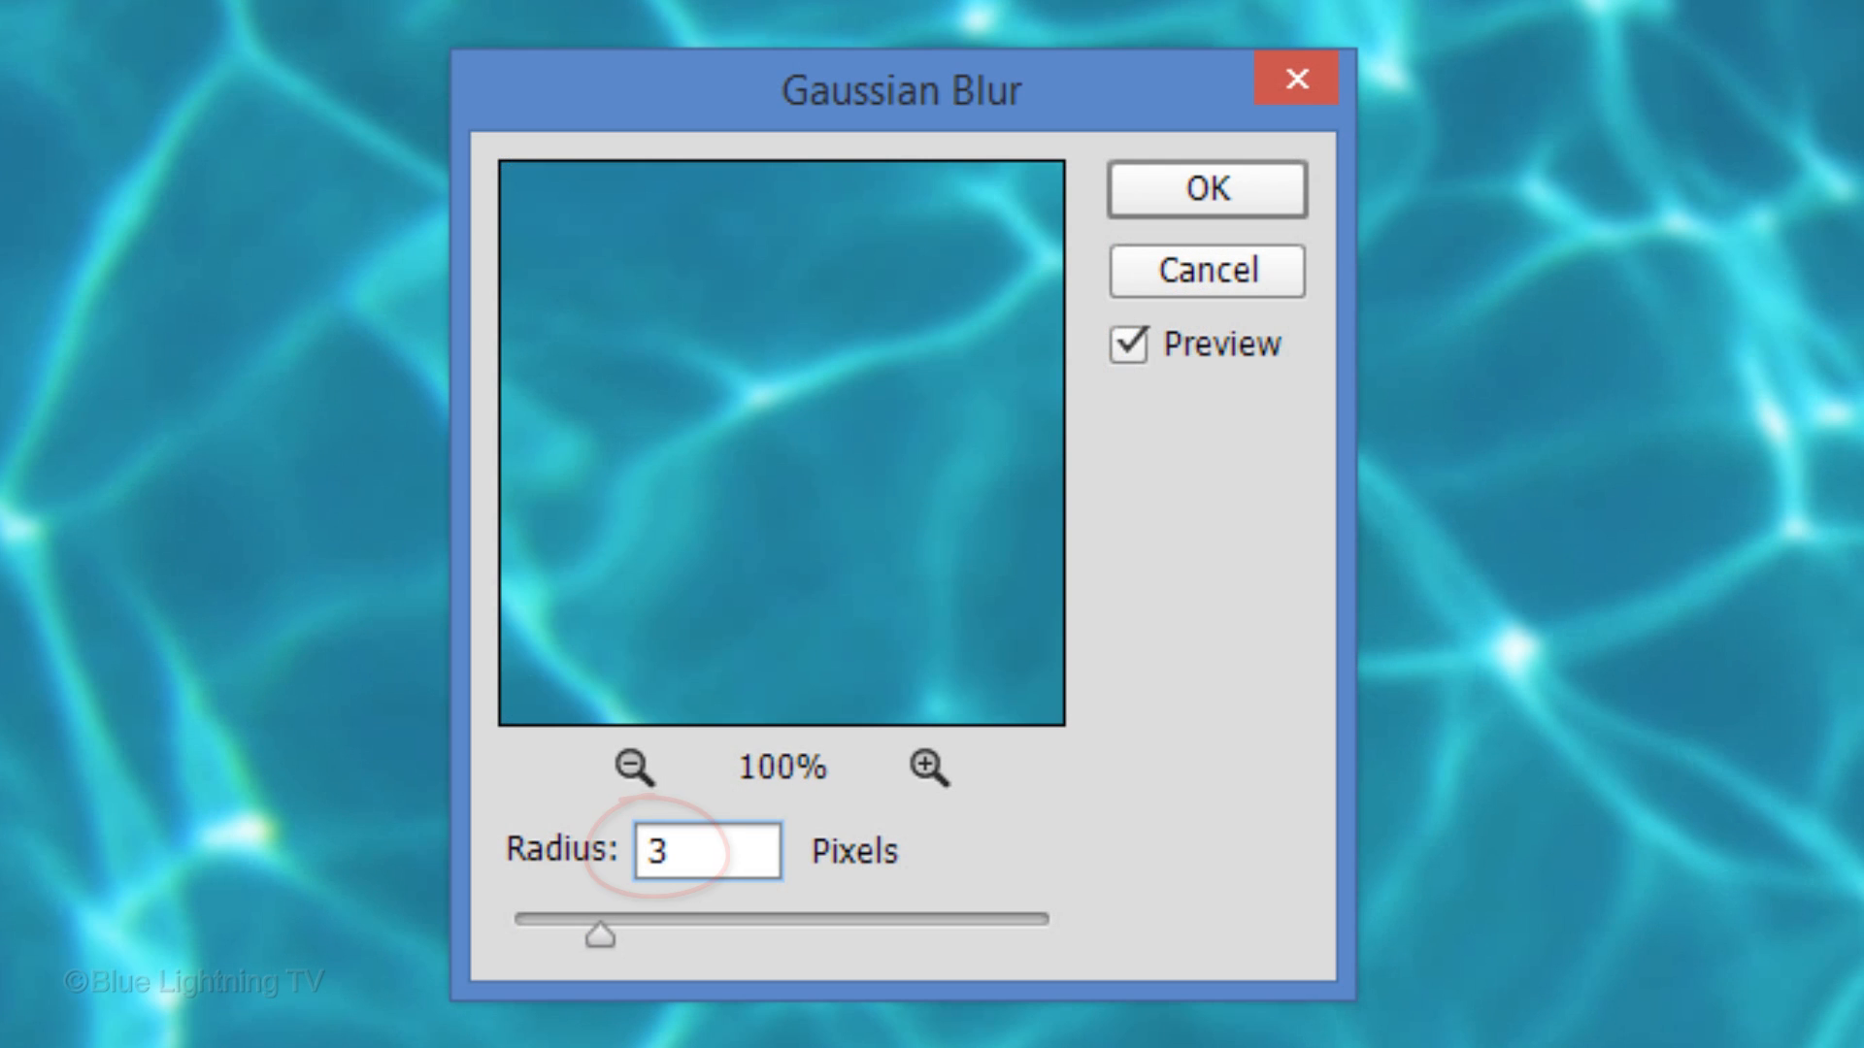
key(Enter)
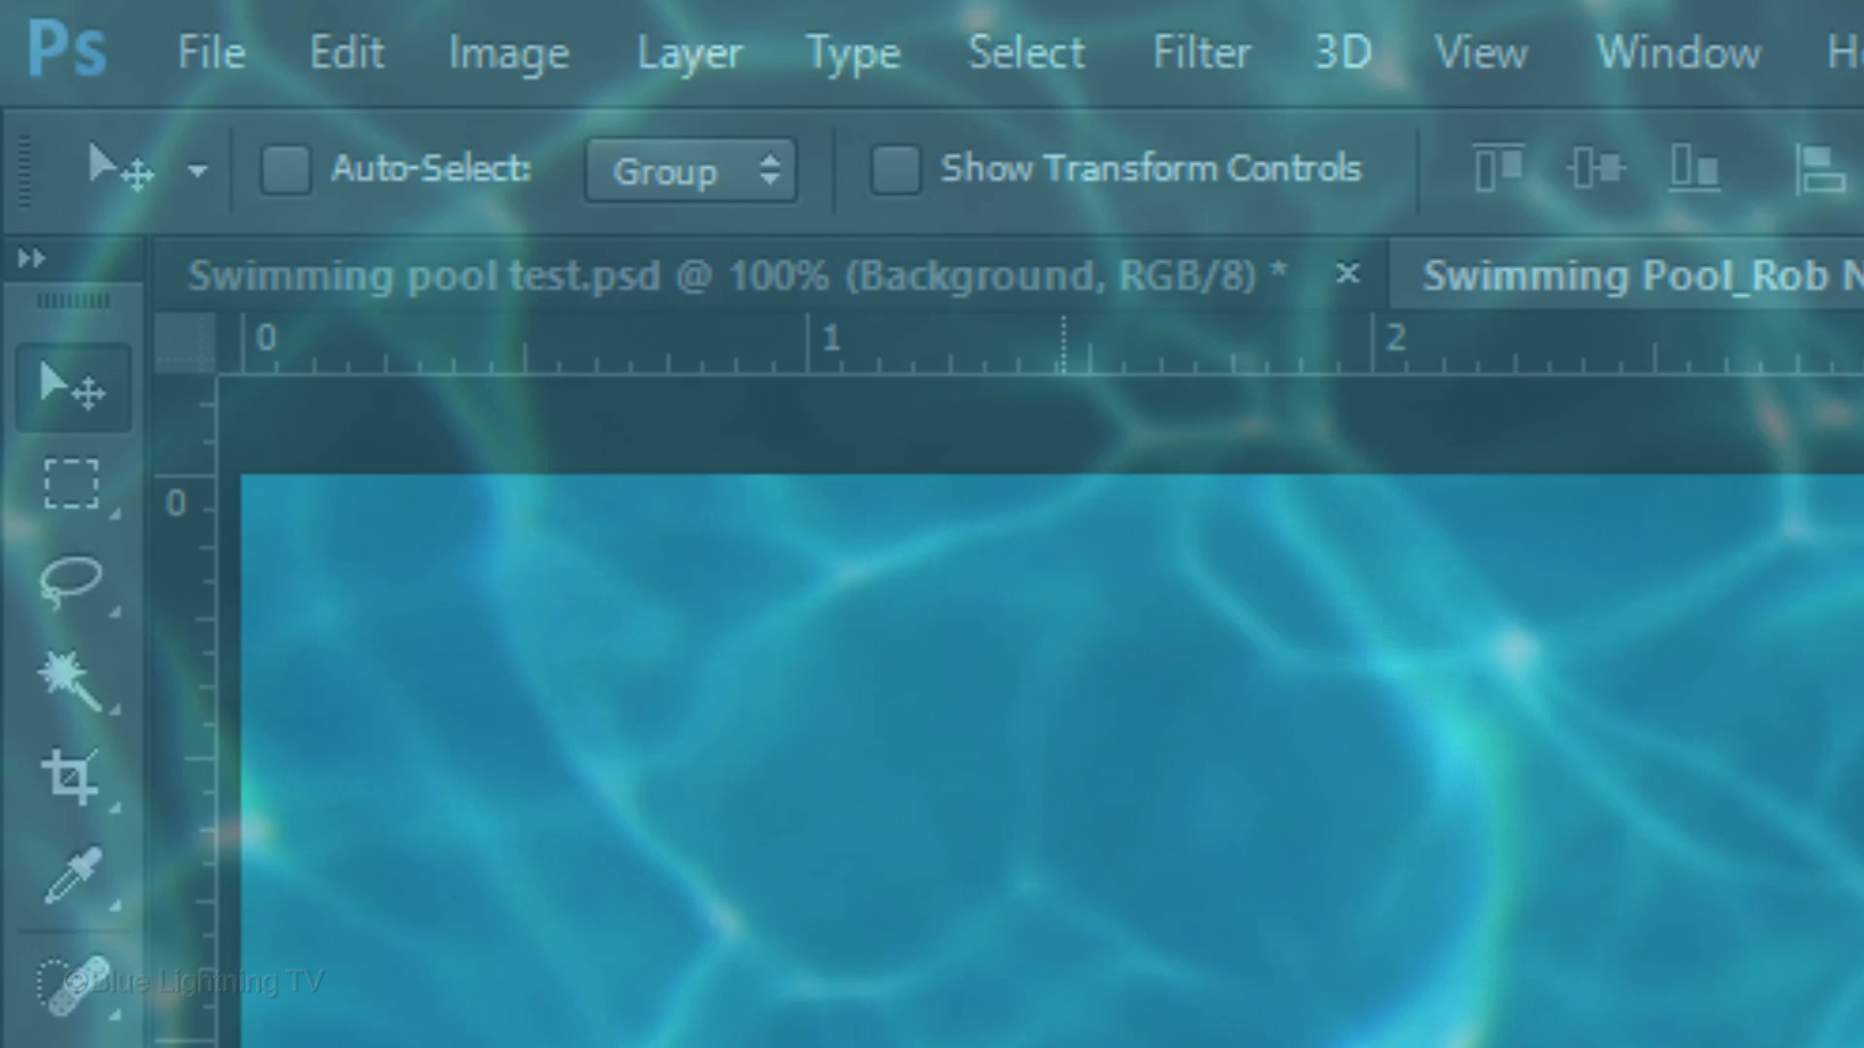
- Duplicate the blurred pool layer into a new document named 'Displace'
click(687, 52)
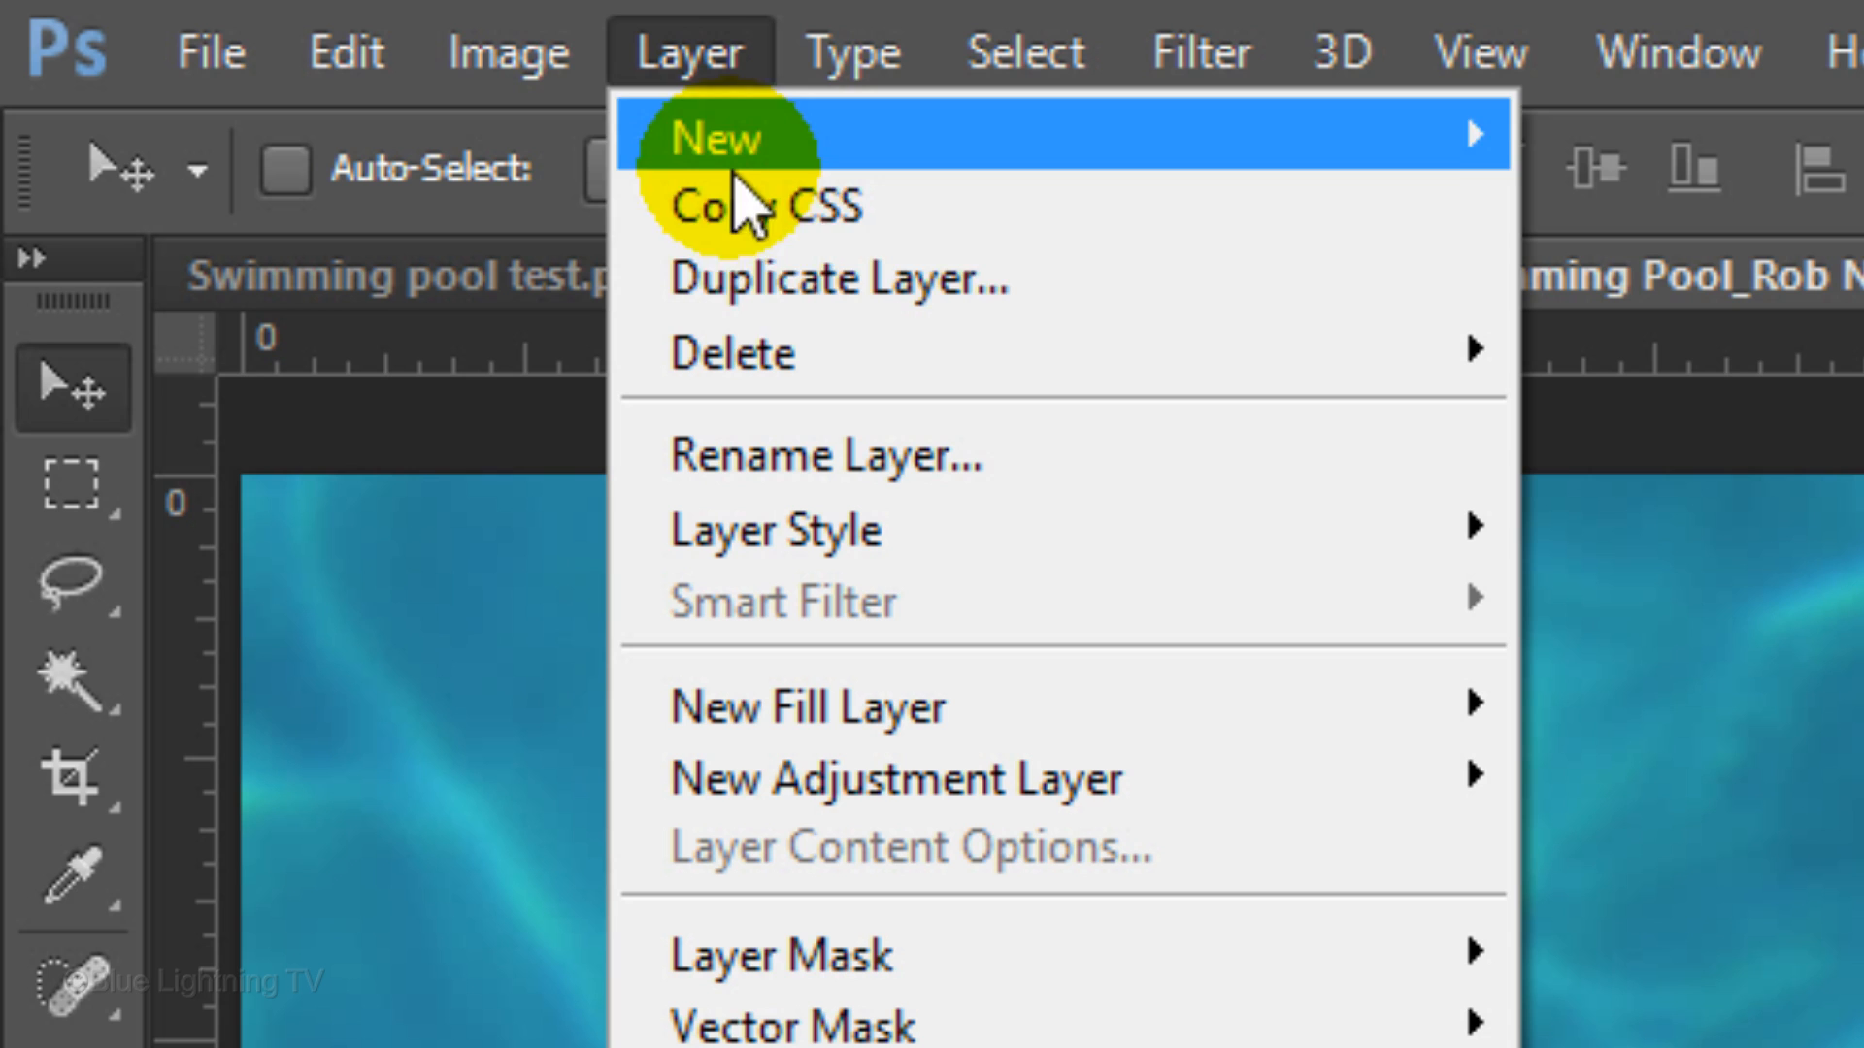
click(839, 279)
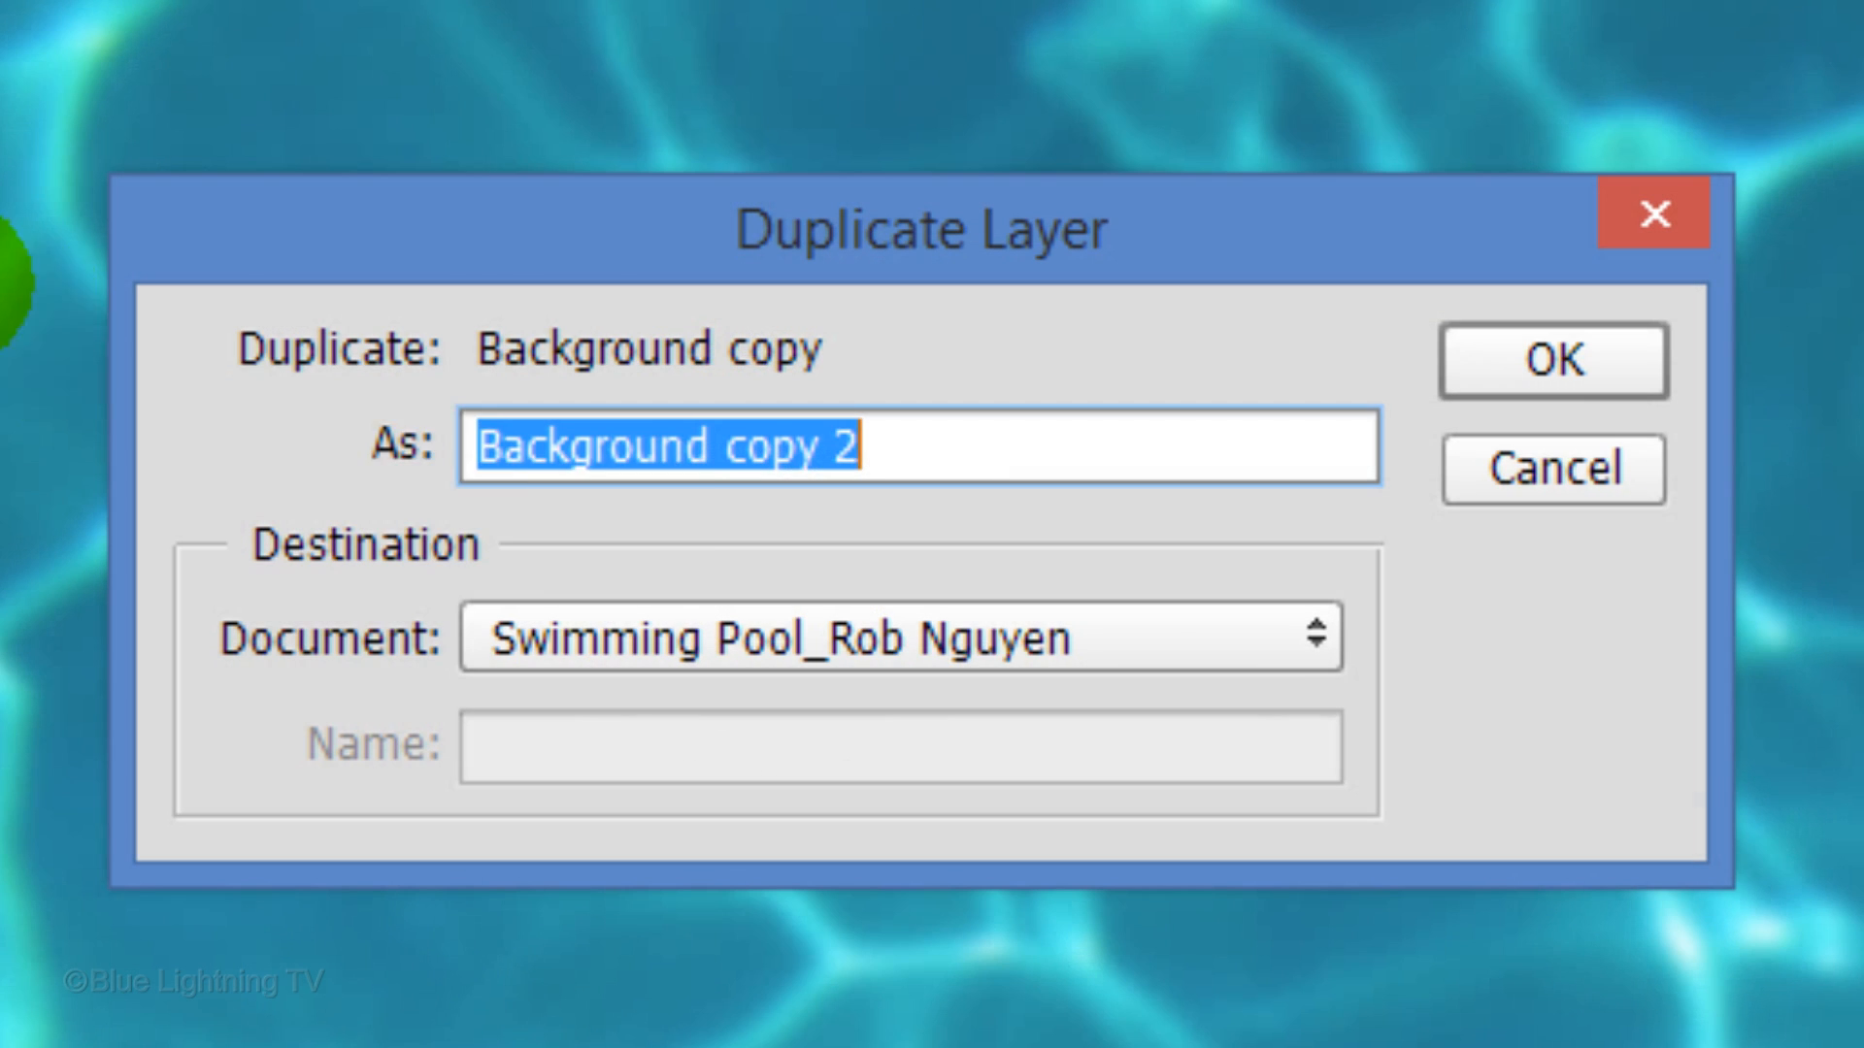
click(903, 636)
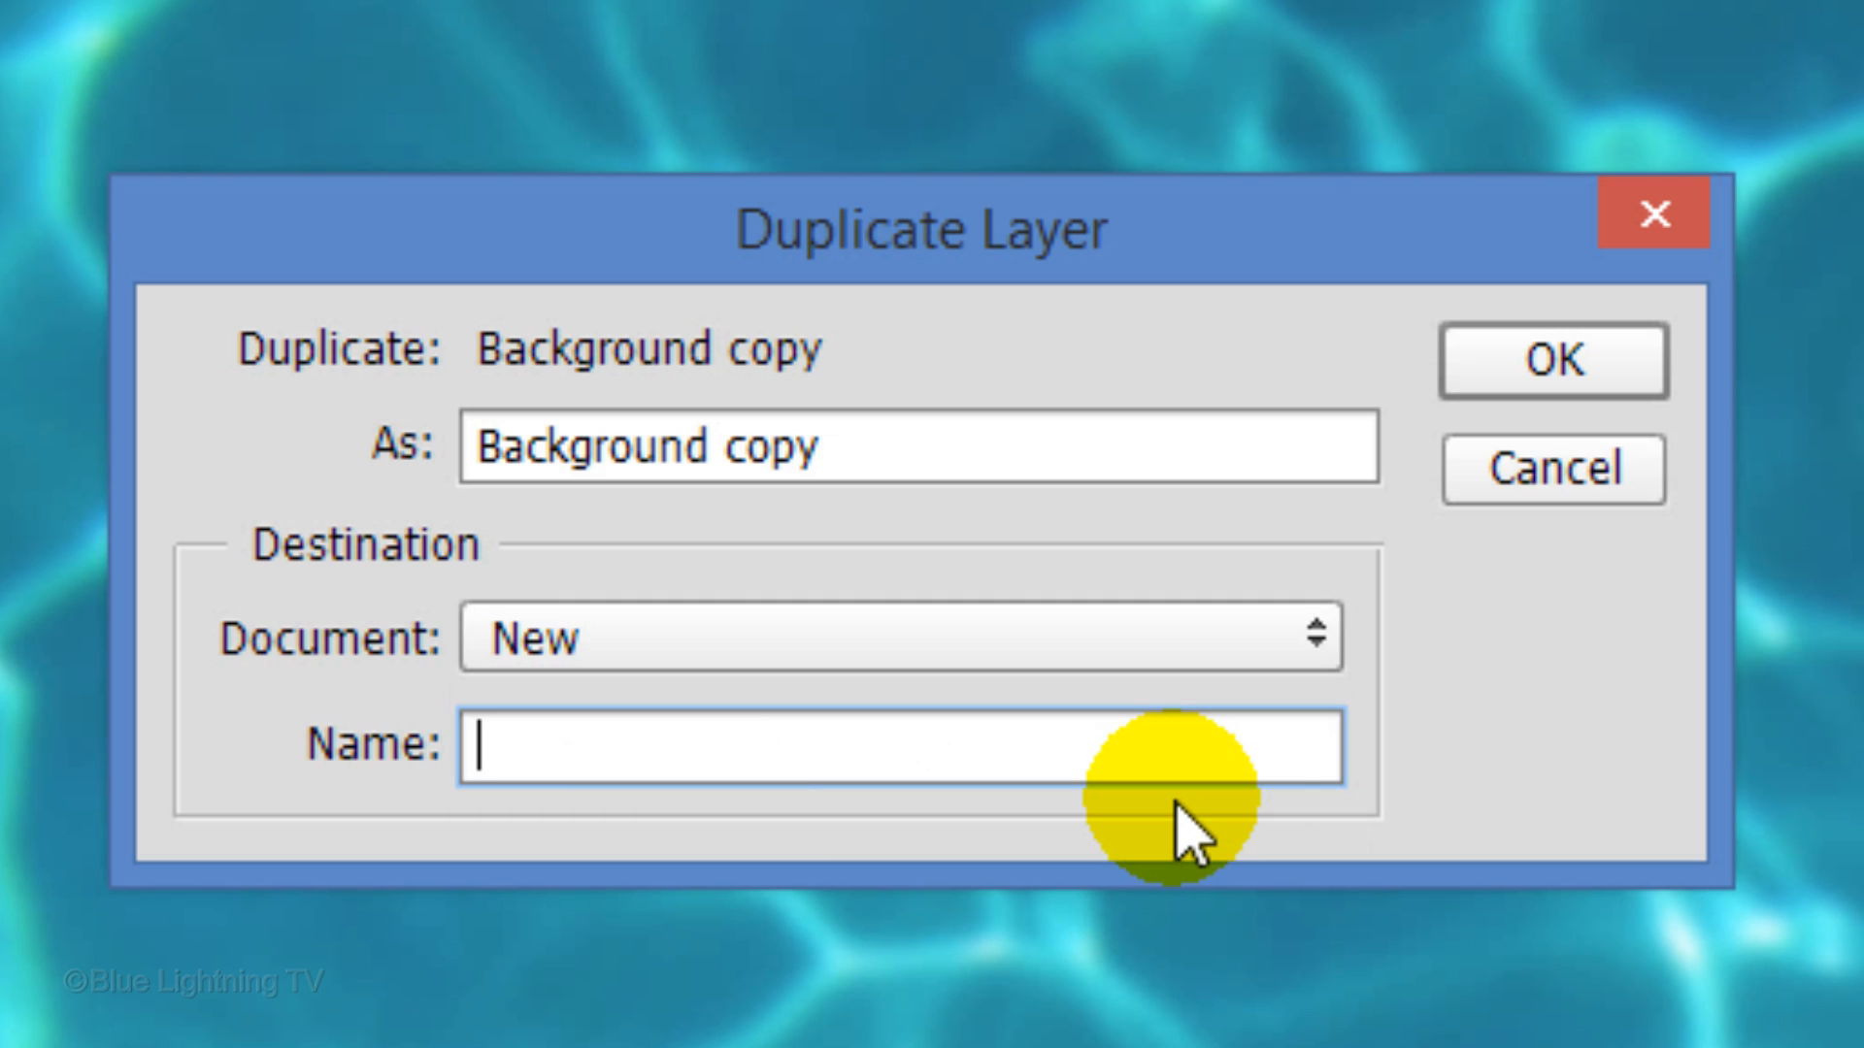
text(Displace)
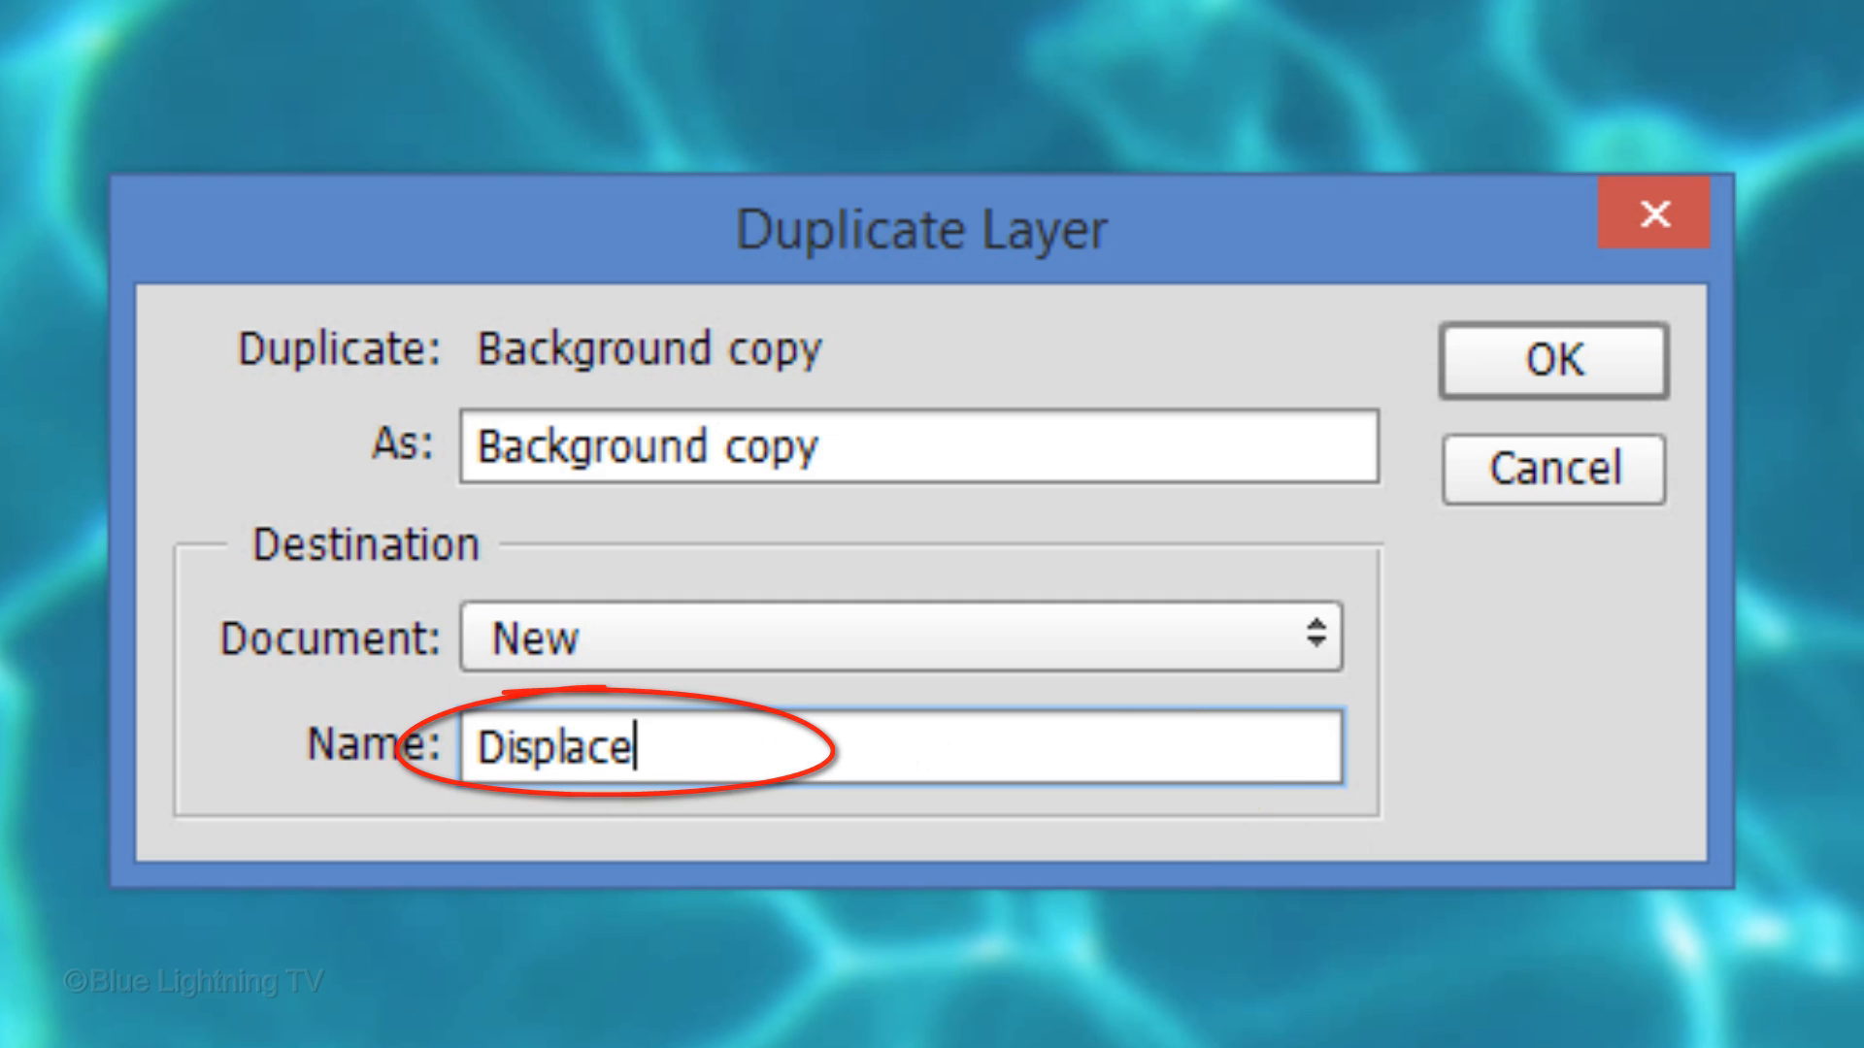
click(190, 48)
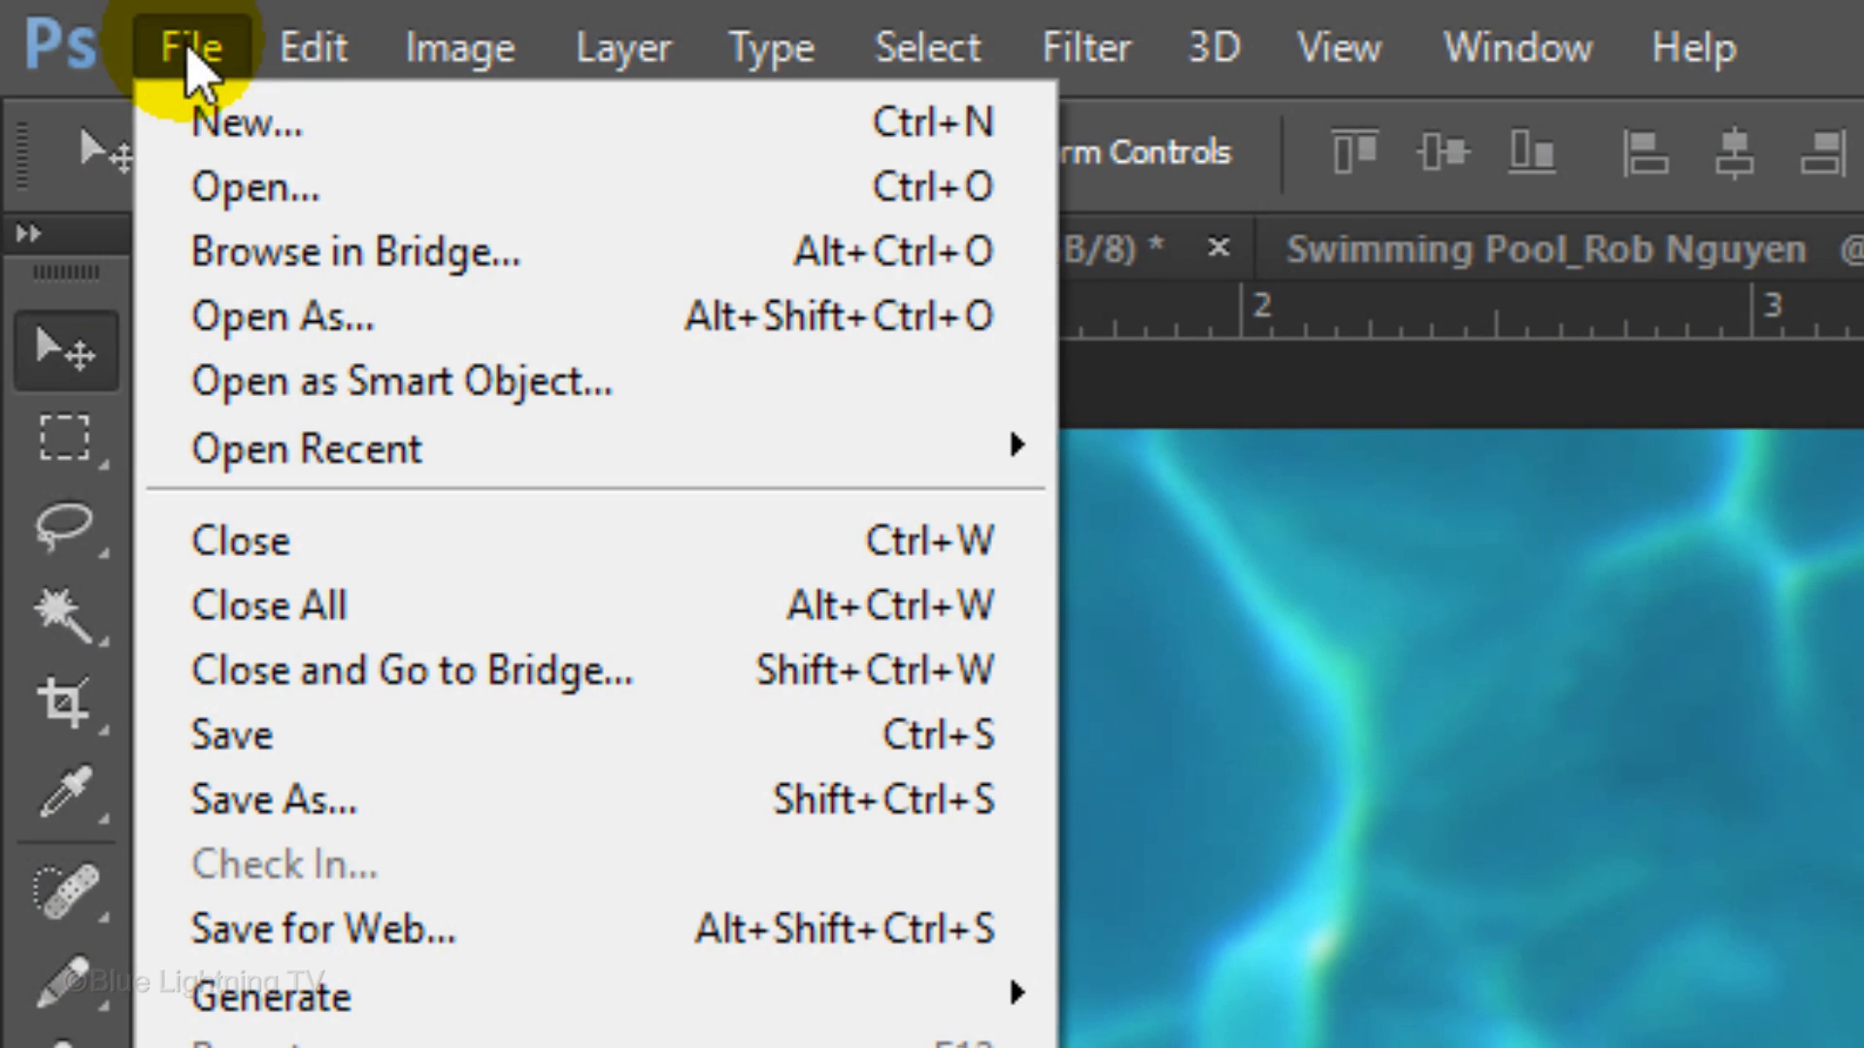
mouse_move(356, 799)
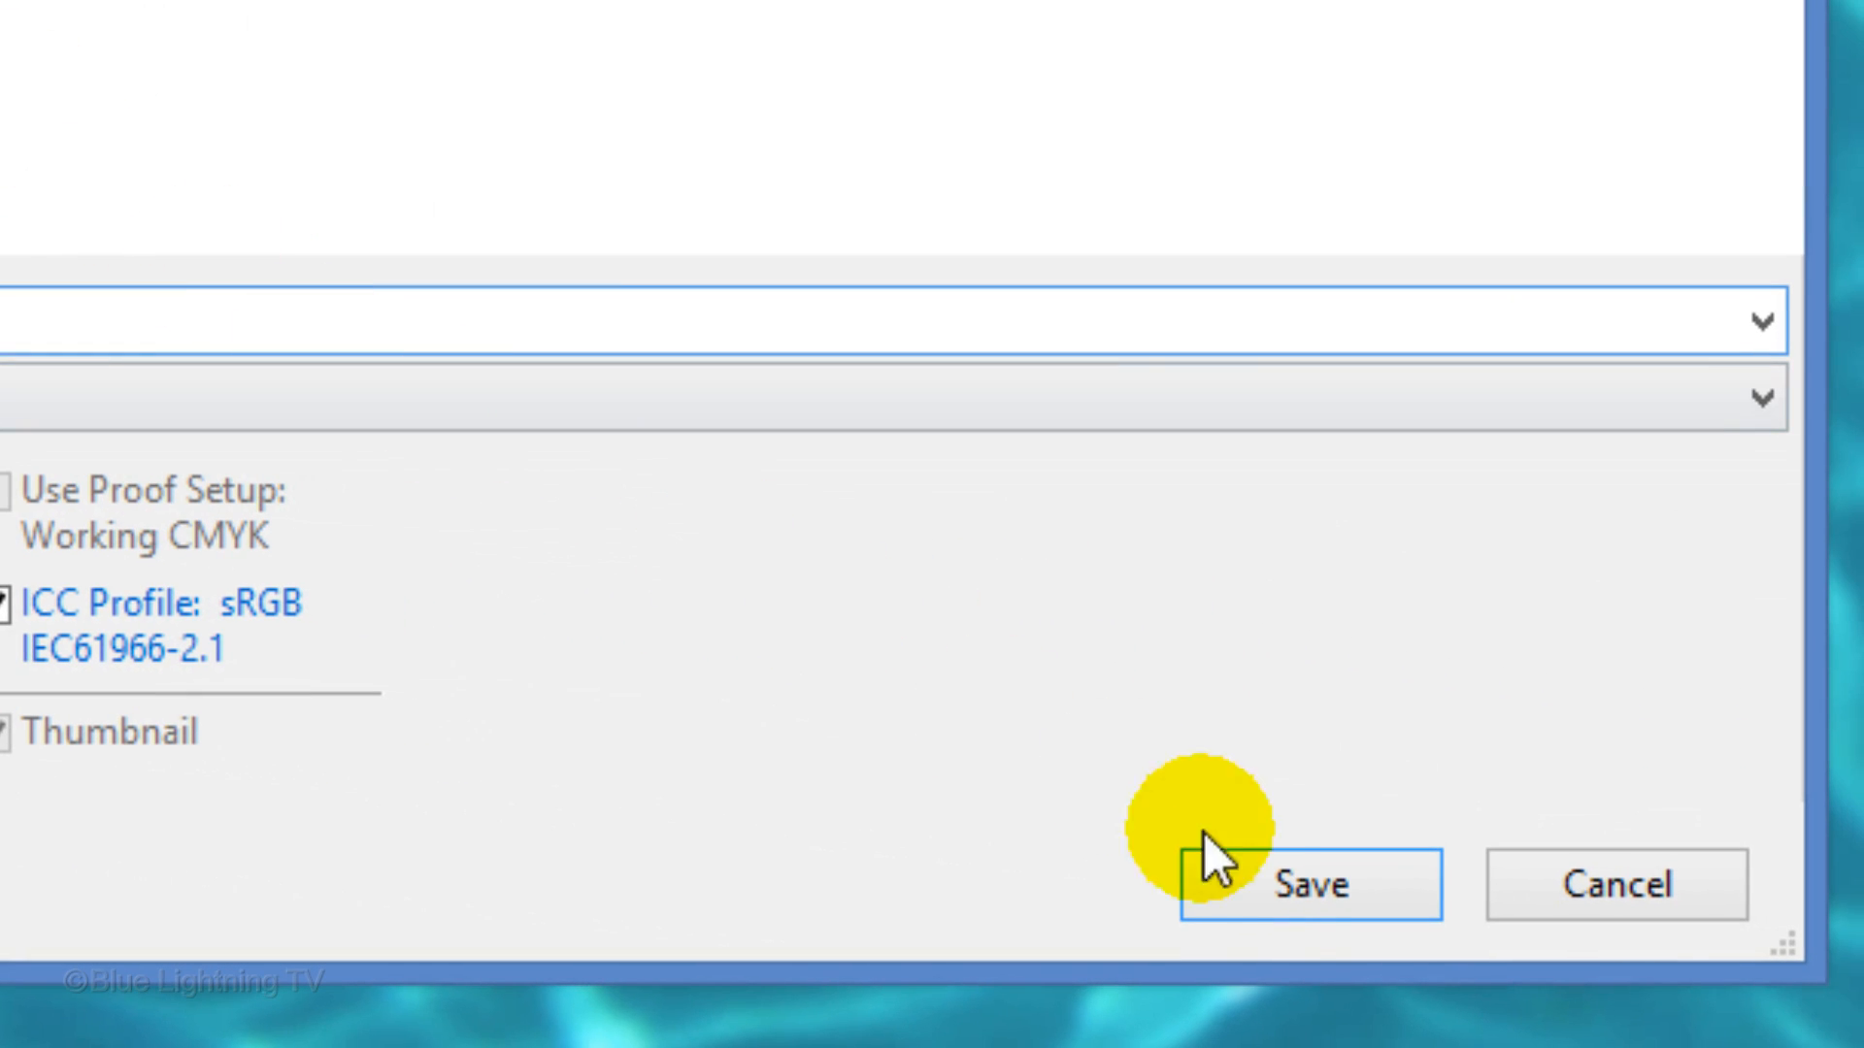
- Save the new document as Displacement.psd with Maximize Compatibility enabled
click(1307, 884)
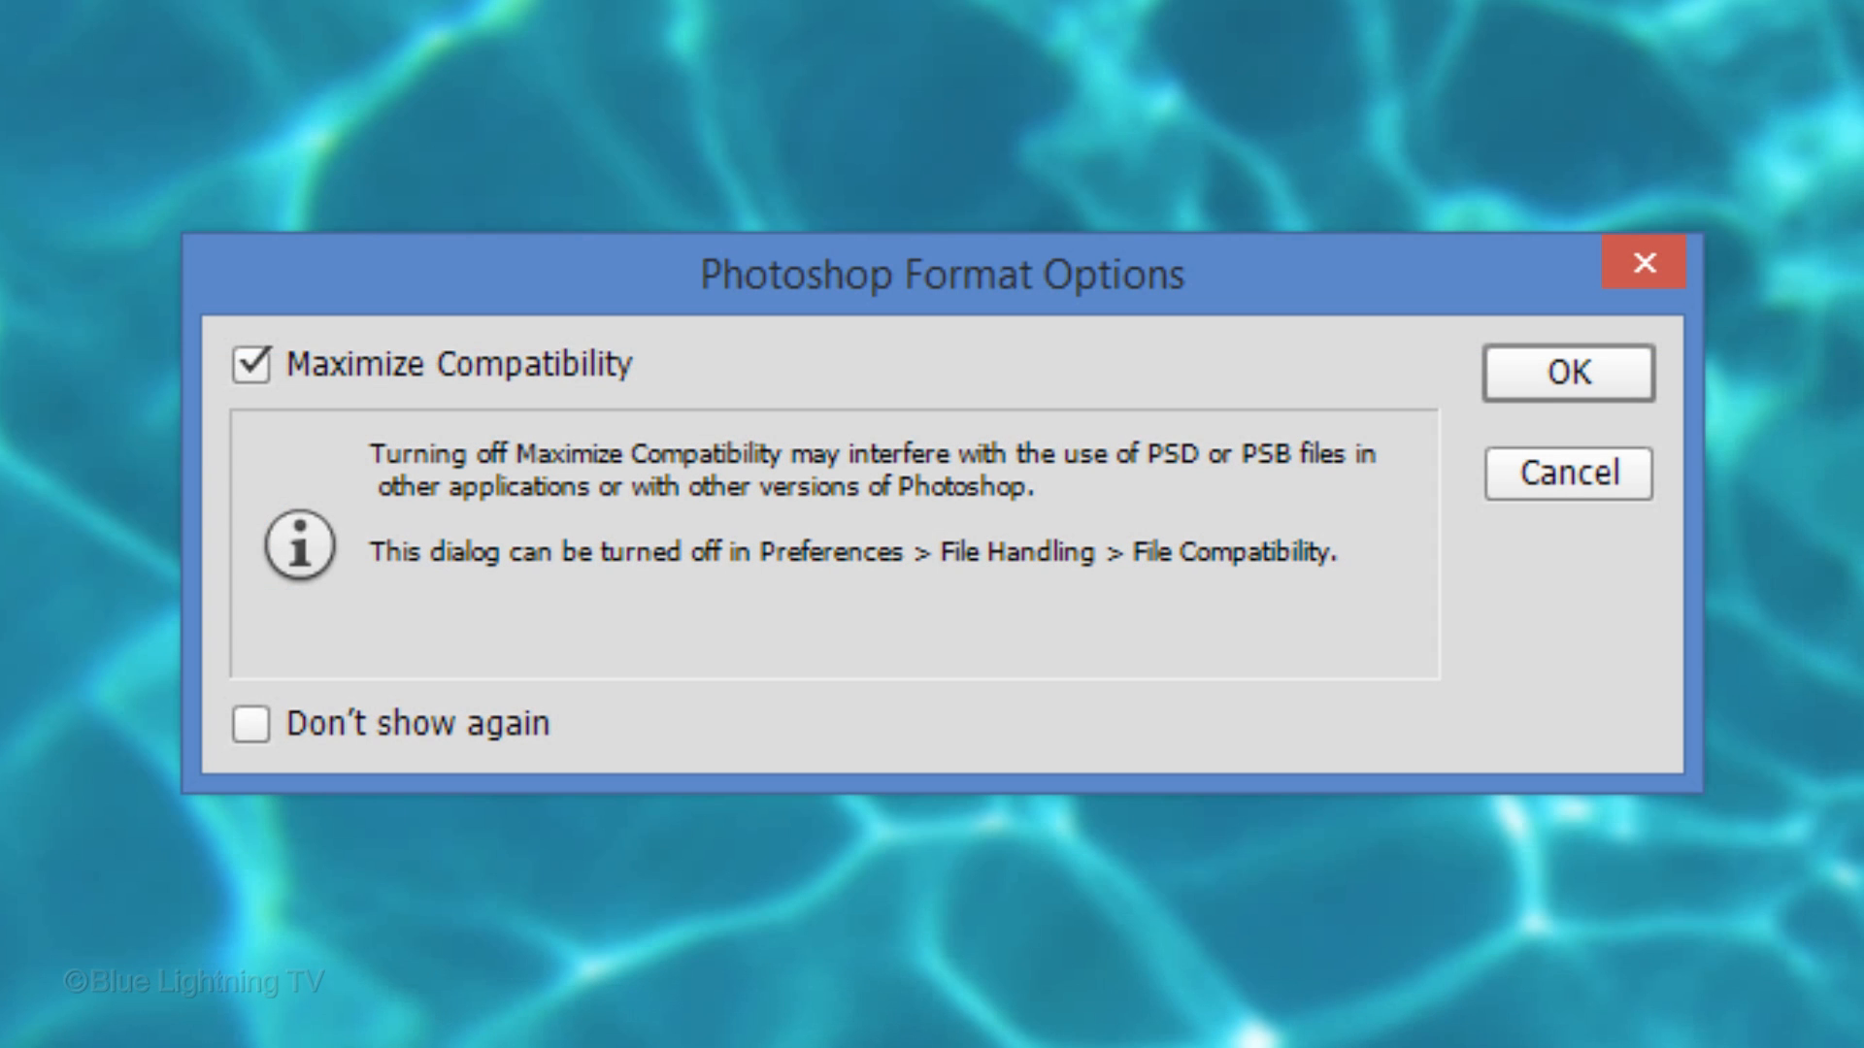
click(1566, 373)
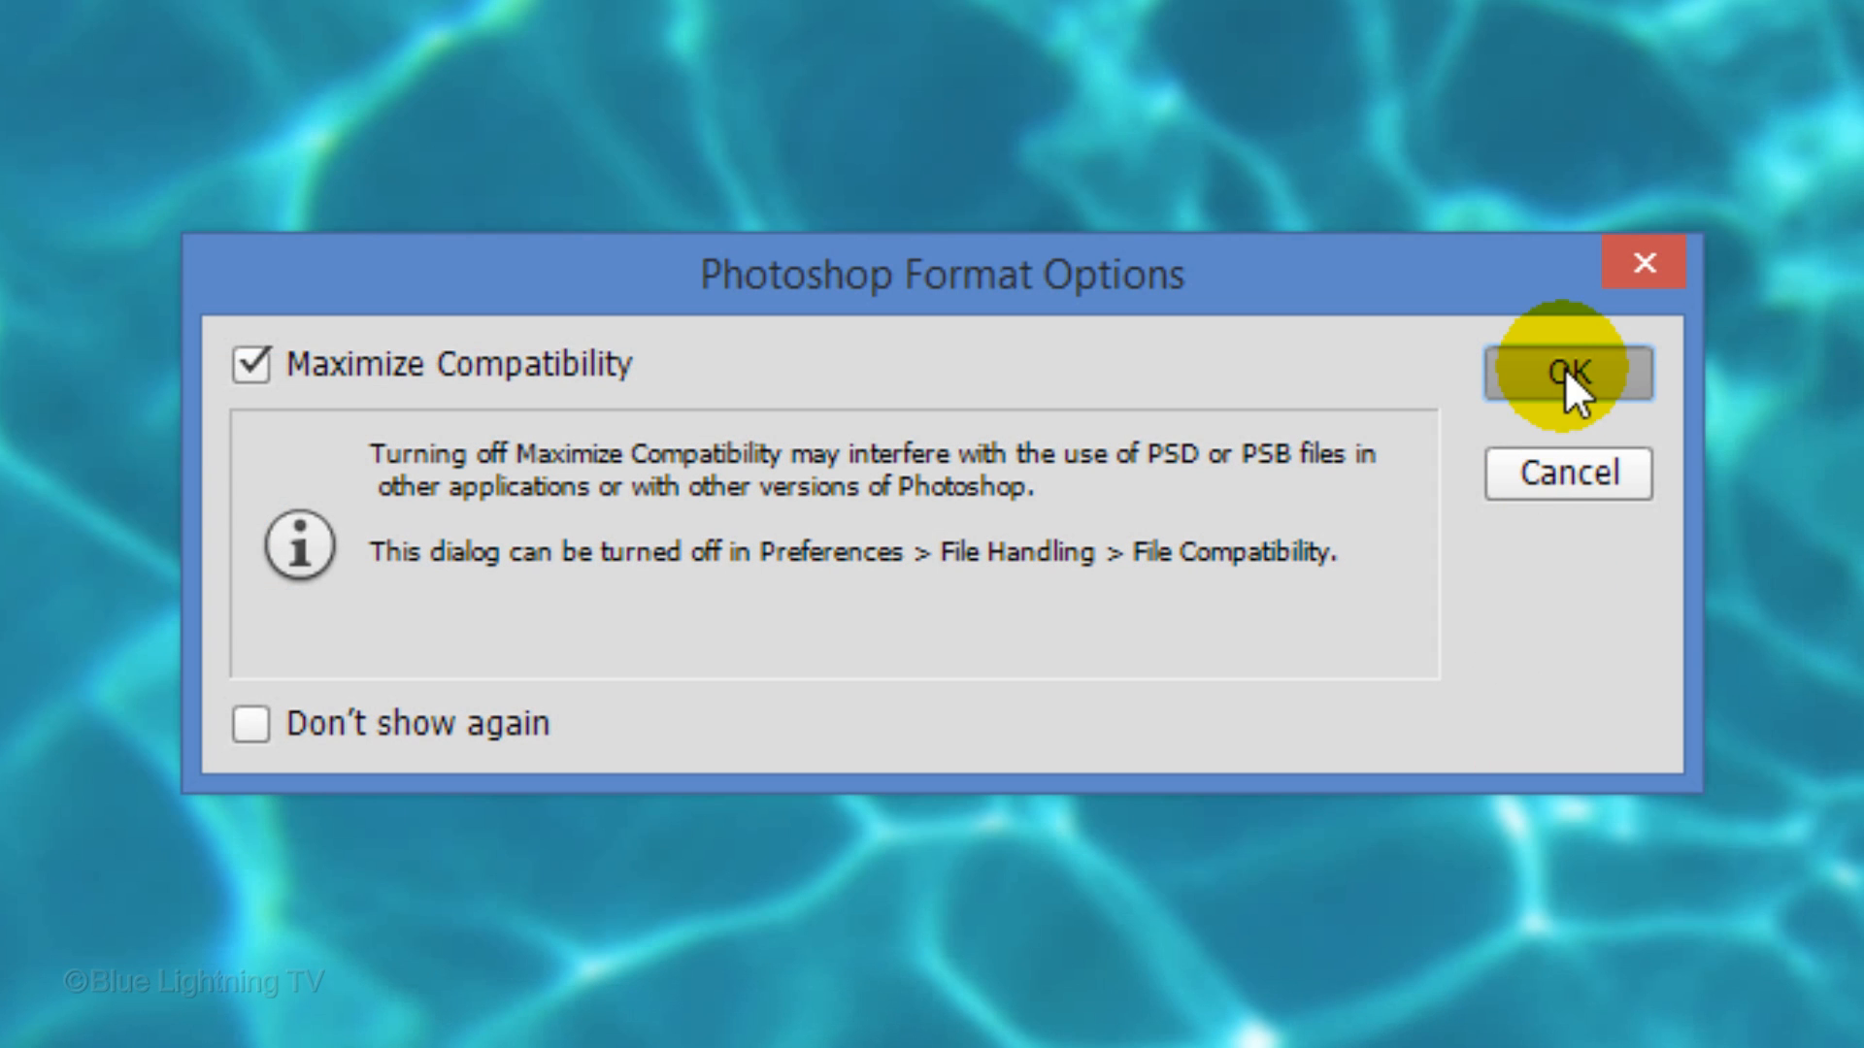
click(1566, 371)
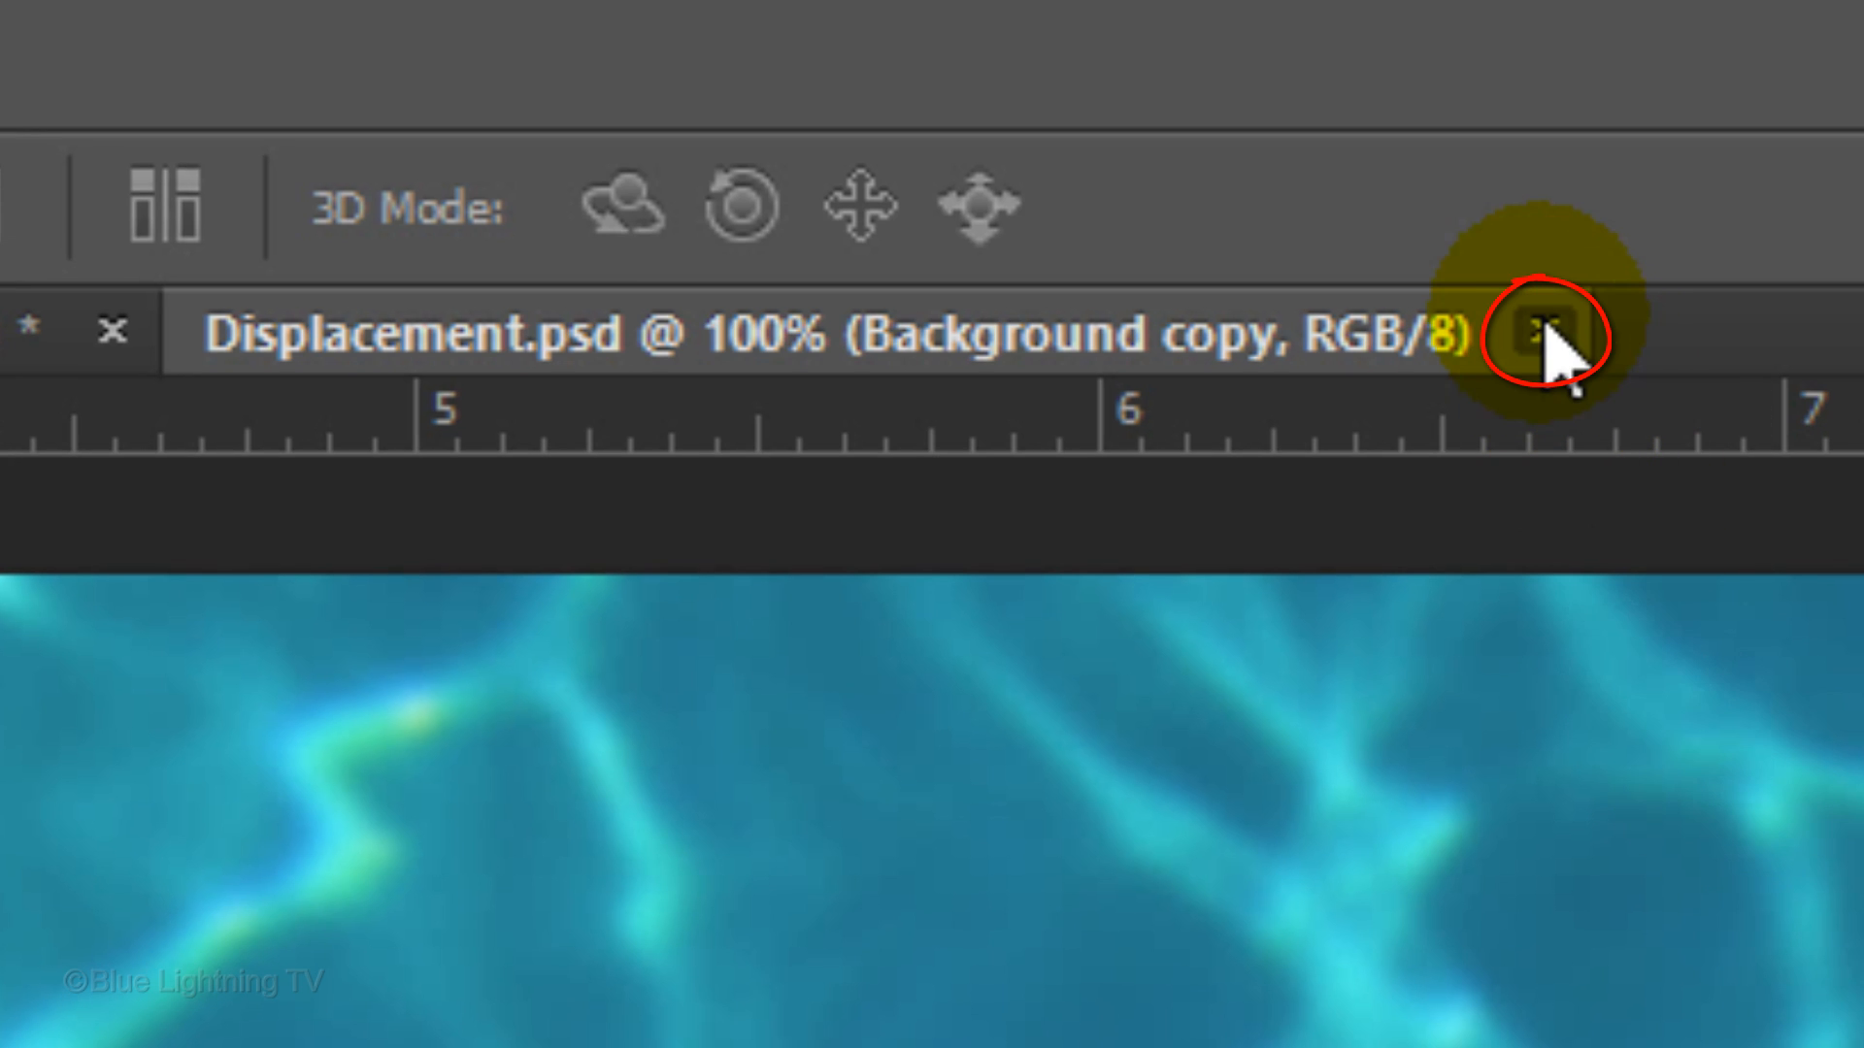
- Close Displacement.psd and delete the blurred Background copy layer
click(1540, 333)
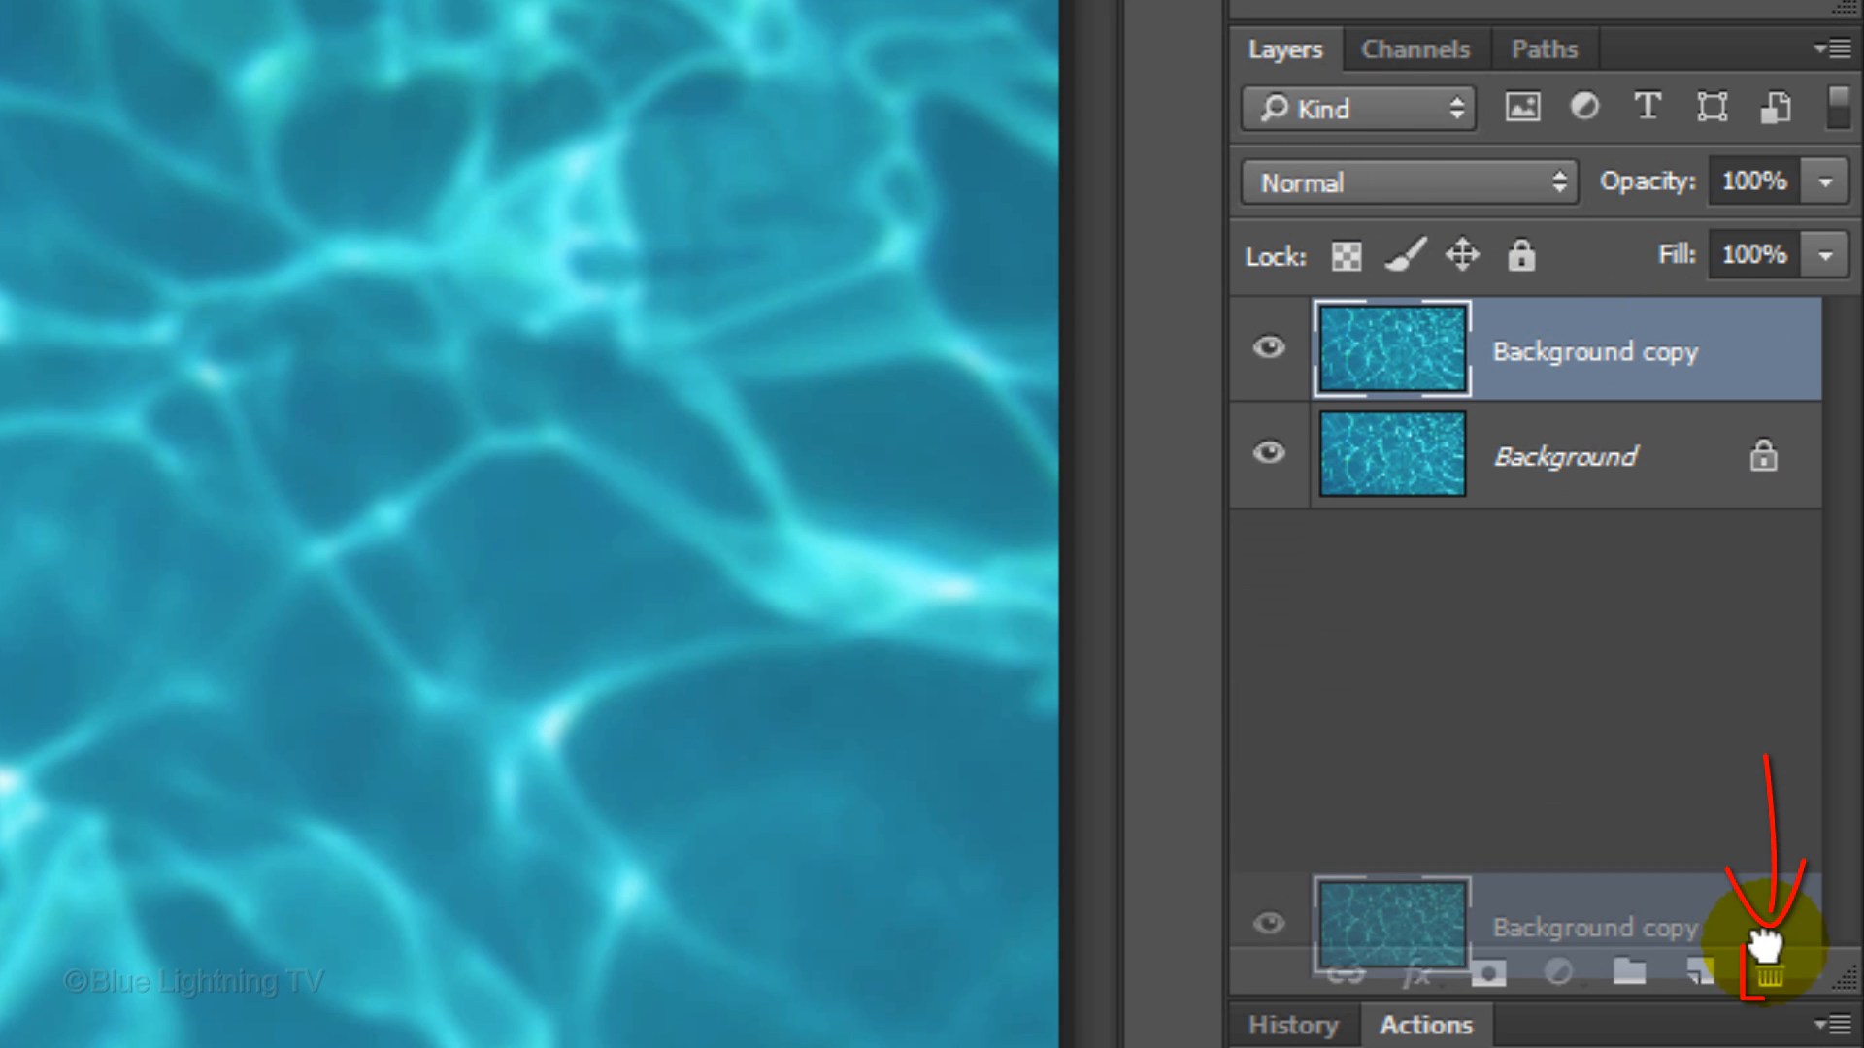
click(1773, 973)
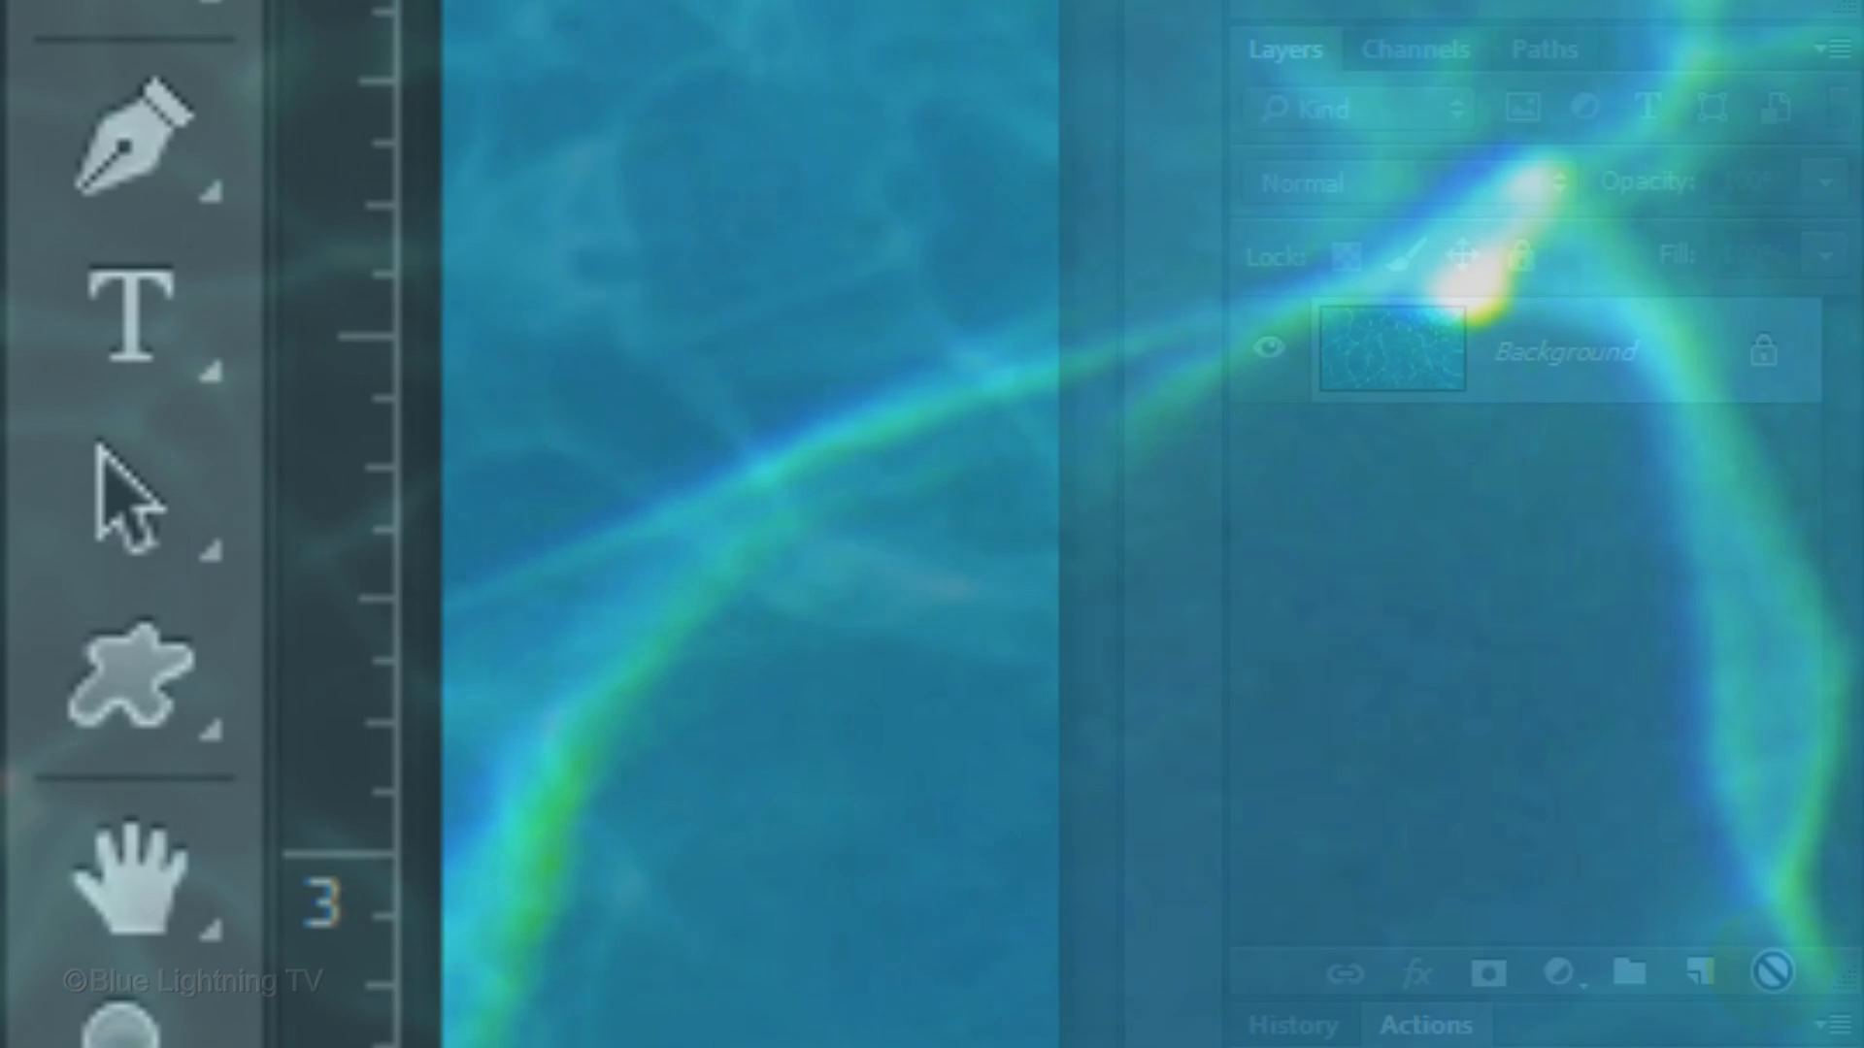
- Set the Horizontal Type Tool to Bebas Neue Regular 150 pt and start text on the canvas
click(125, 321)
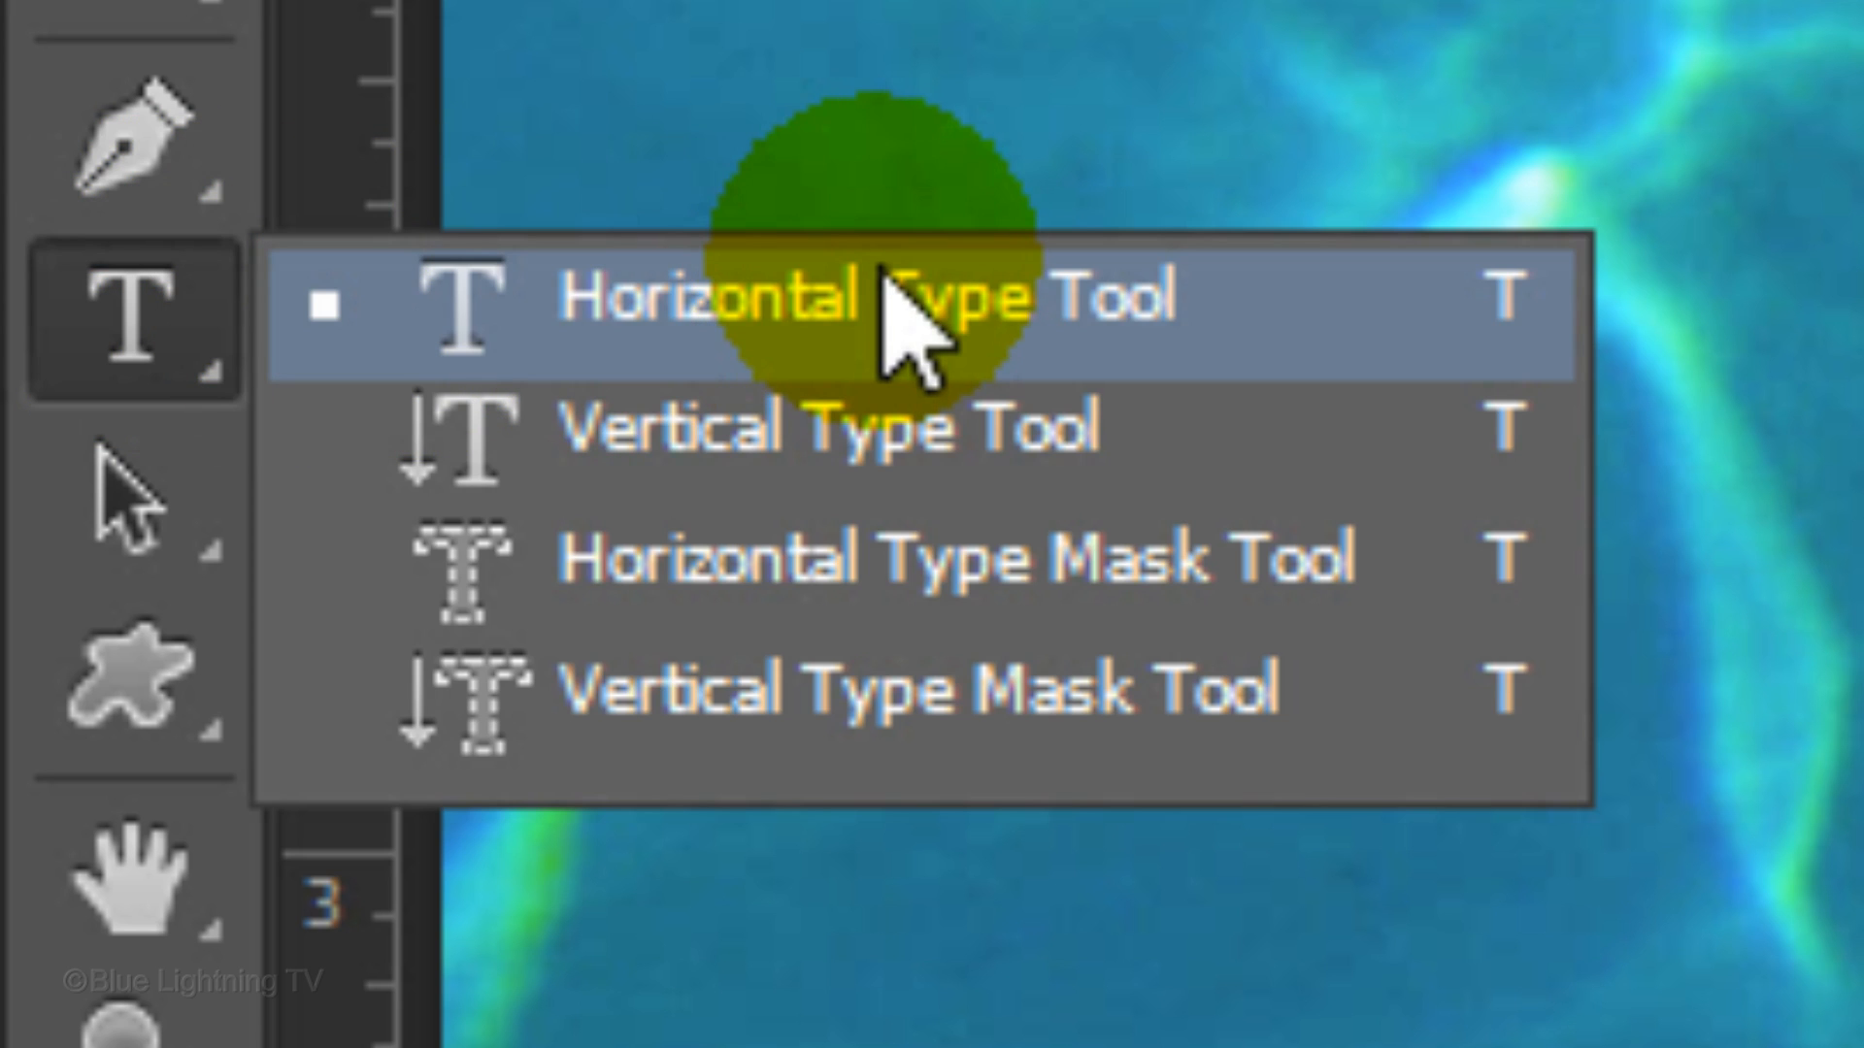
click(832, 297)
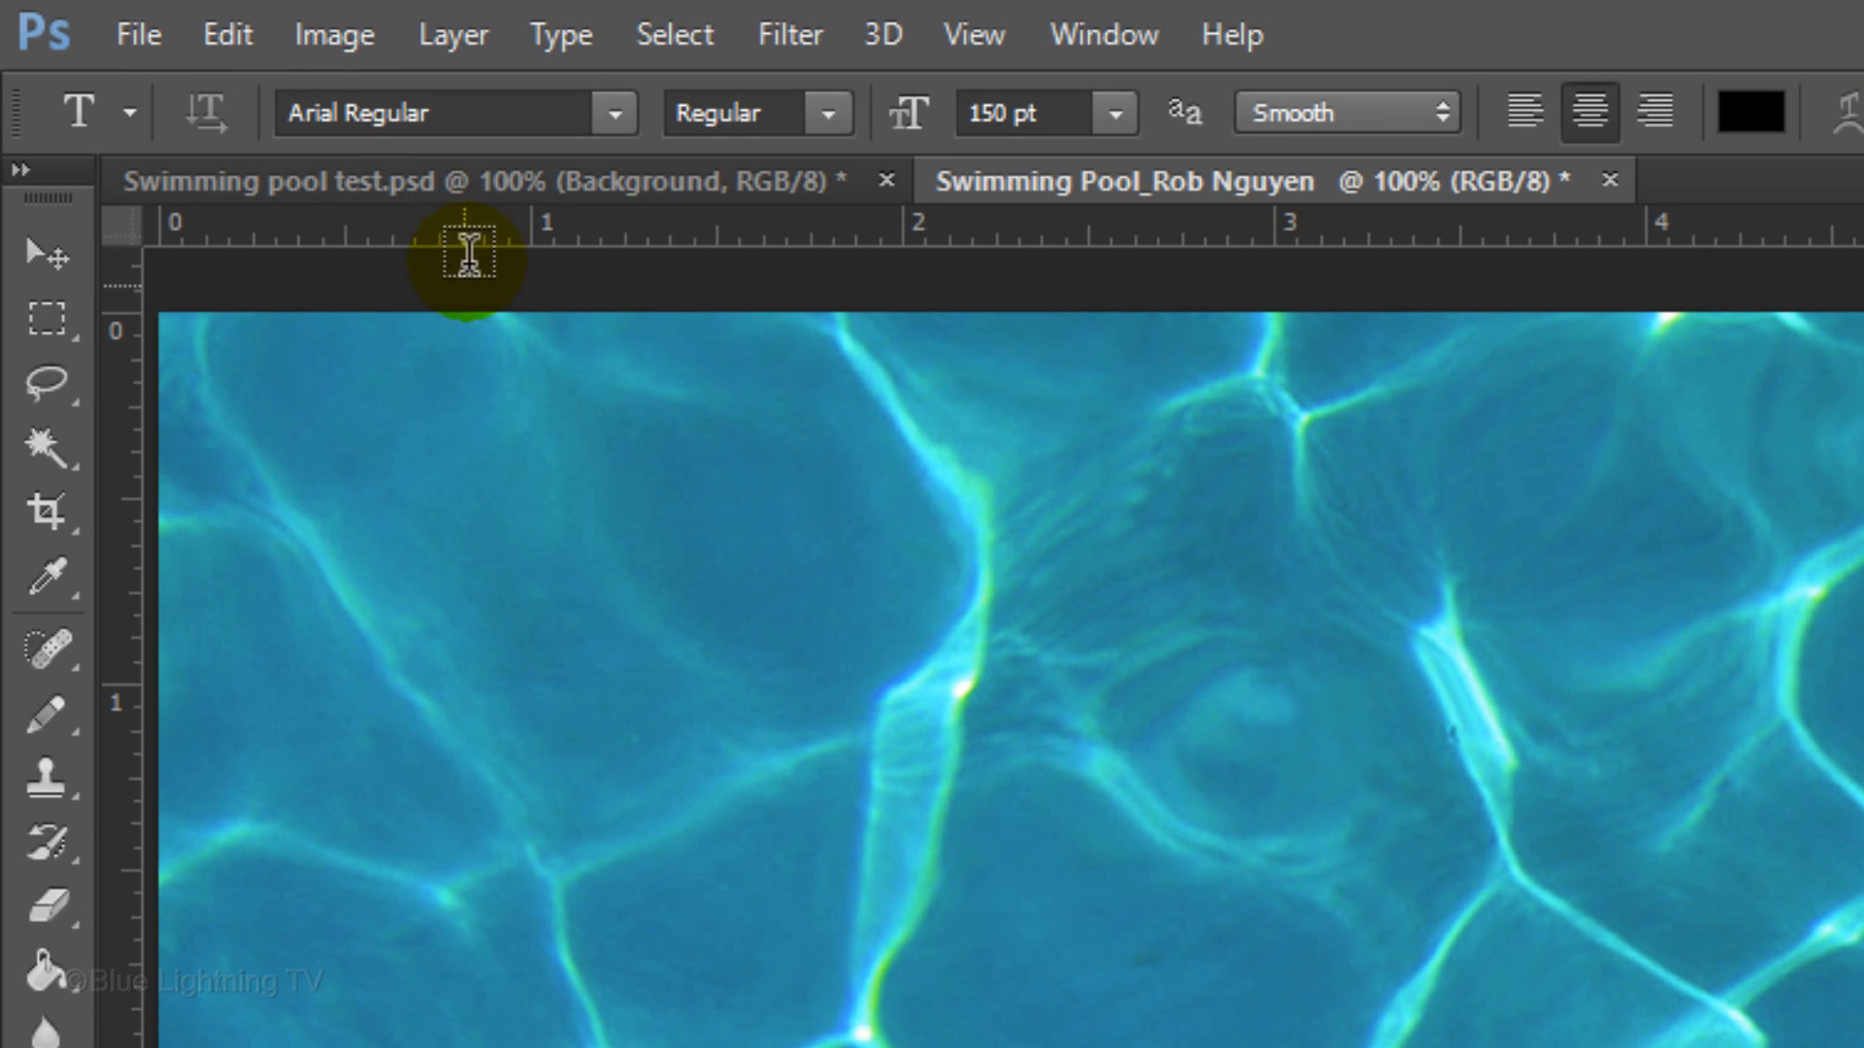
text(beb)
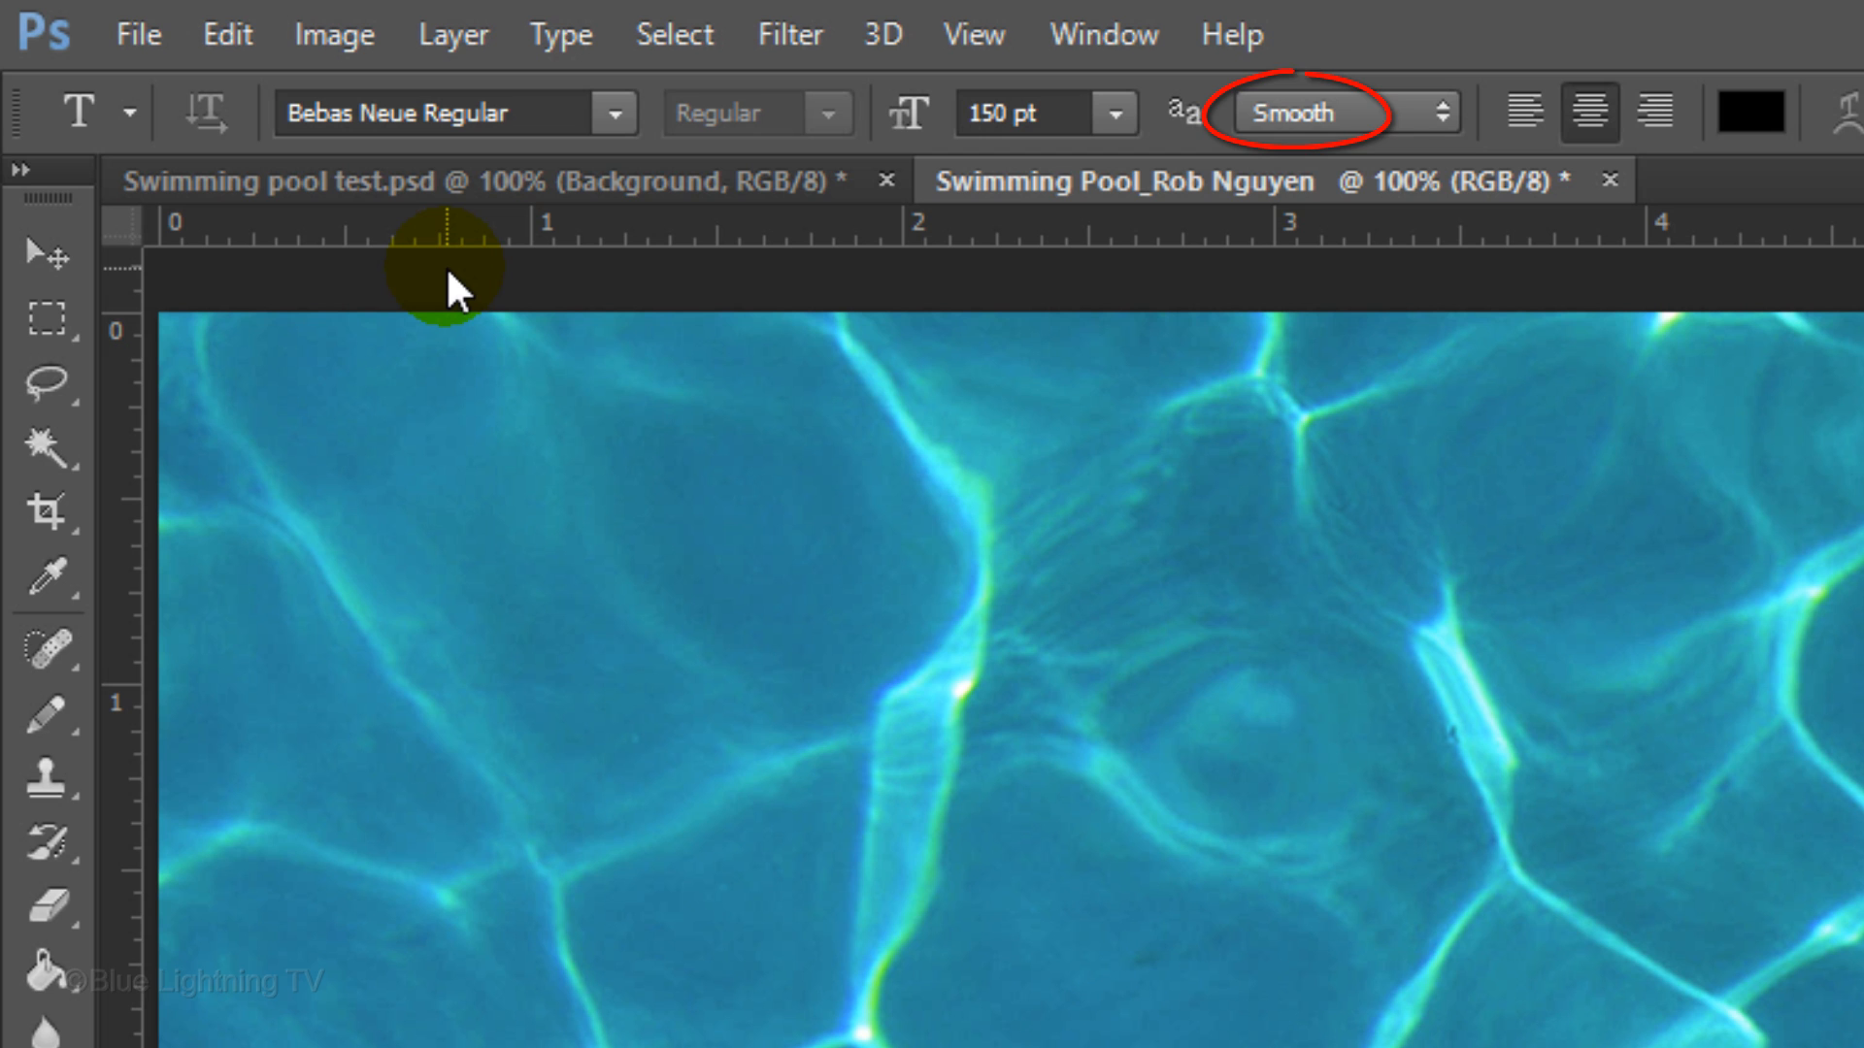
click(1589, 113)
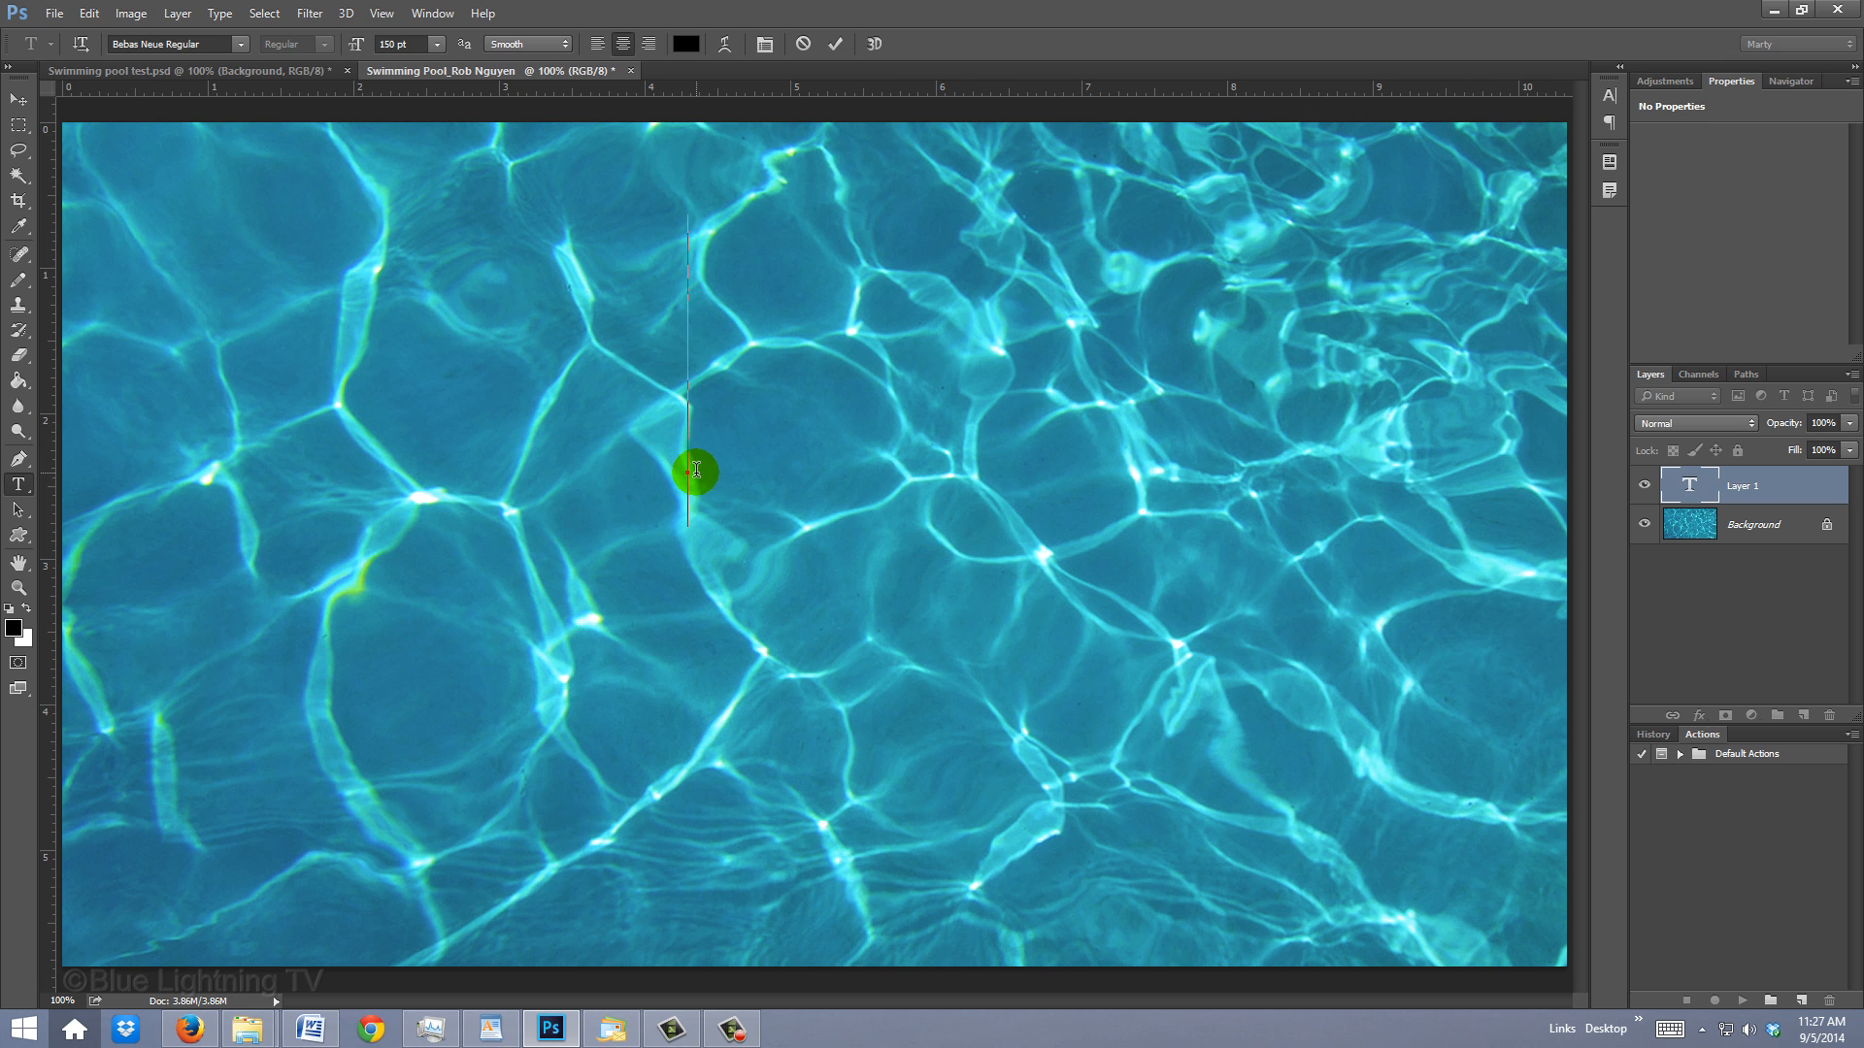
- Type 'SUMMER OLYMPICS' in Bebas Neue across the pool photo
text(SUMMER OLYMPICS)
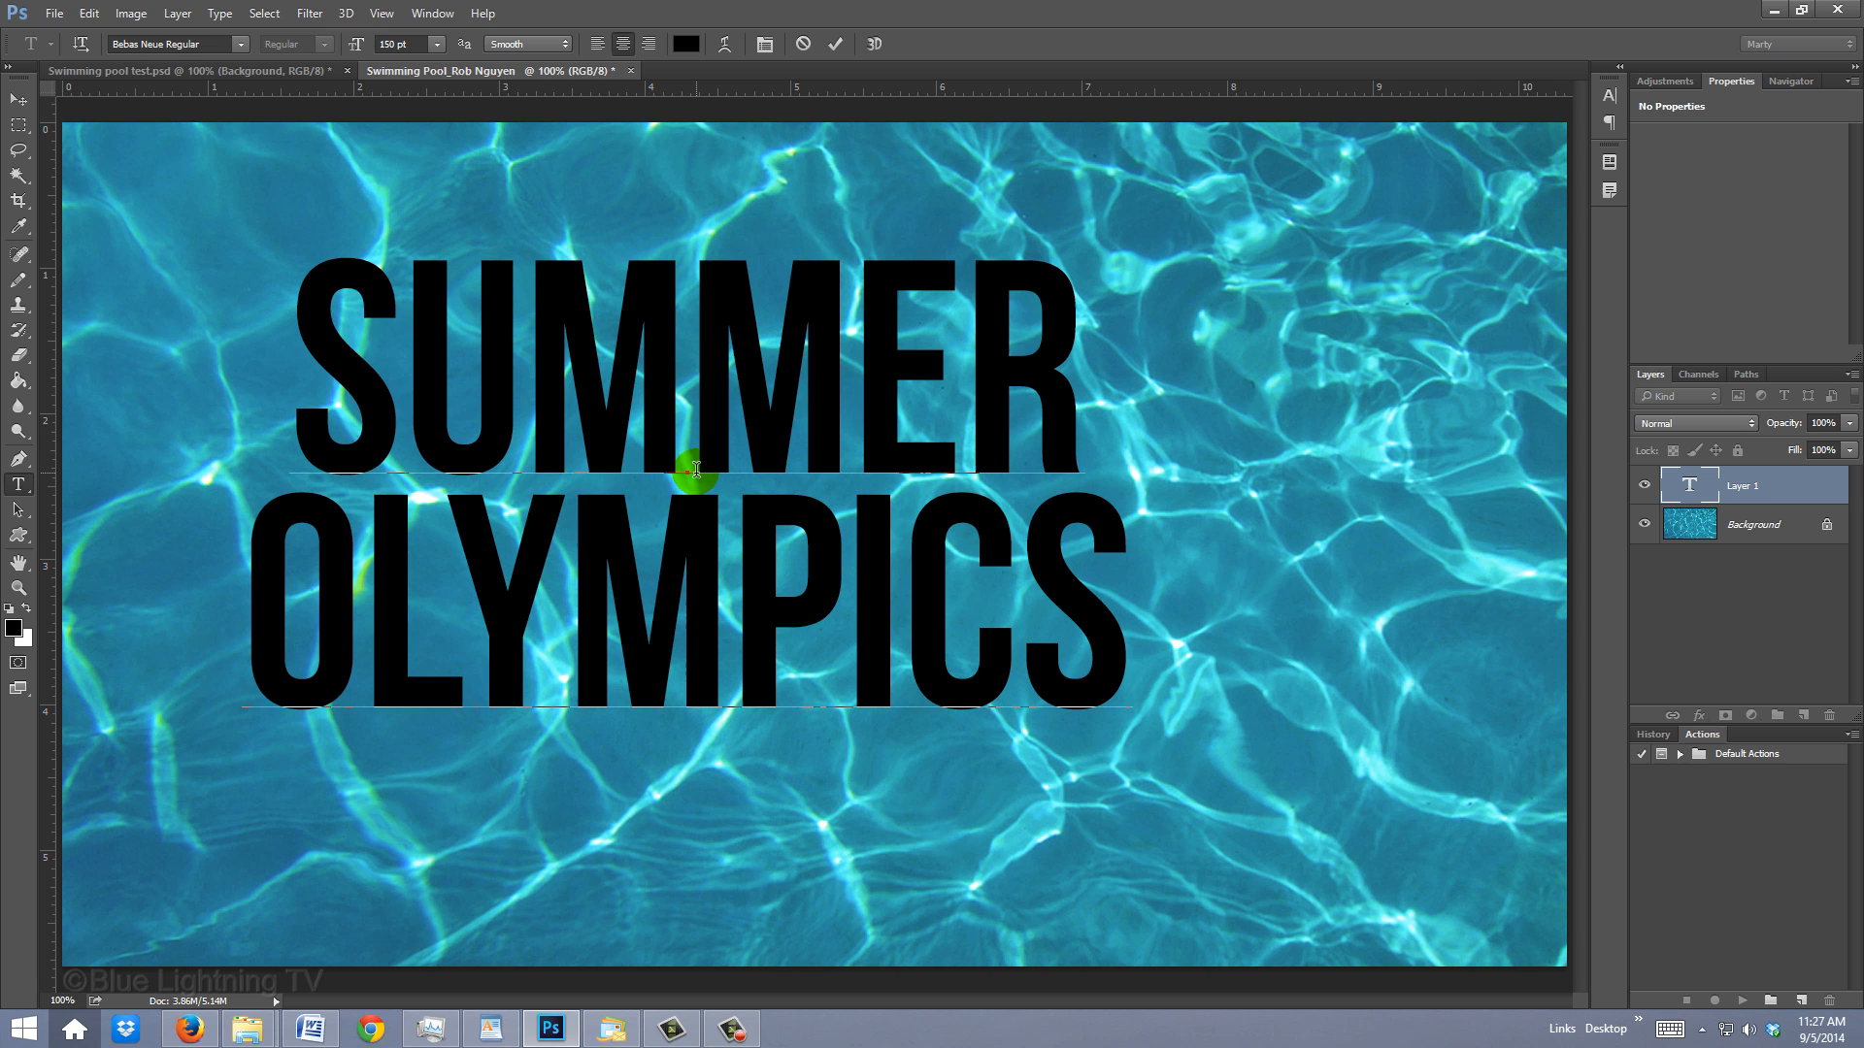
mouse_move(1124, 666)
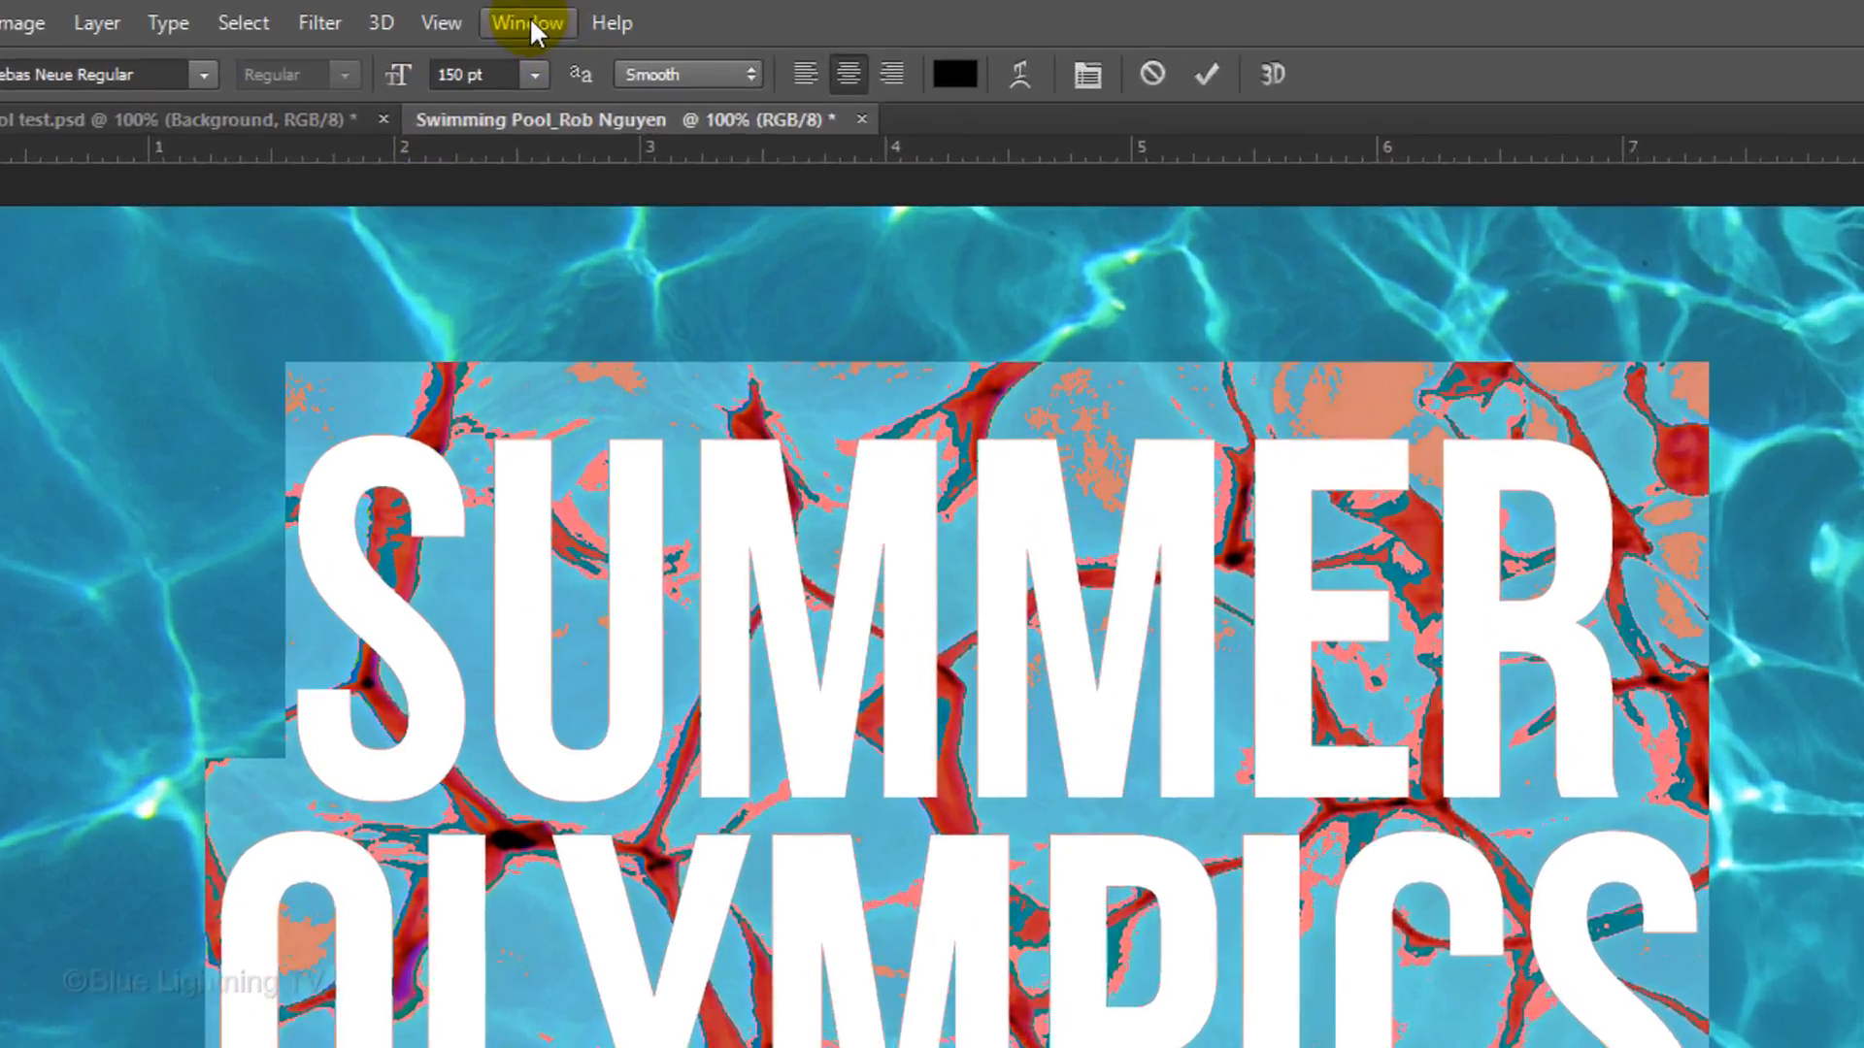
- Open the Character panel to review the text's size and leading, then collapse it
click(528, 22)
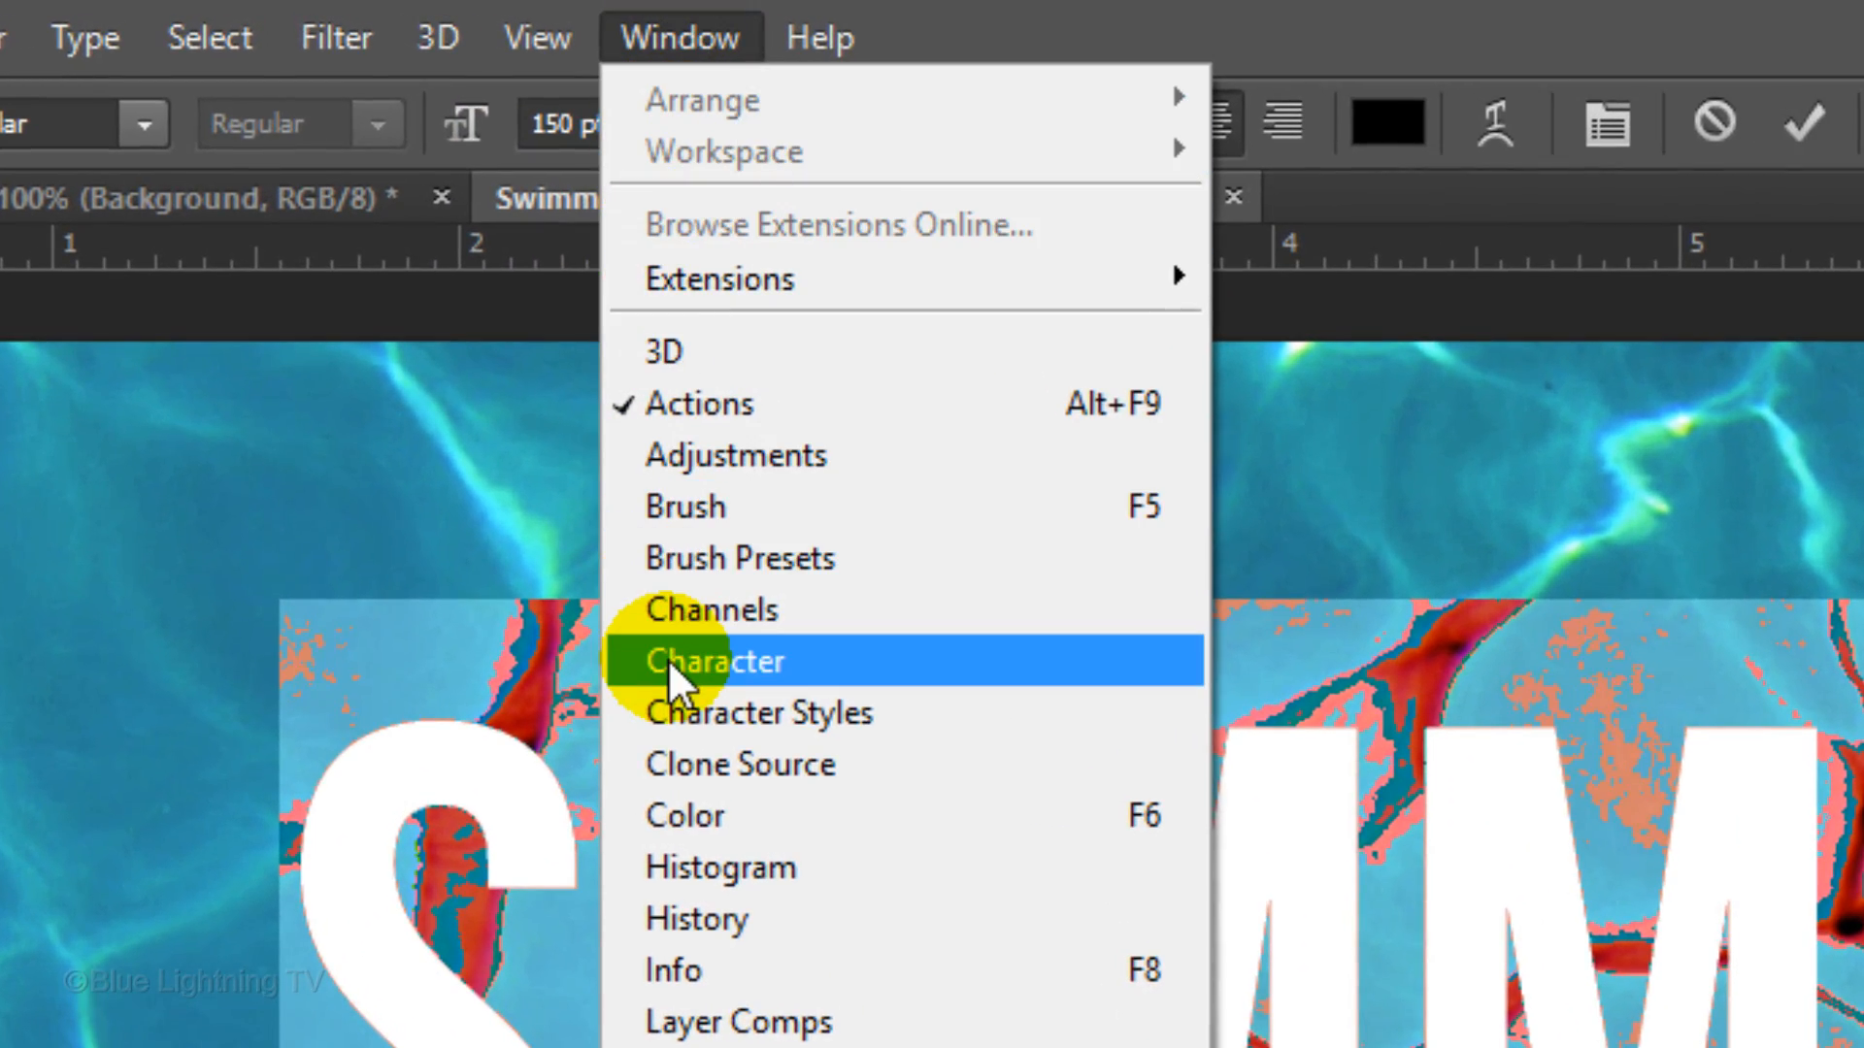
click(720, 661)
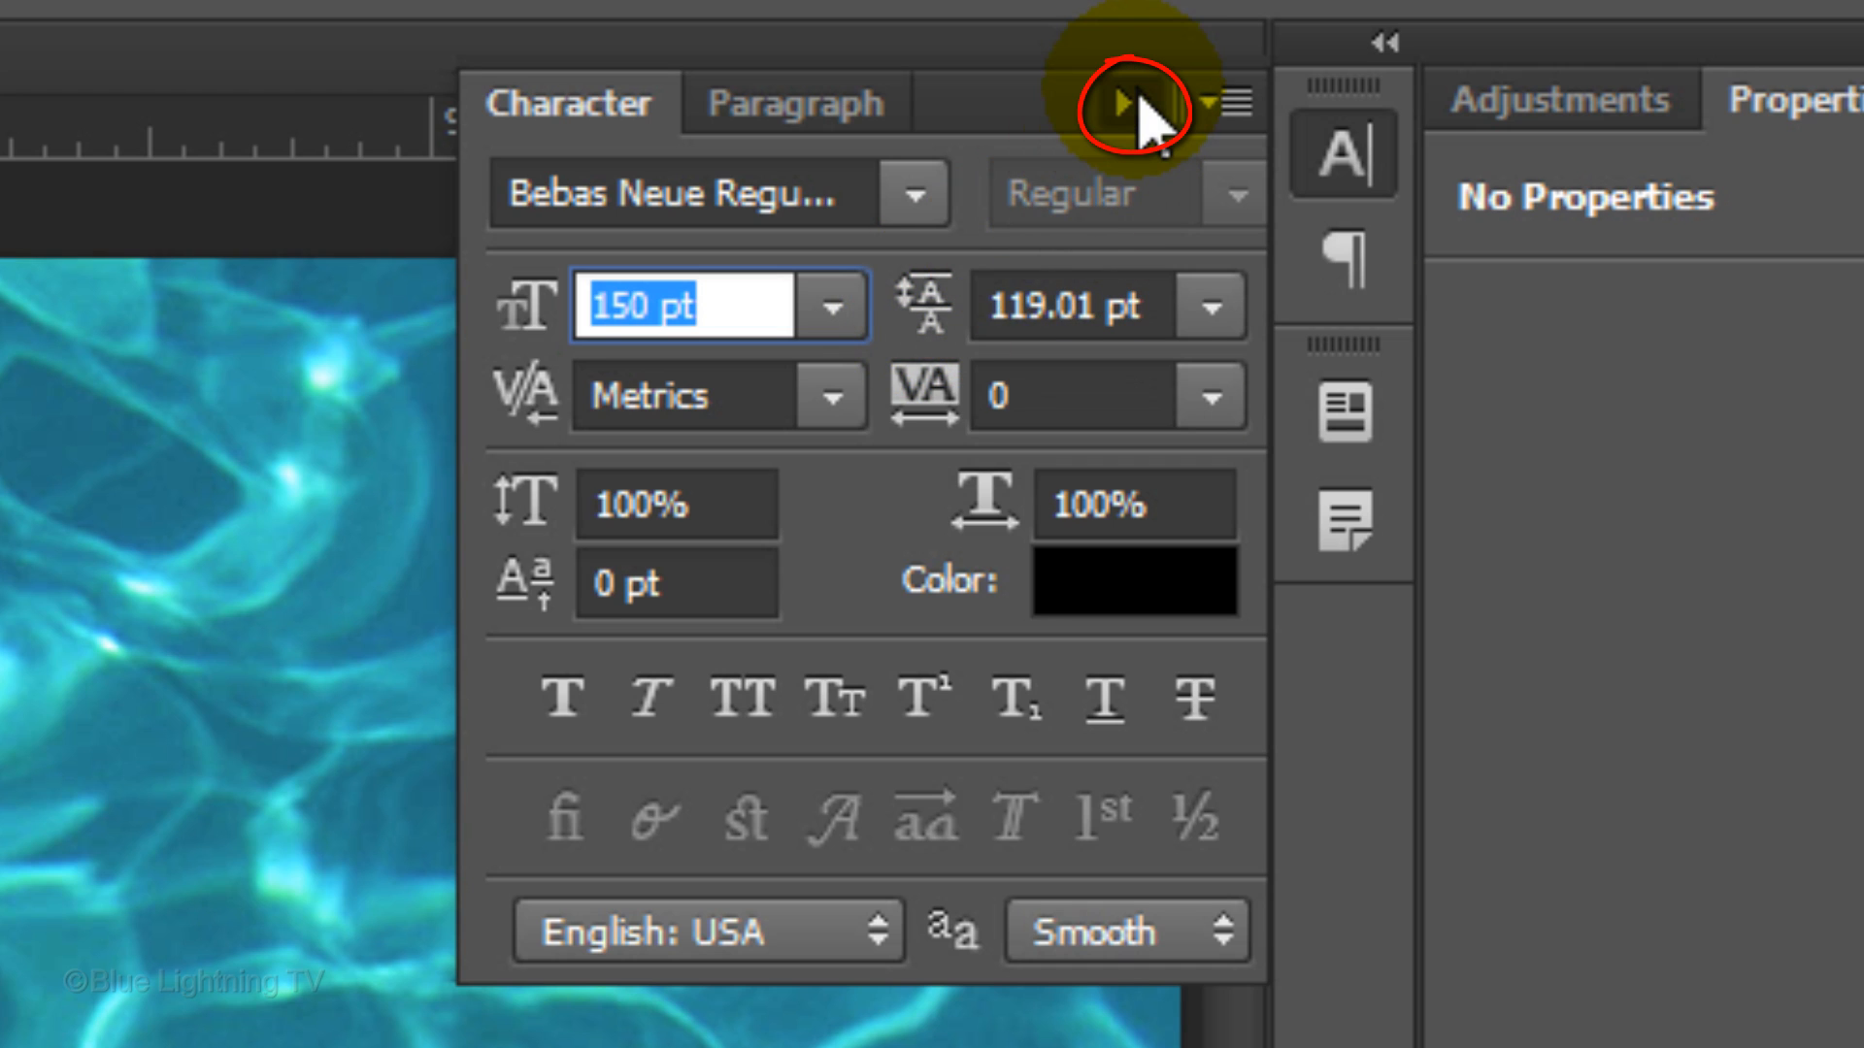
click(1134, 104)
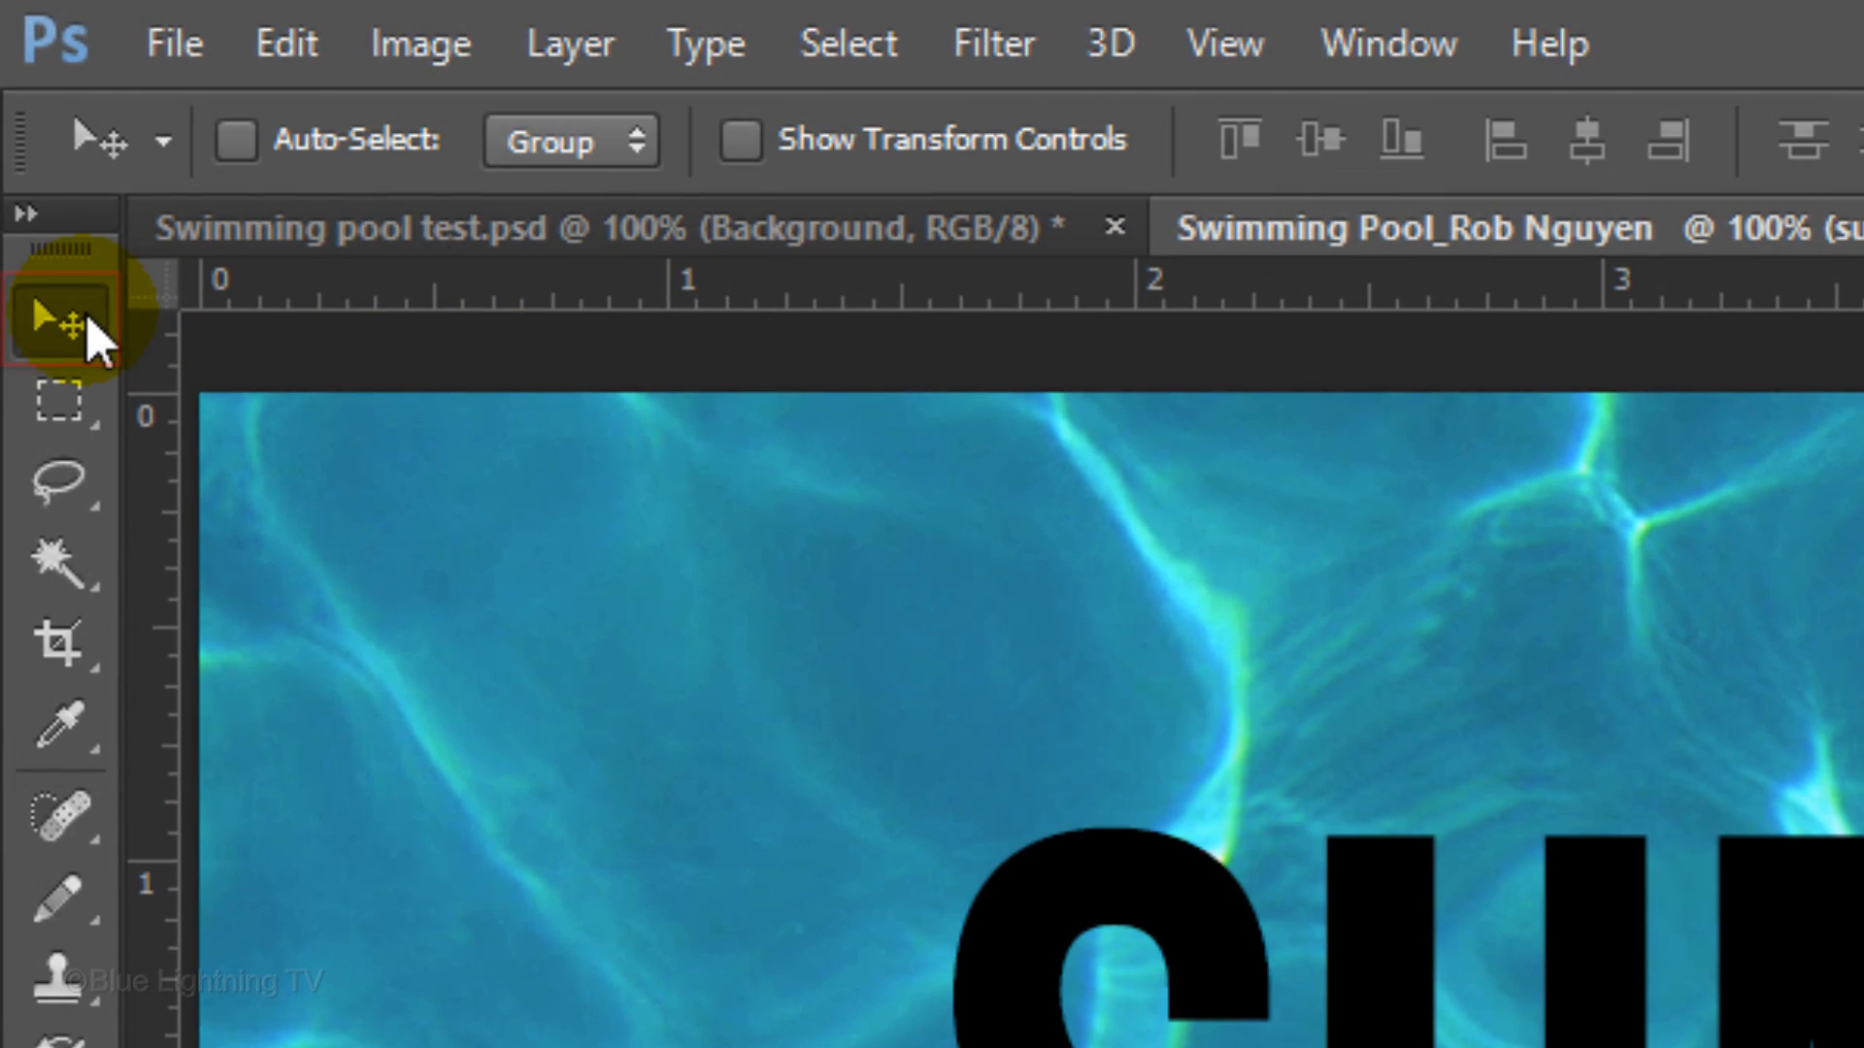
- Select the whole canvas, align the text to its vertical and horizontal centers, then deselect
key(ctrl+a)
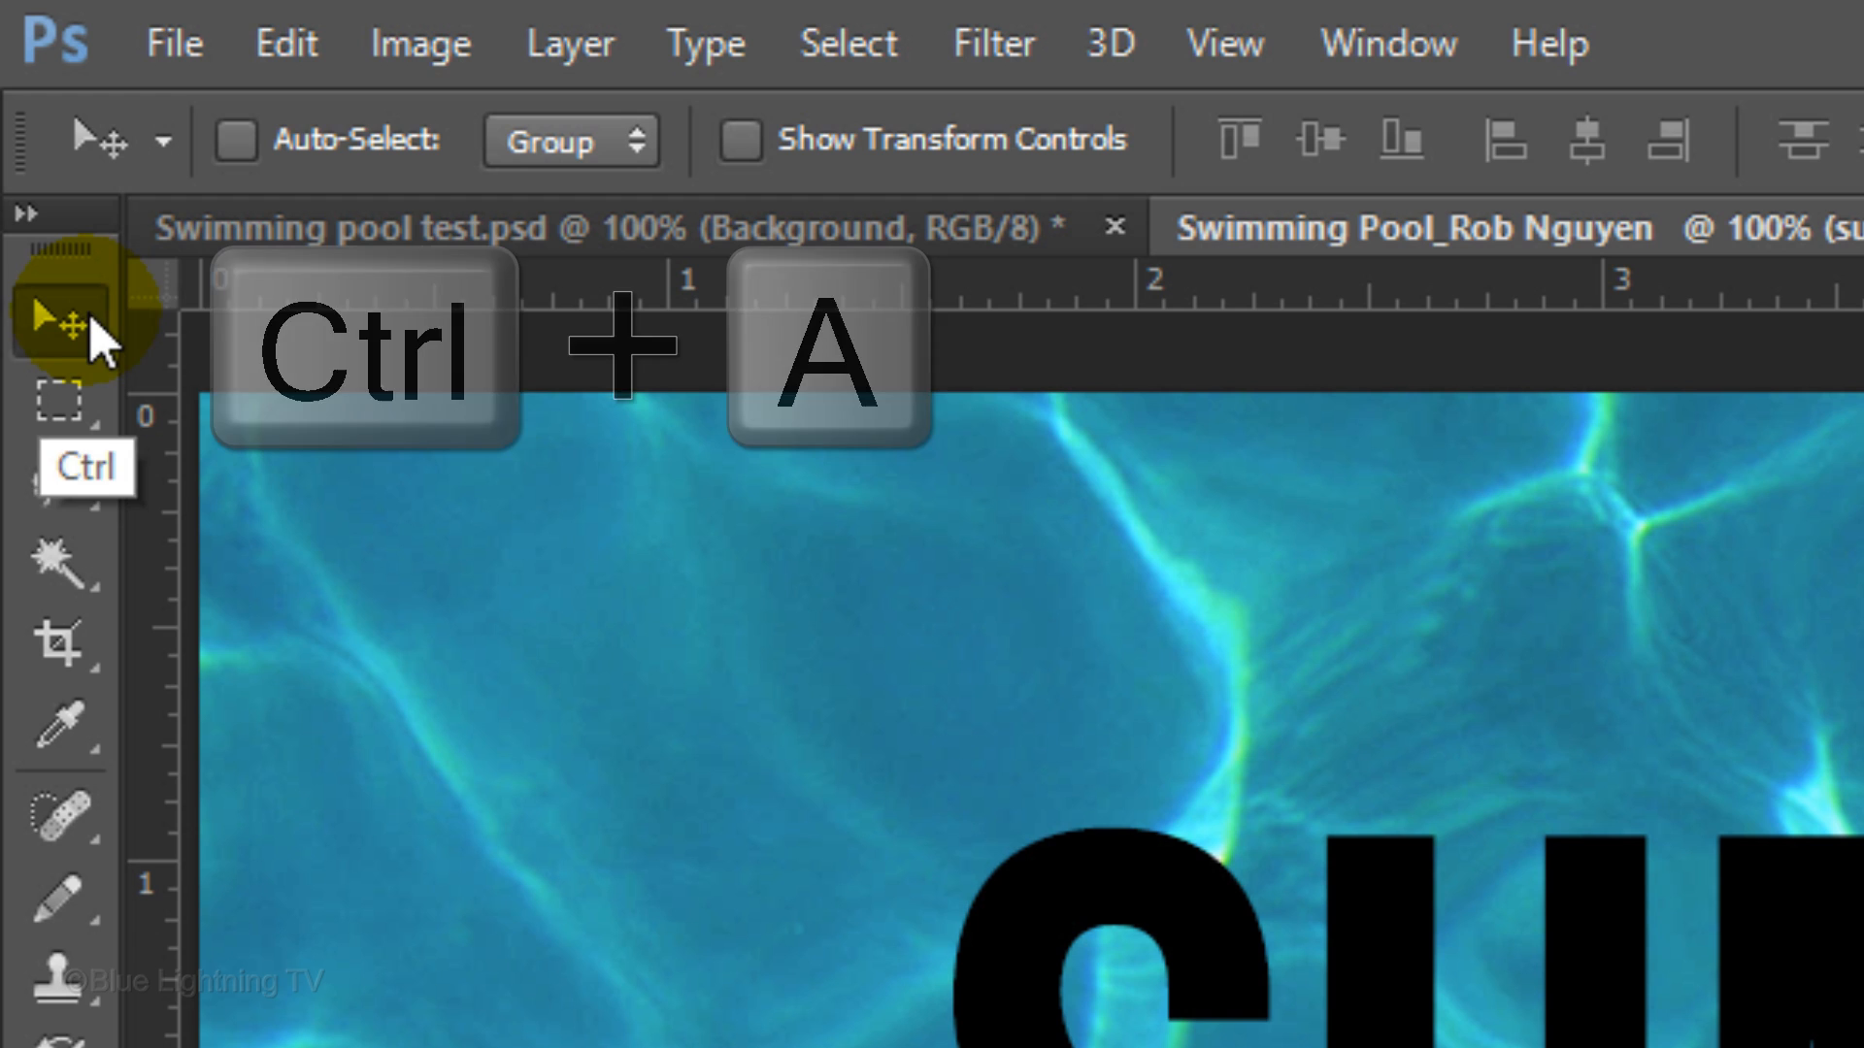
key(ctrl+a)
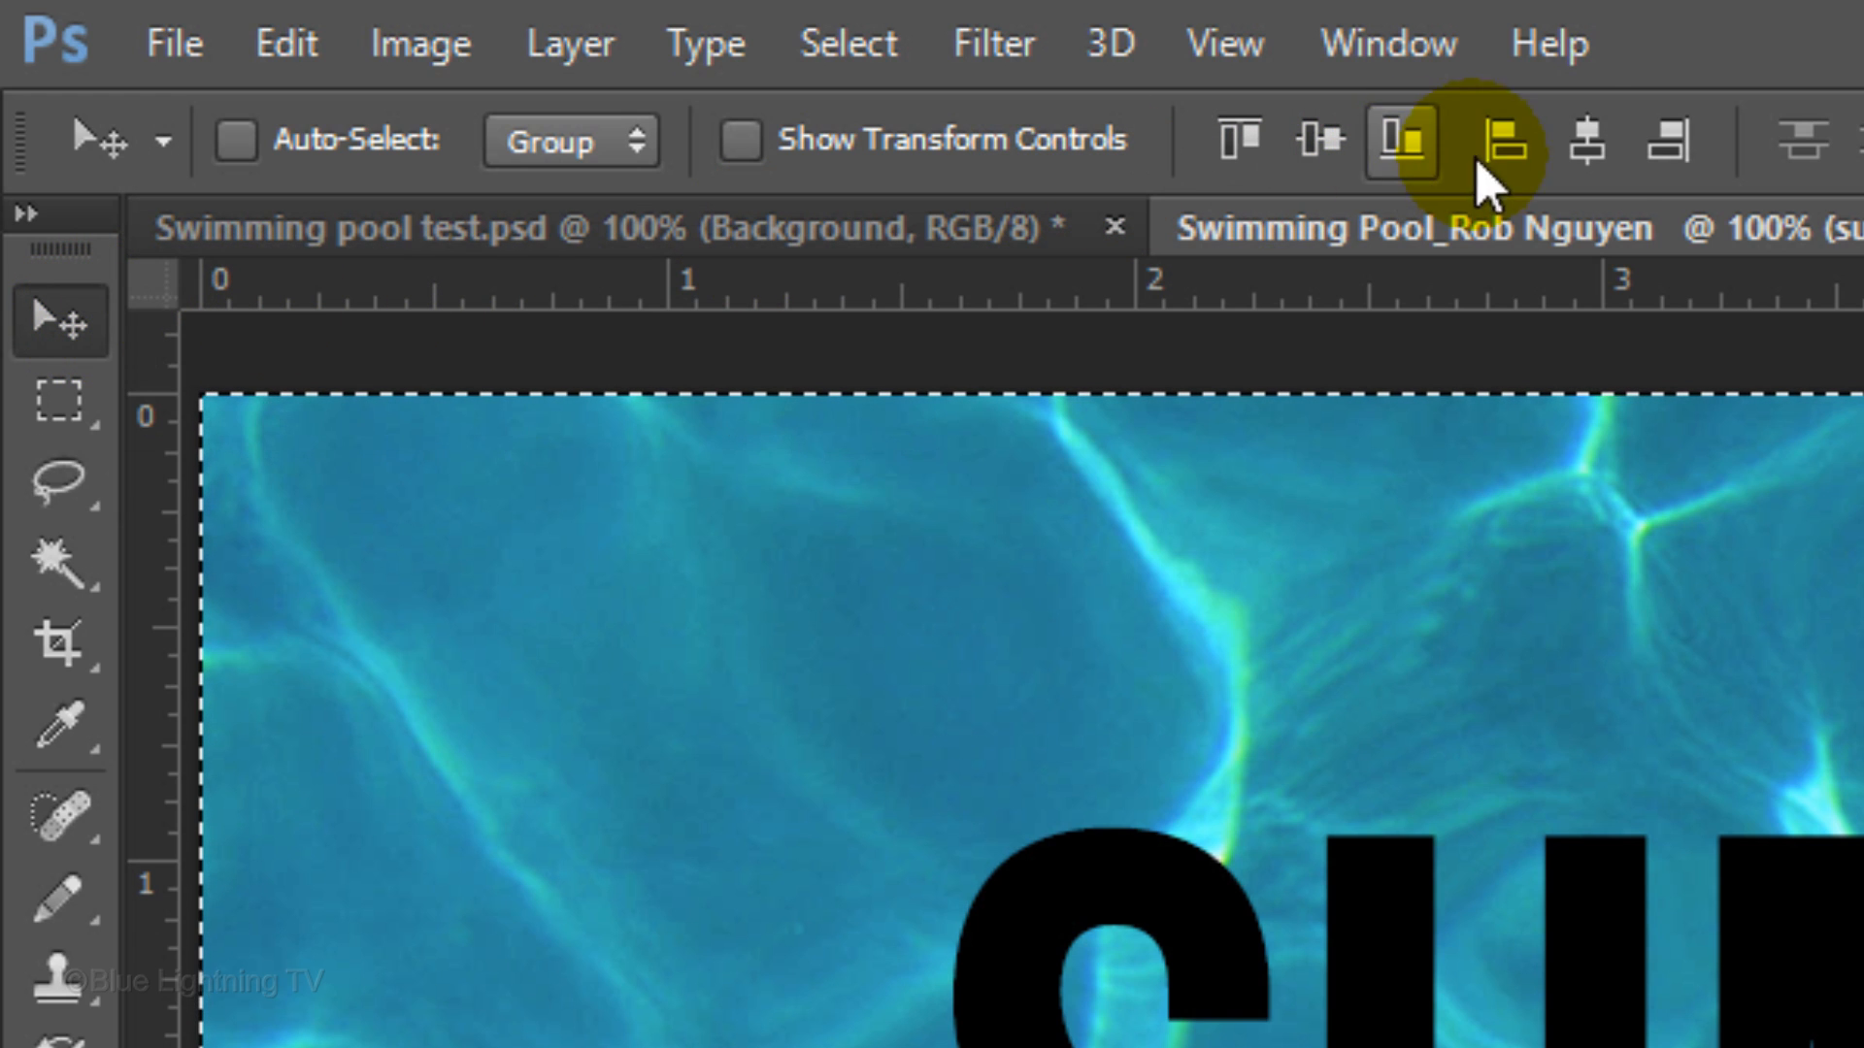
click(1589, 140)
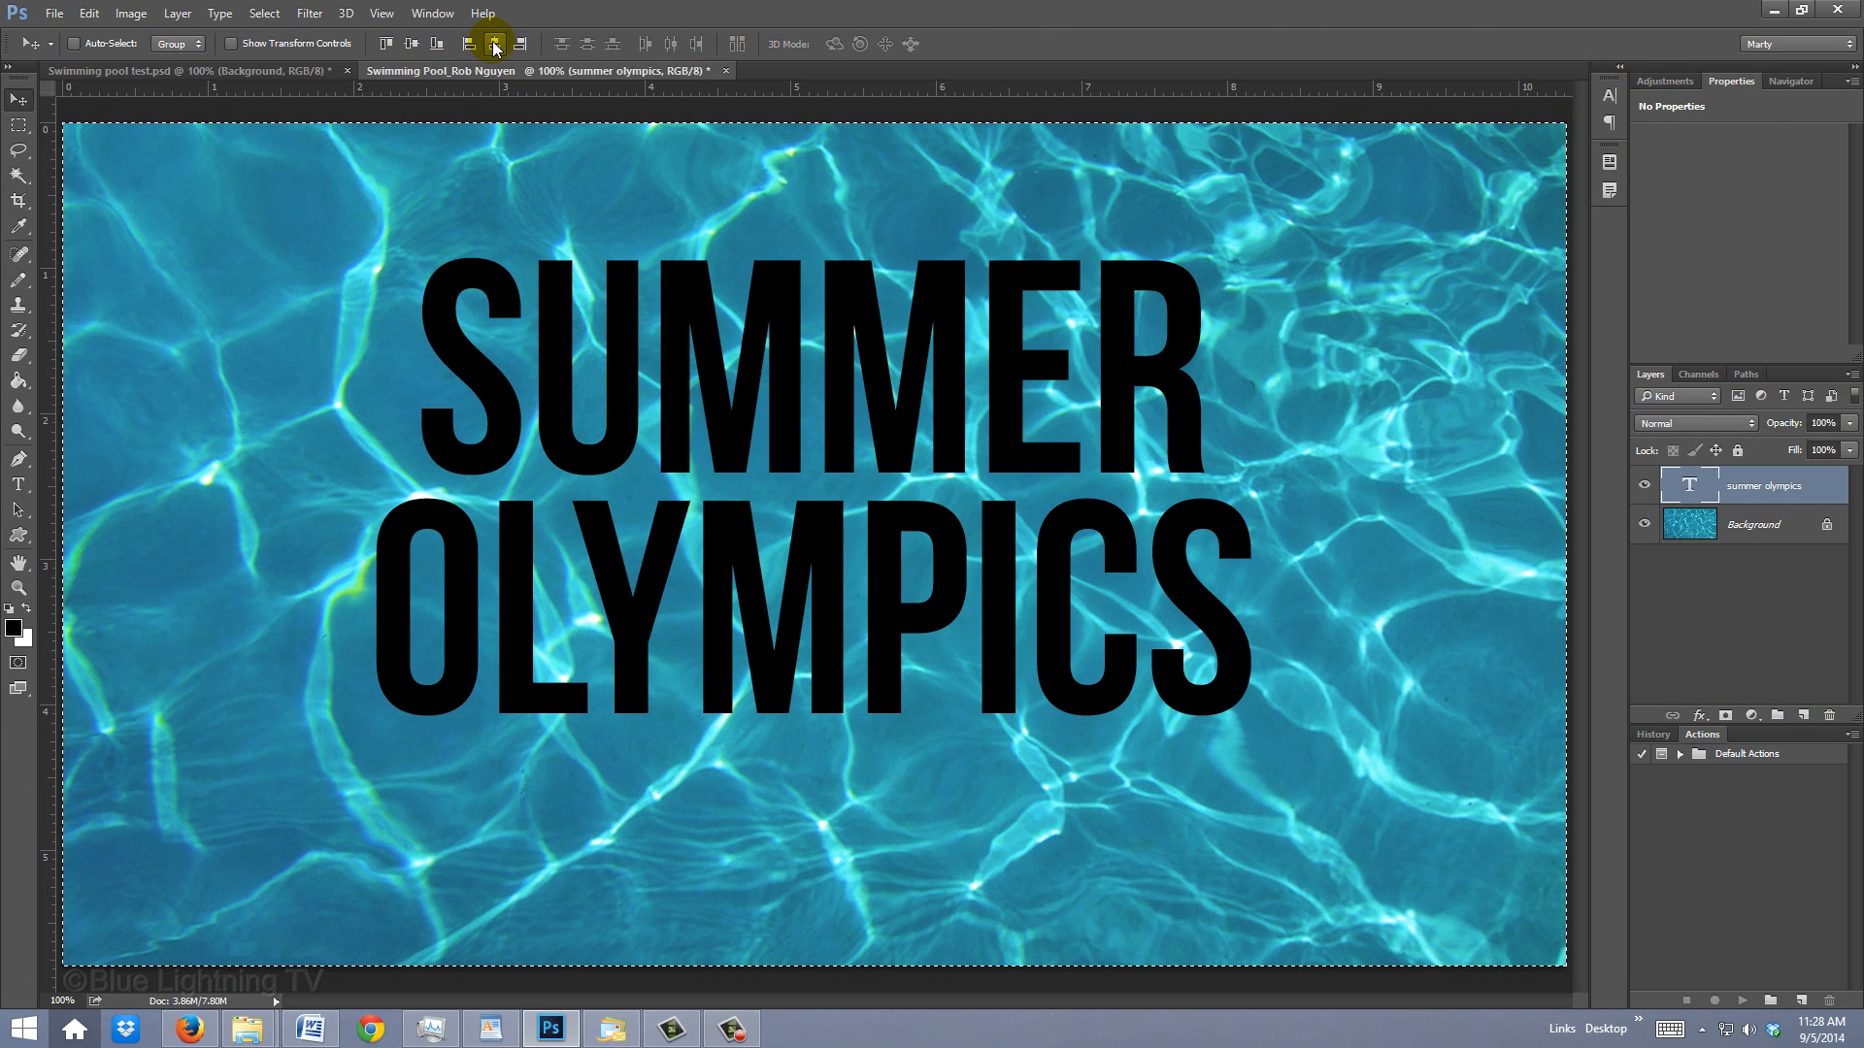
key(ctrl+d)
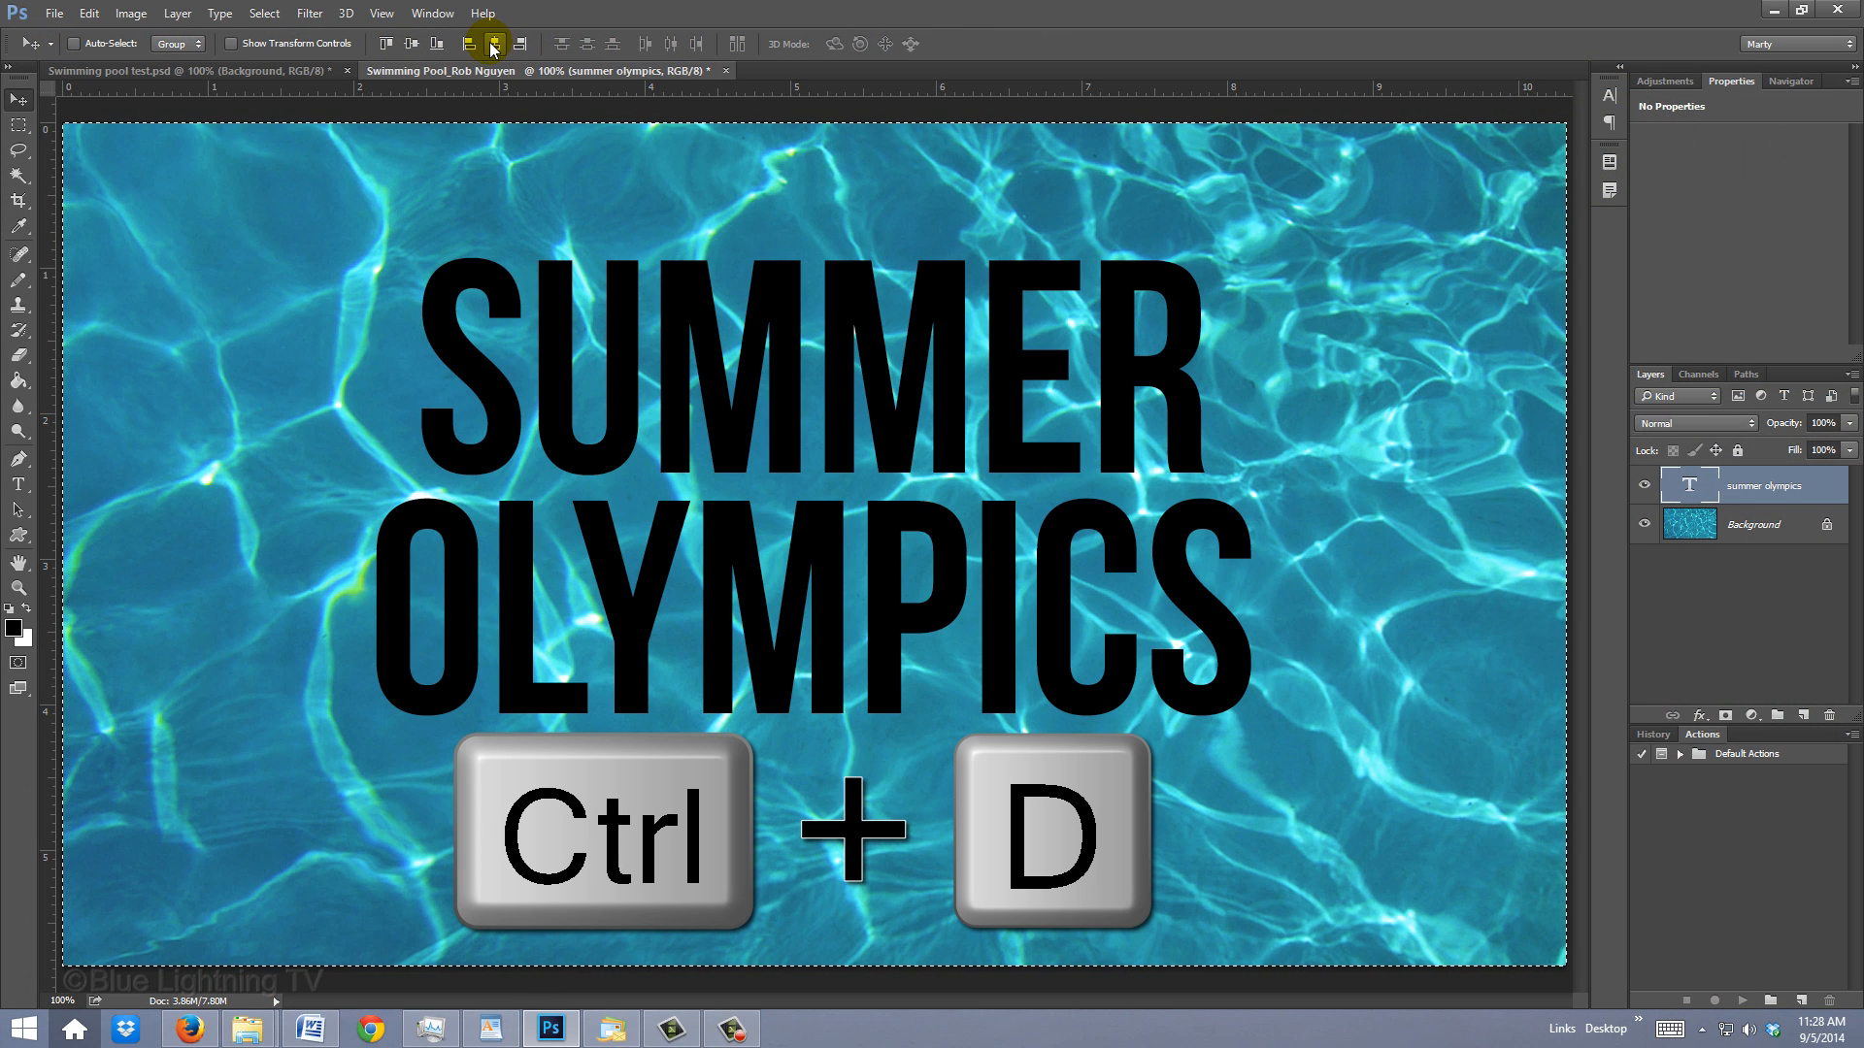
key(ctrl+d)
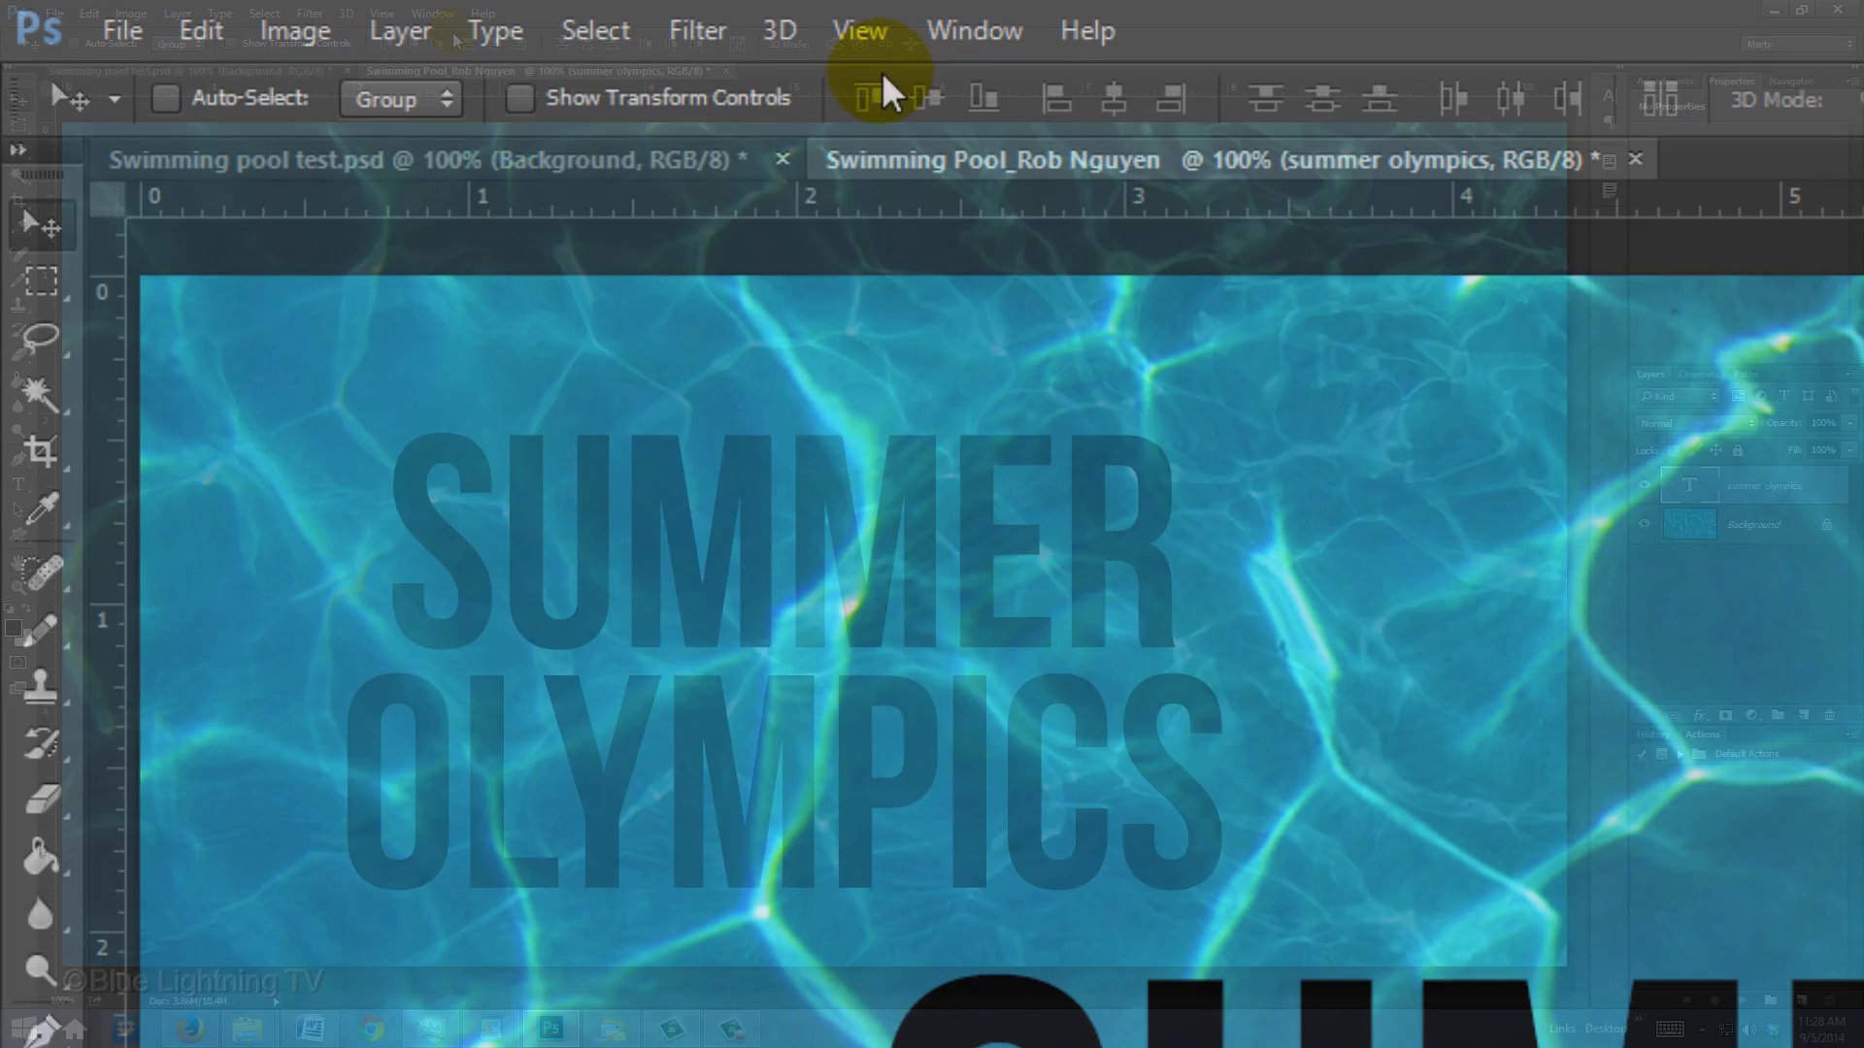
- Apply the Distort > Displace filter to the SUMMER OLYMPICS type layer
click(698, 30)
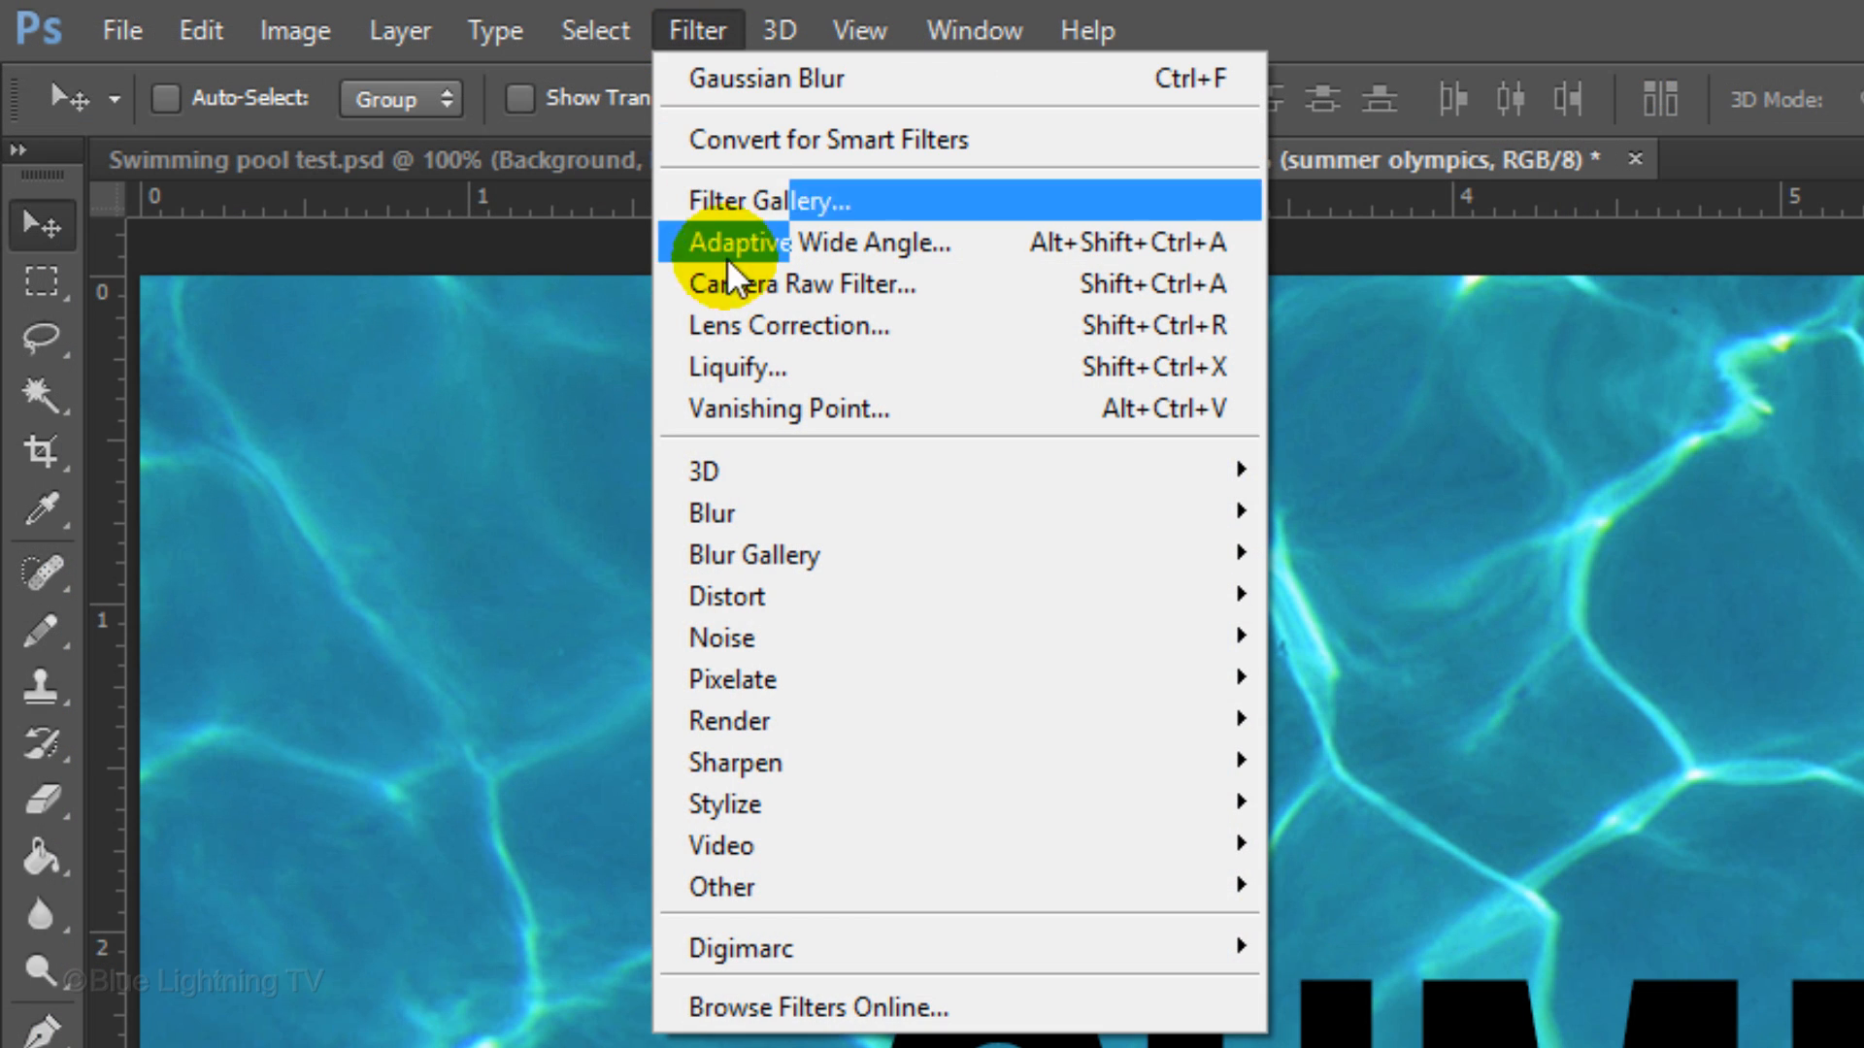
mouse_move(726, 595)
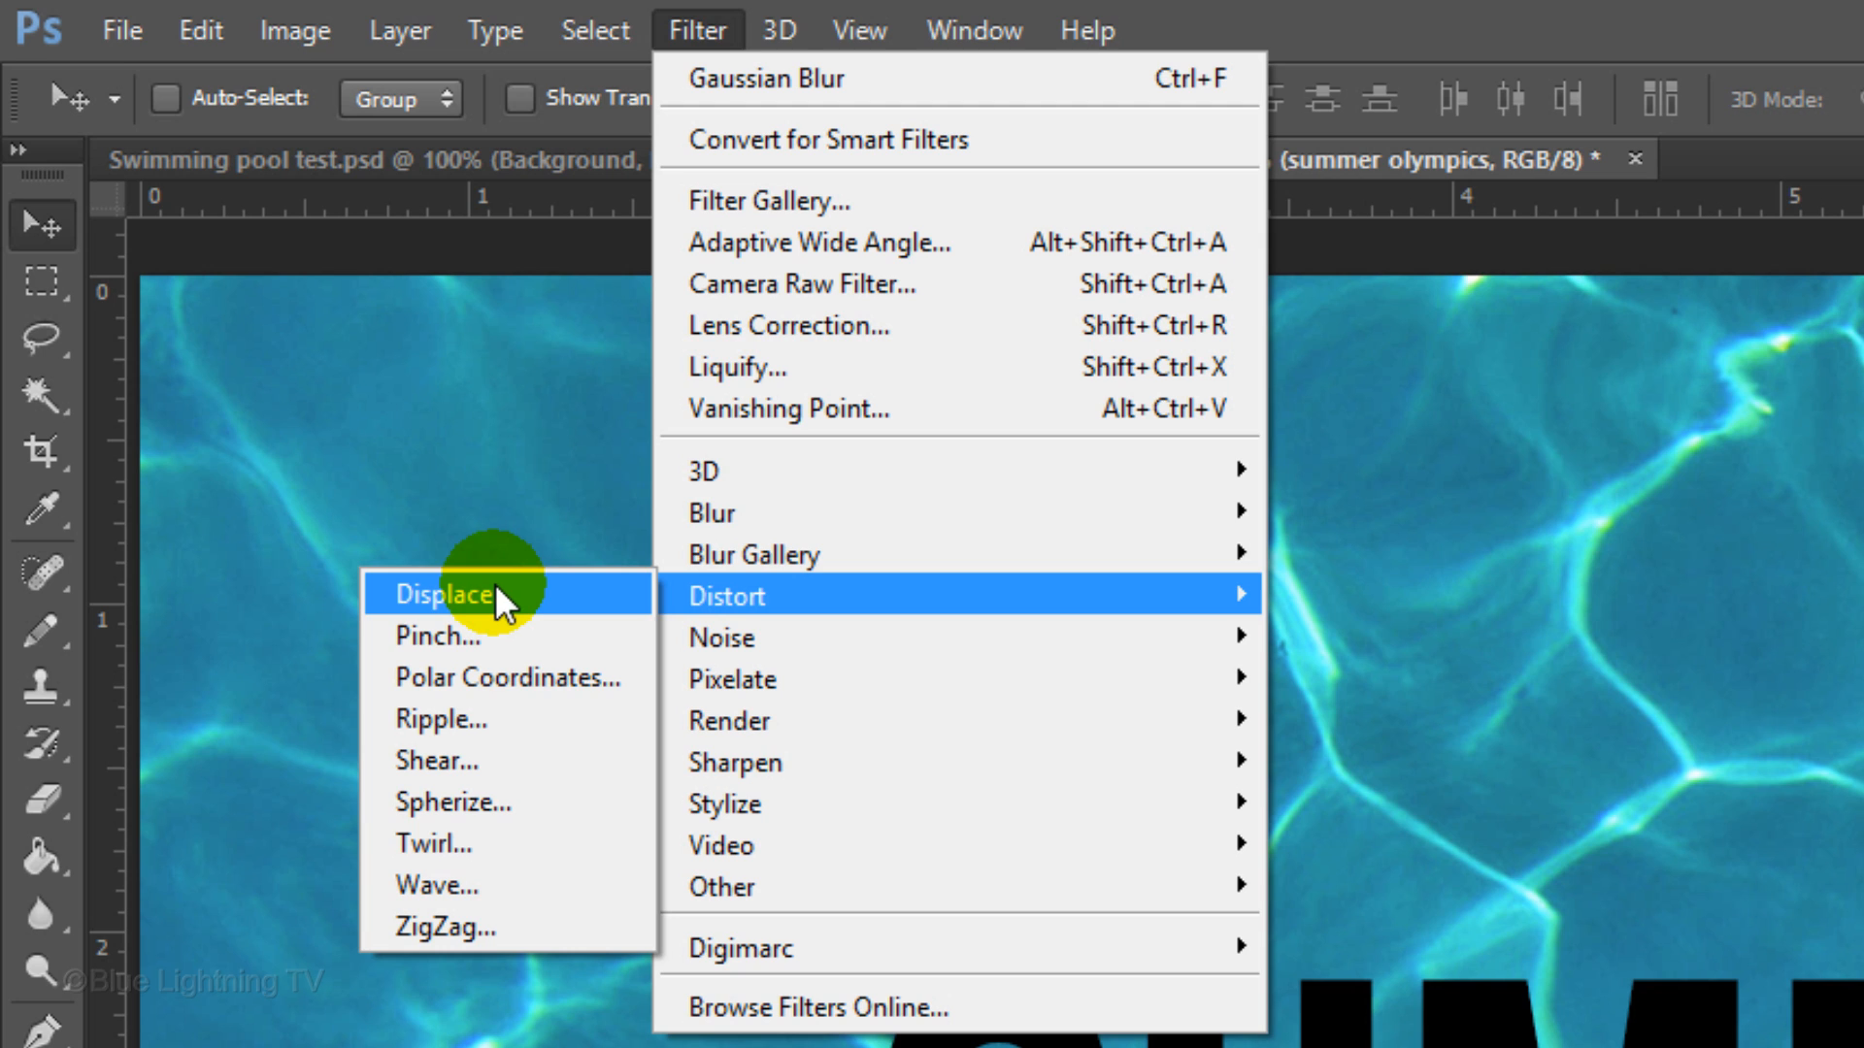
click(445, 594)
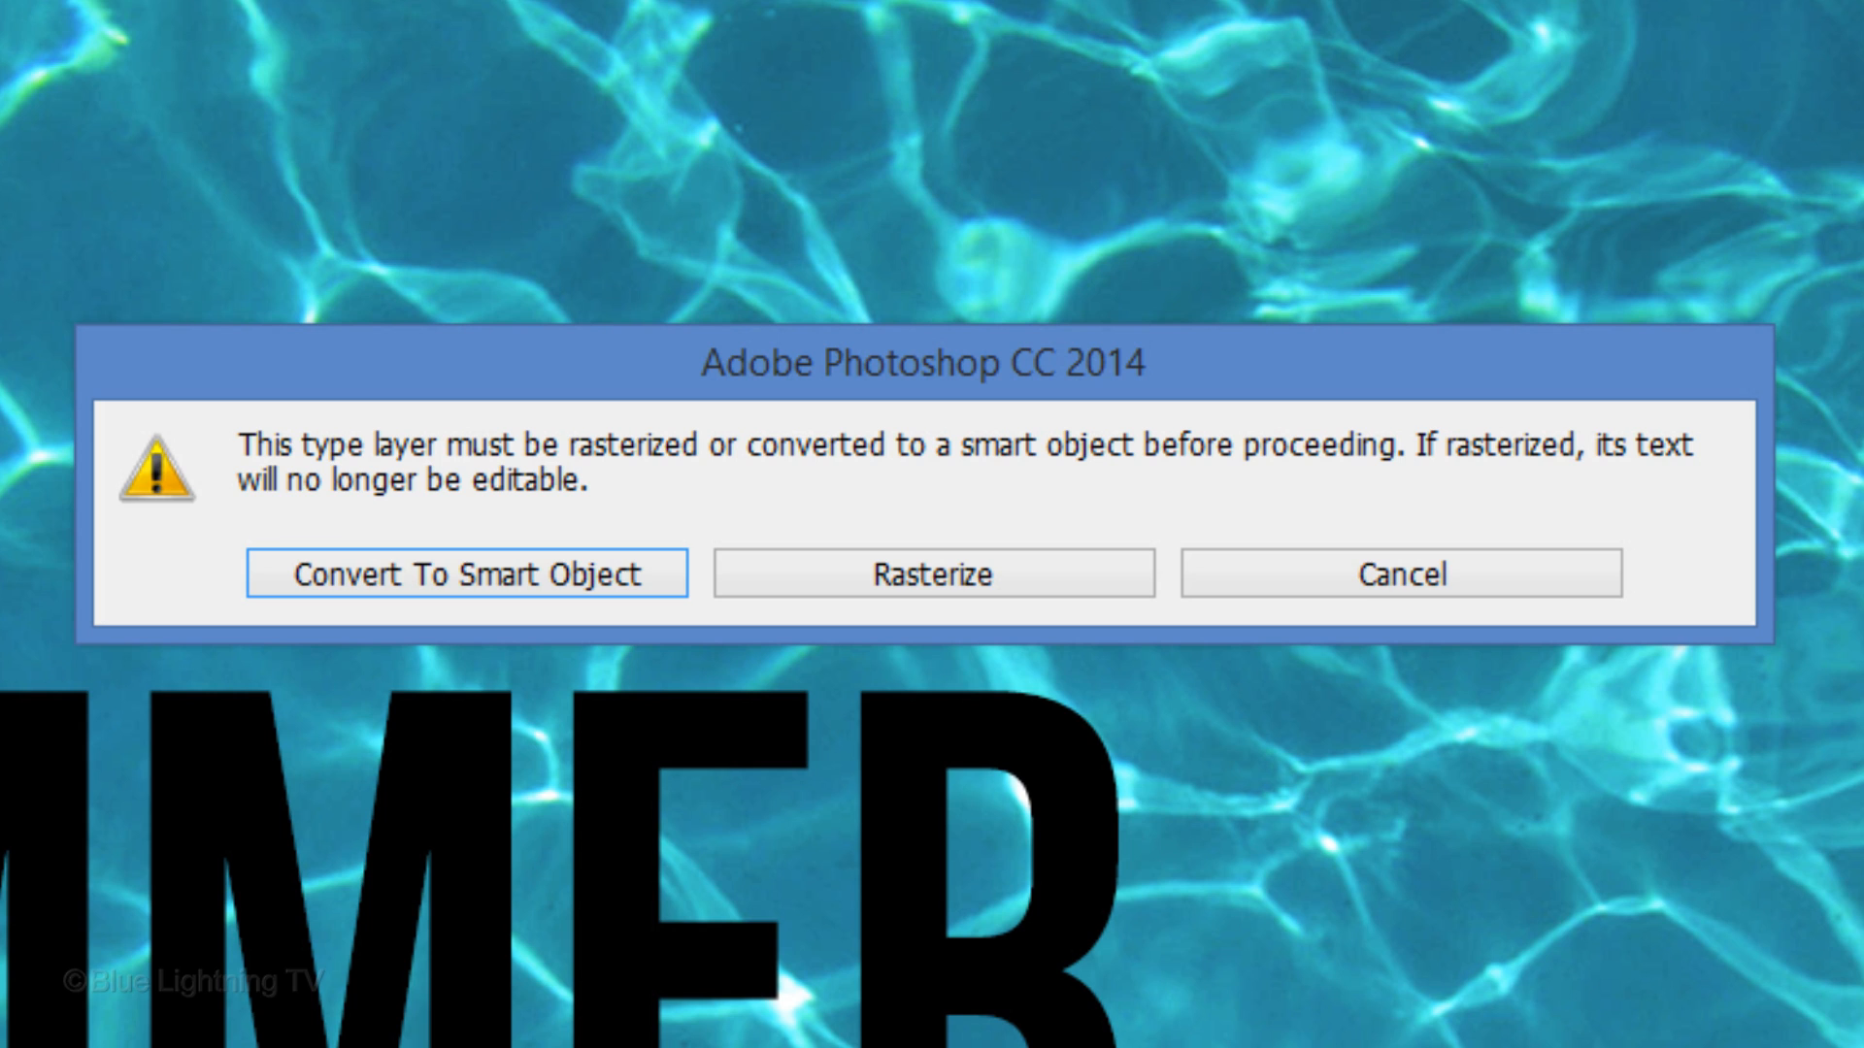
- Convert the SUMMER OLYMPICS type layer into a smart object via the Layer menu
click(465, 574)
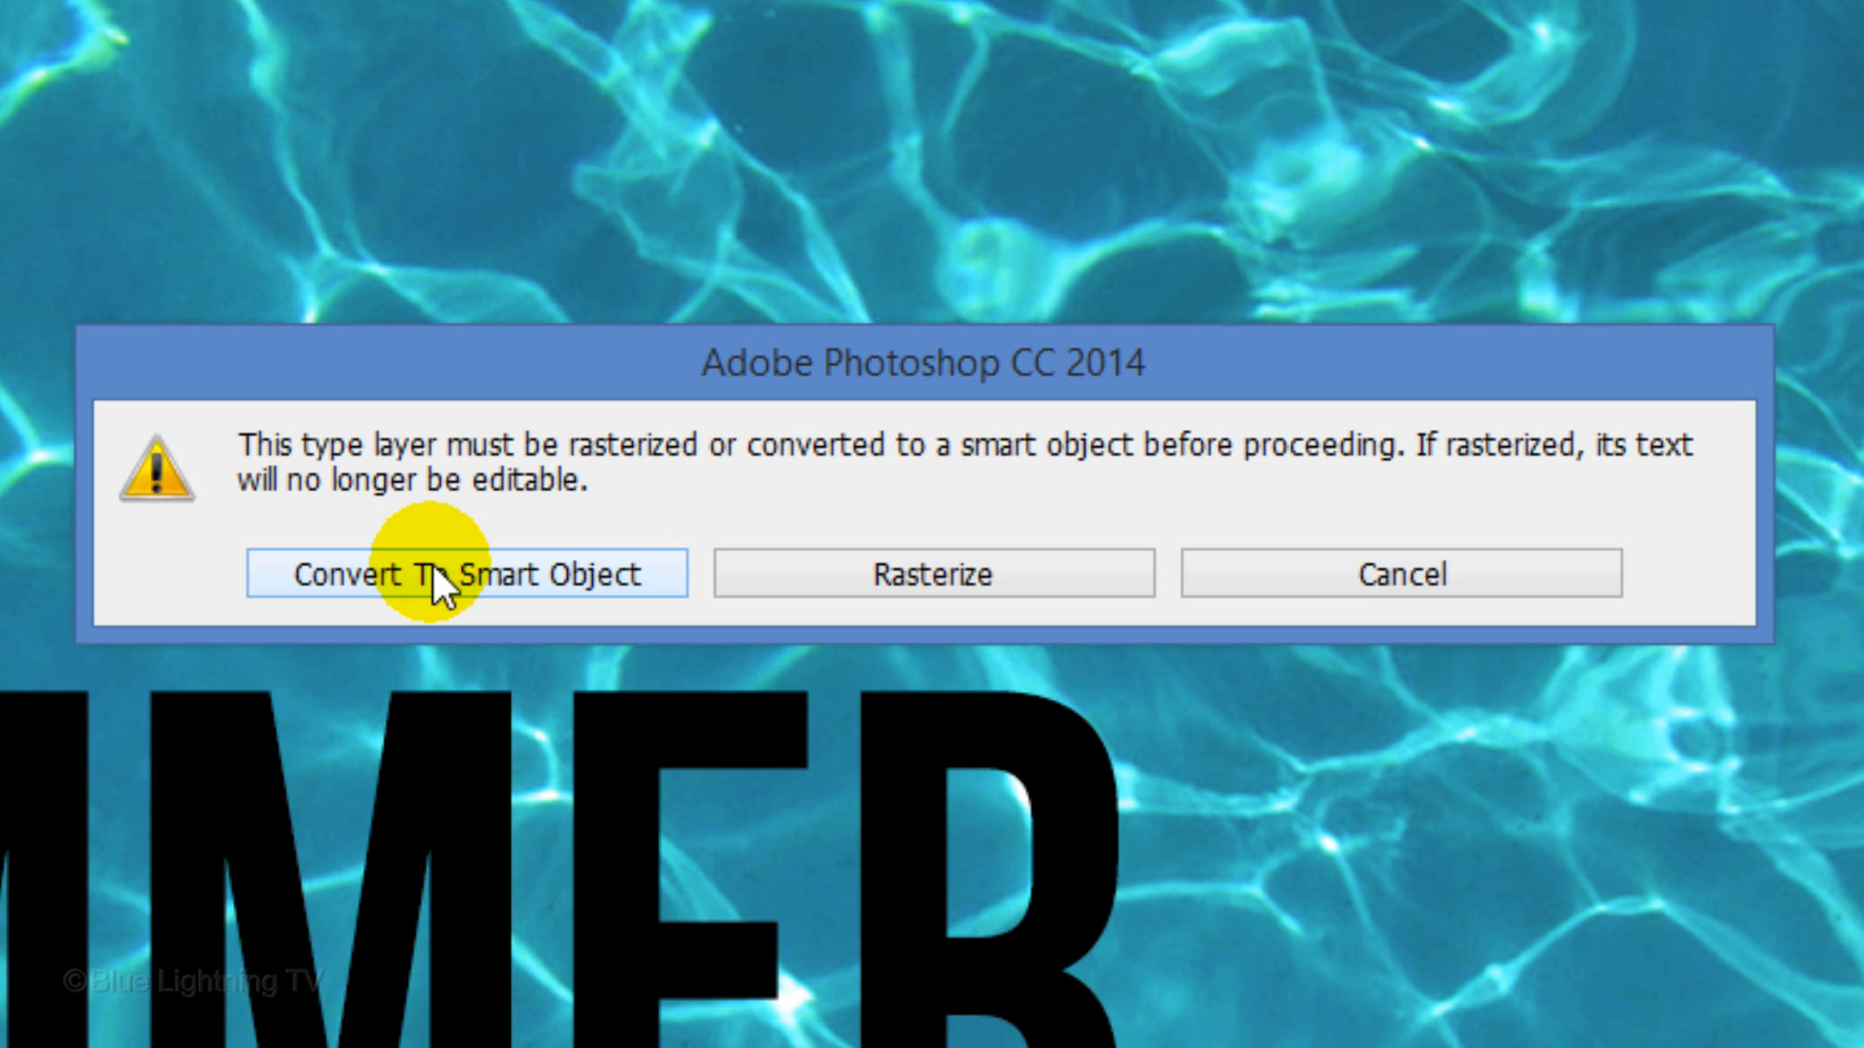
click(465, 574)
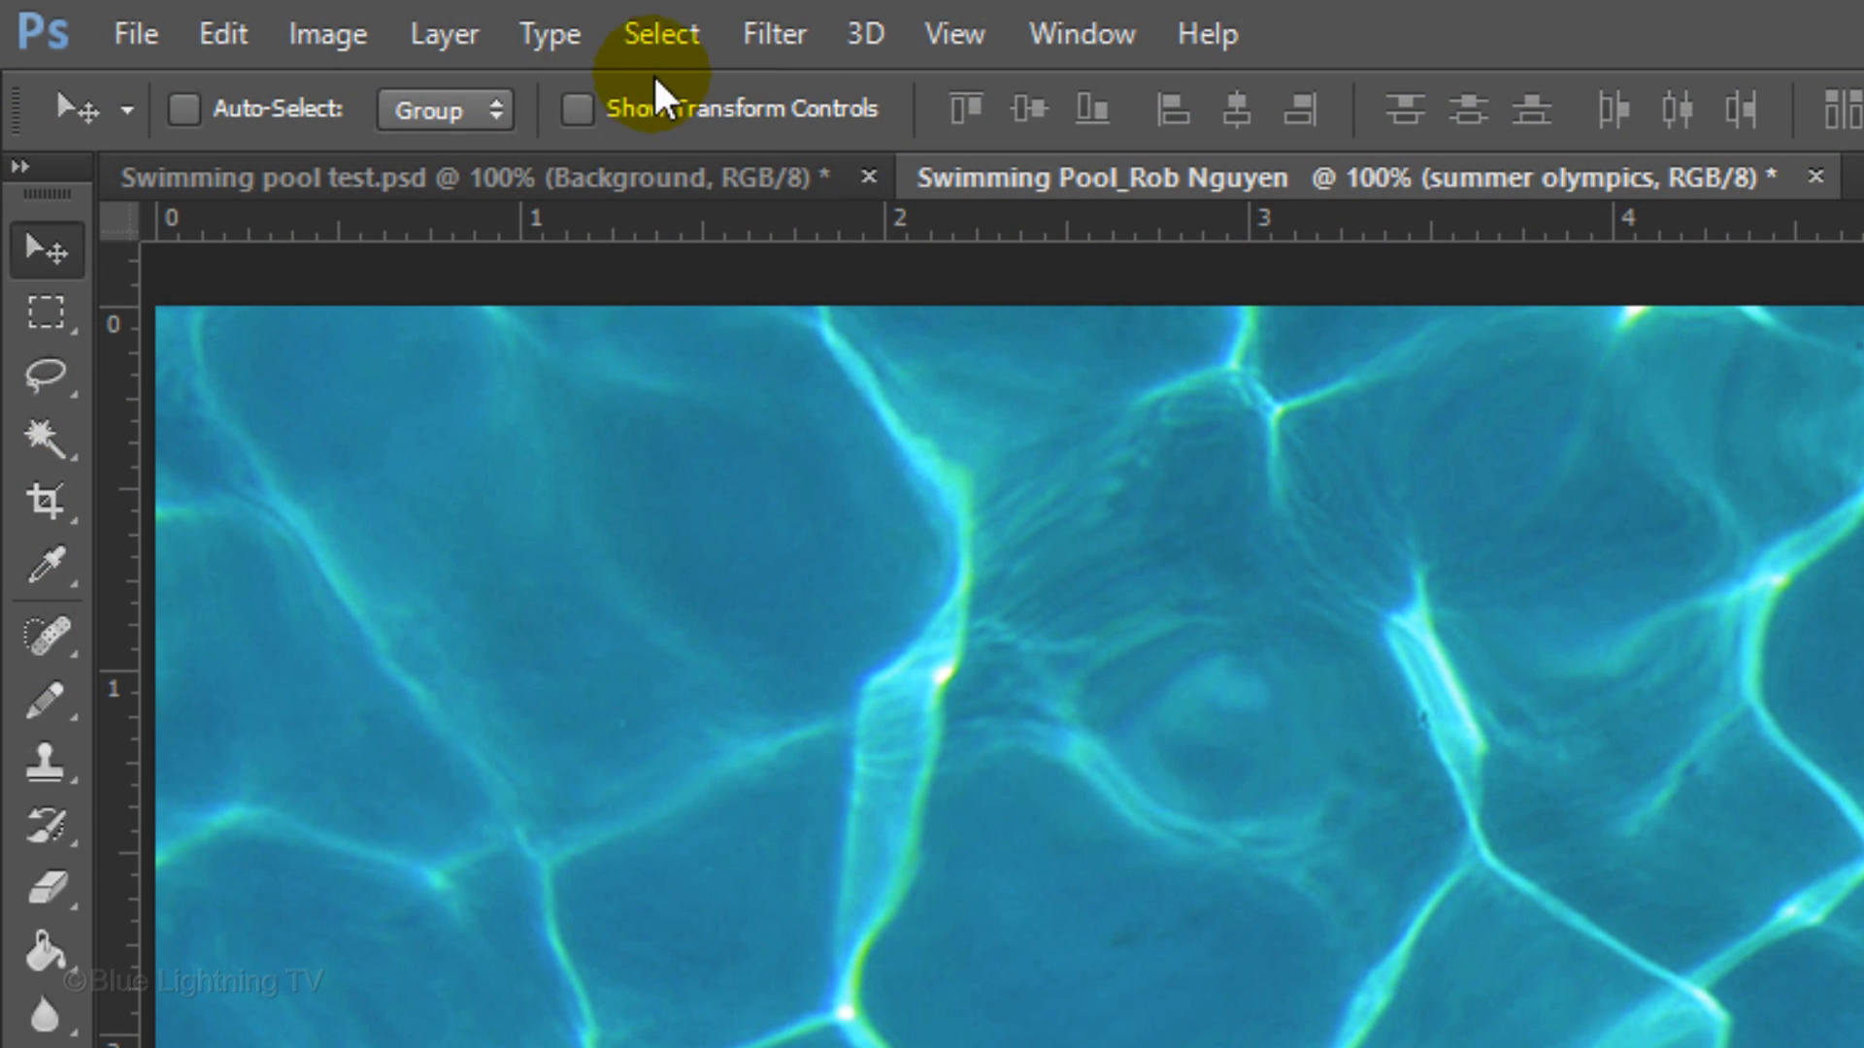
click(444, 32)
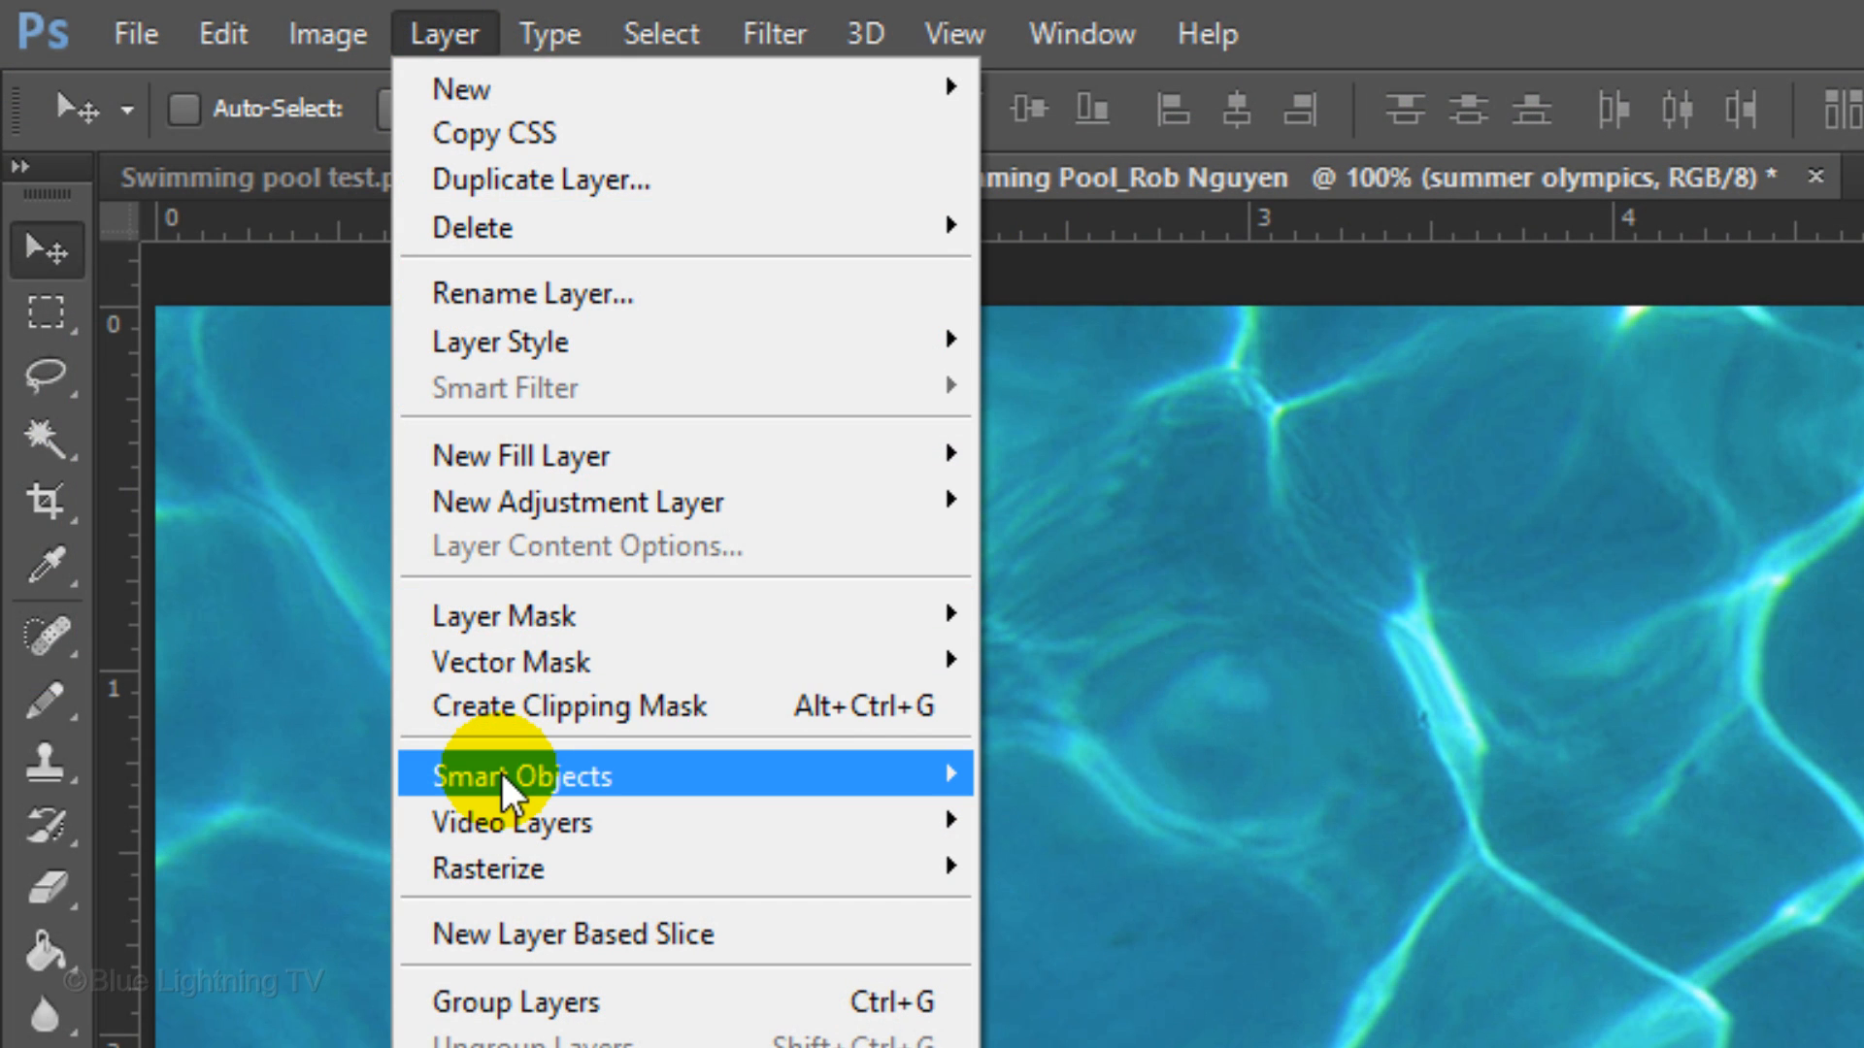
mouse_move(523, 775)
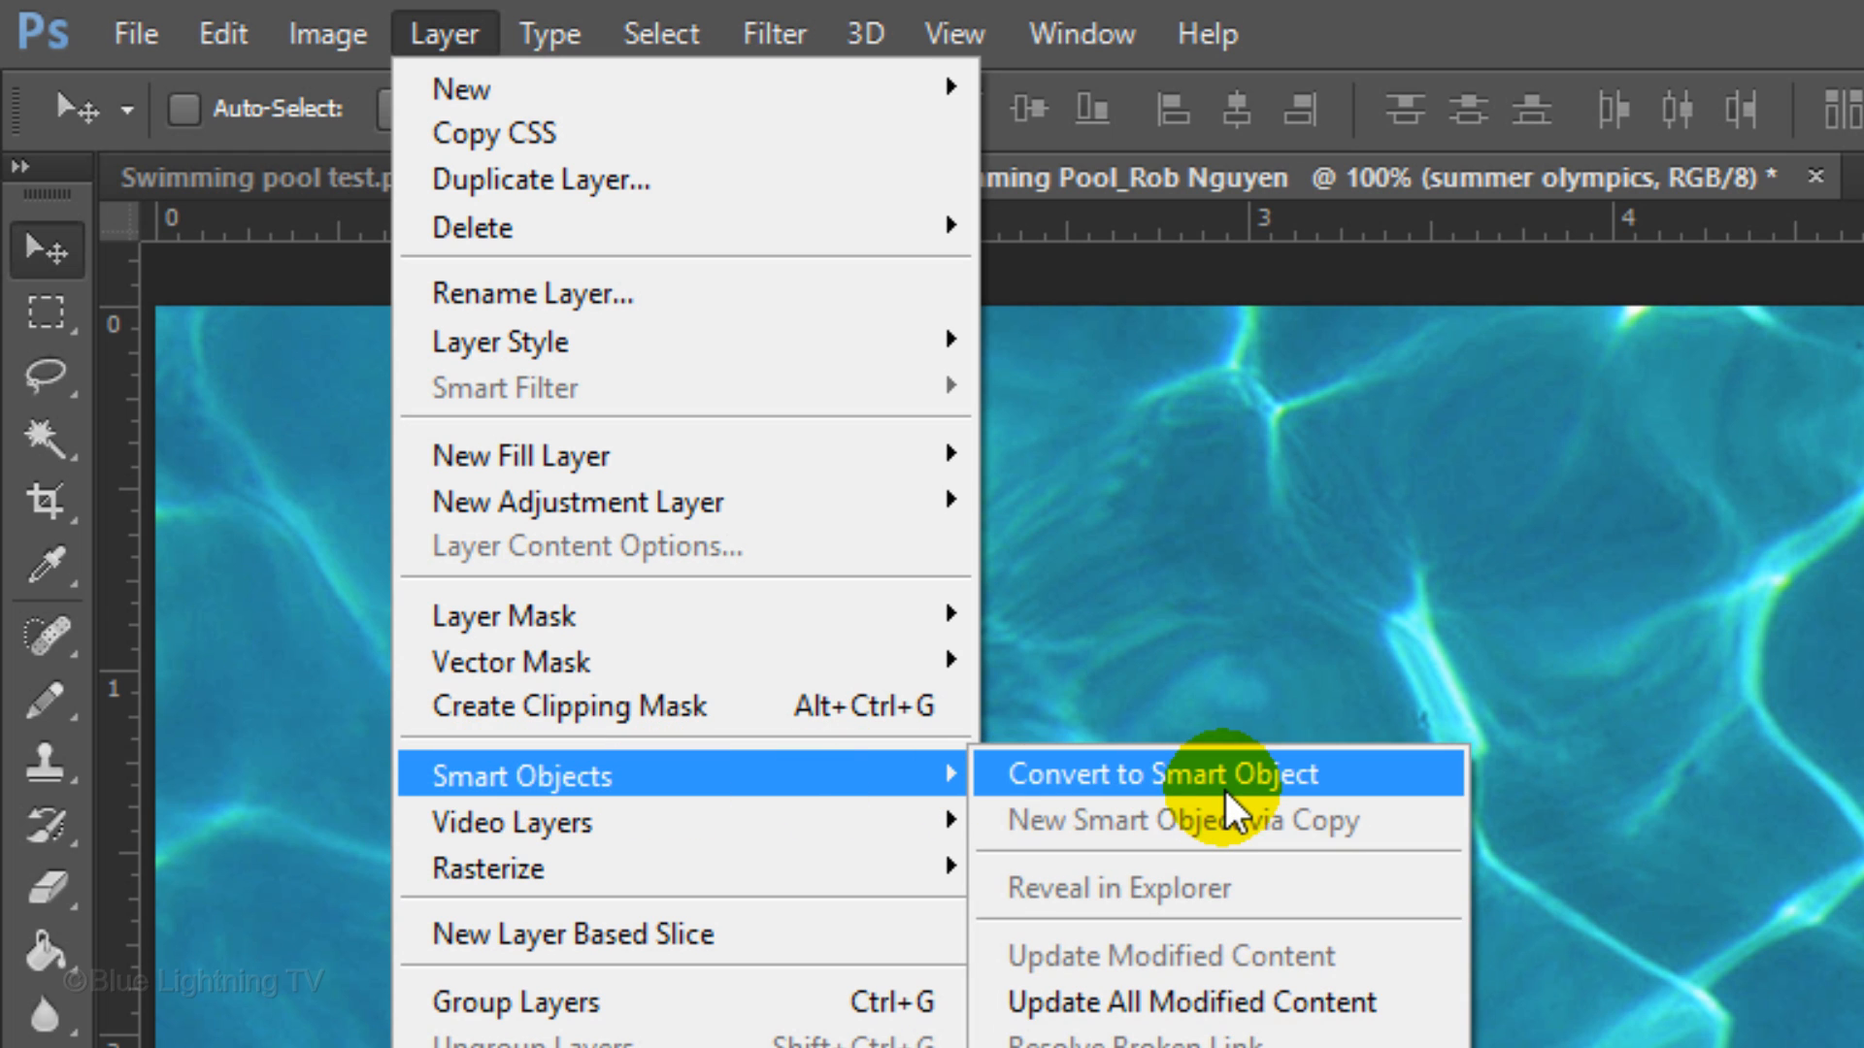
click(1177, 773)
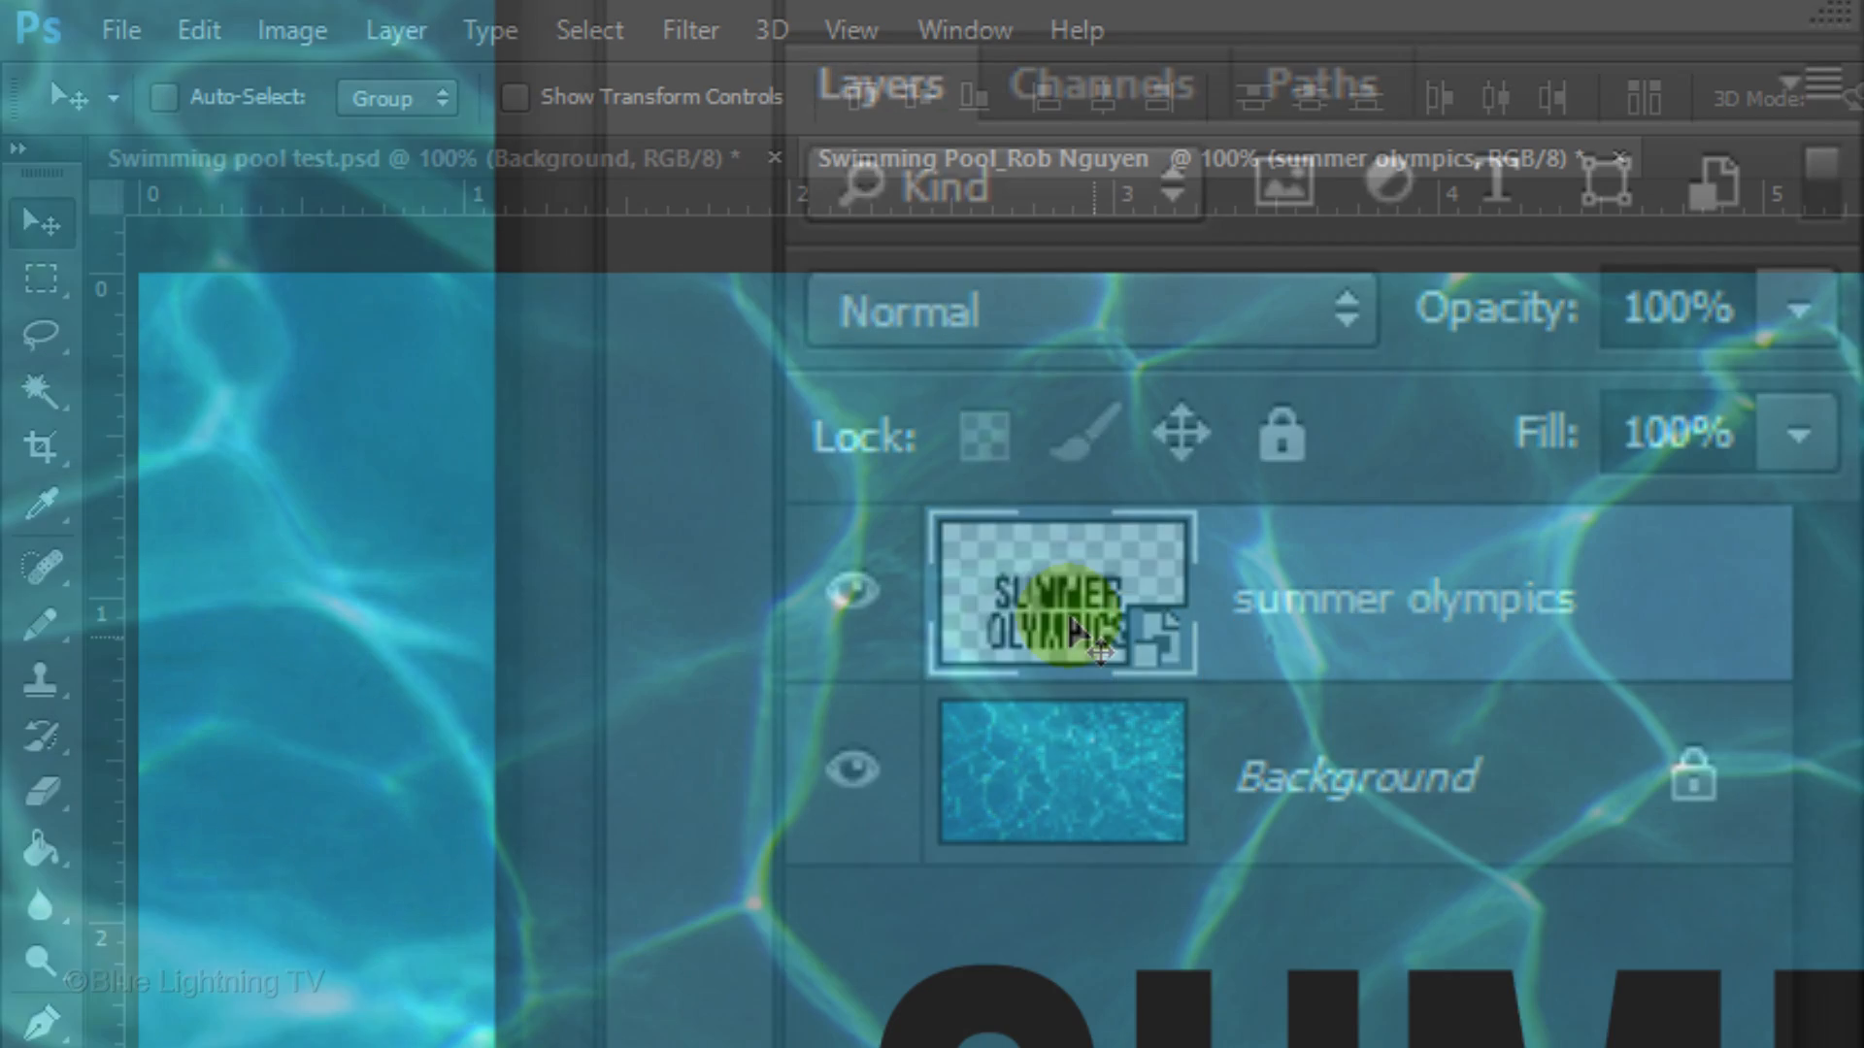
- Apply a Gaussian Blur with a 1-pixel radius to the SUMMER OLYMPICS smart object
click(689, 30)
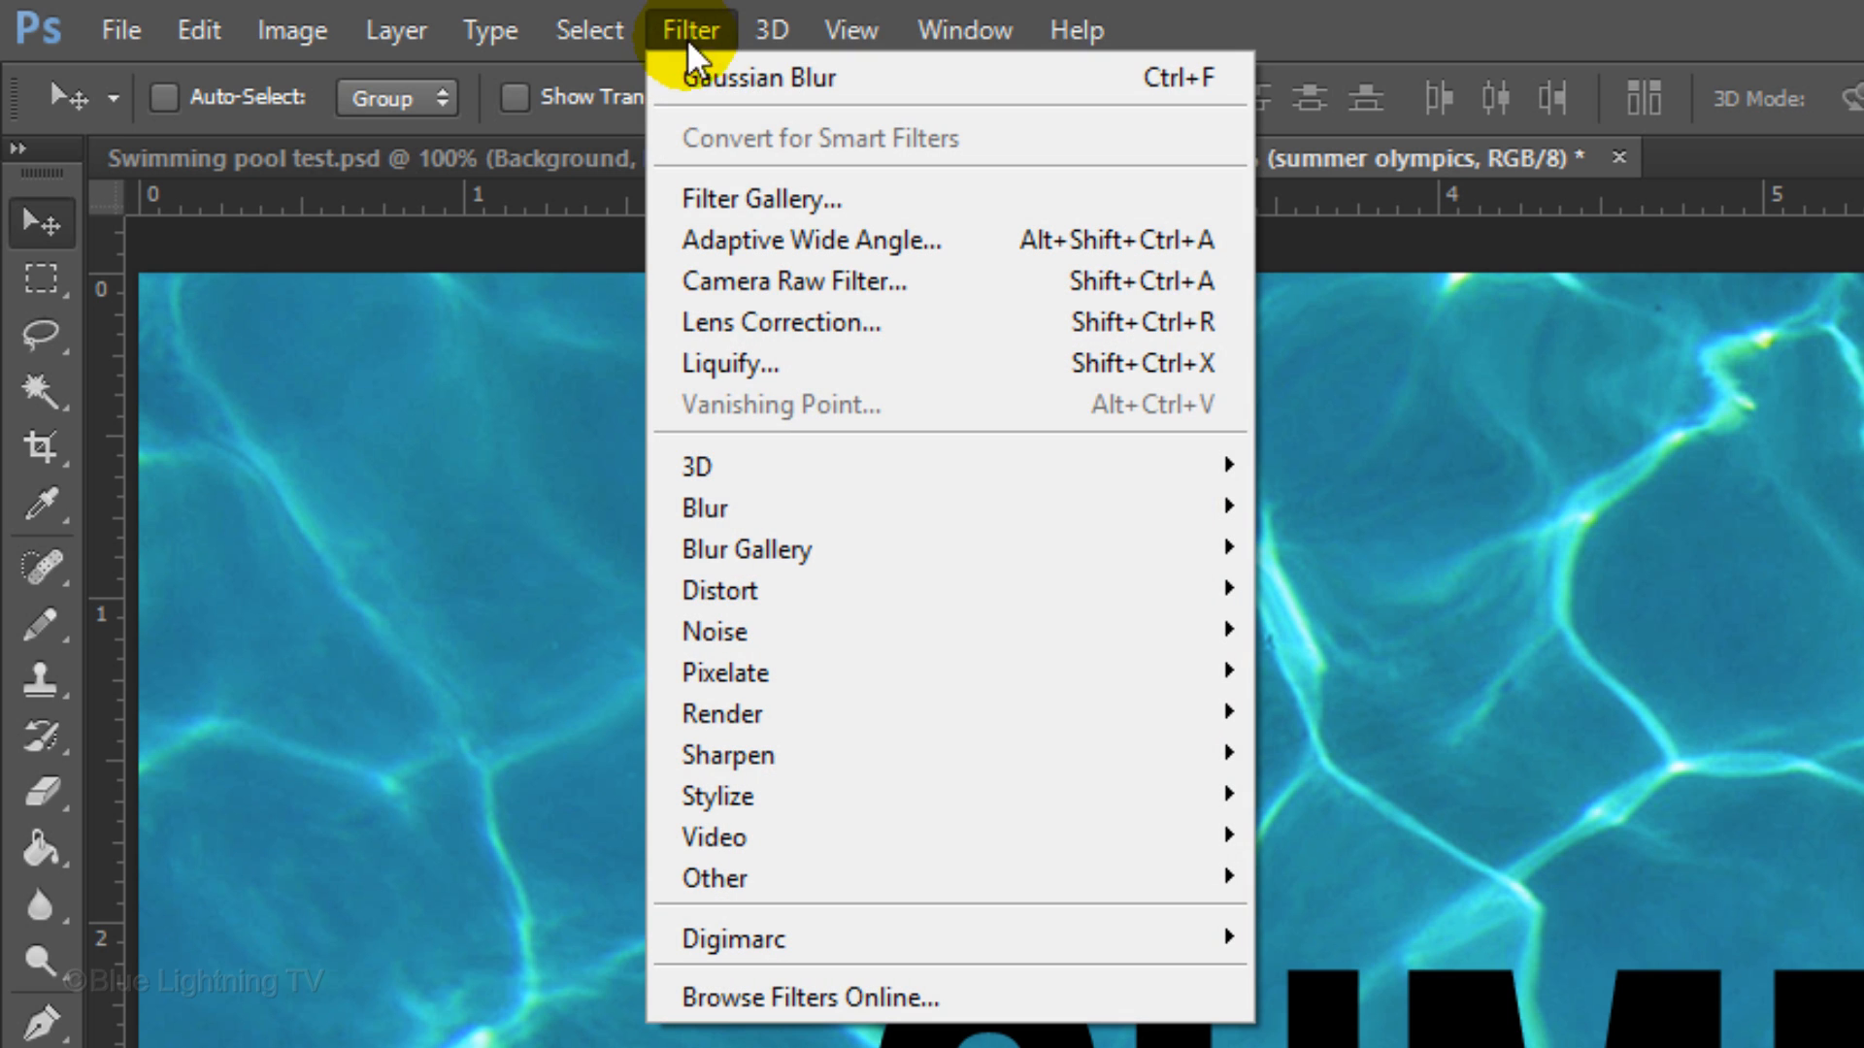
mouse_move(704, 508)
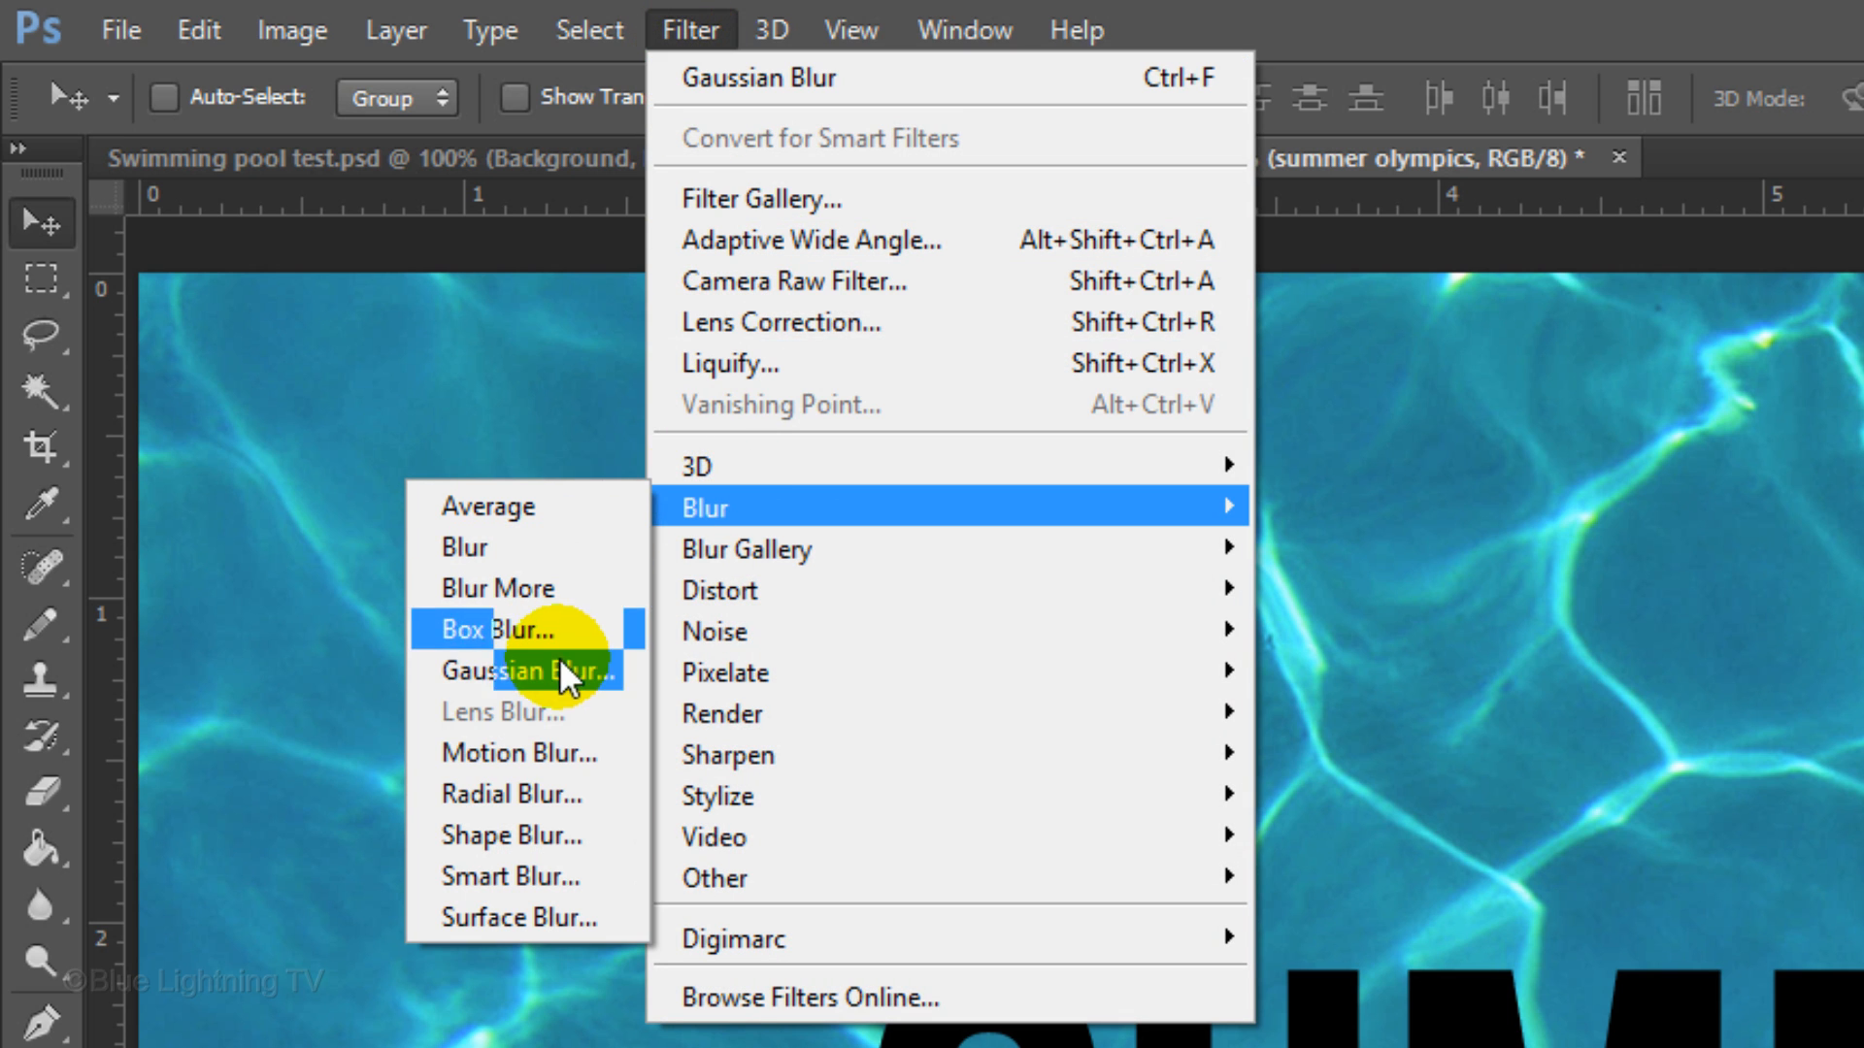
click(531, 672)
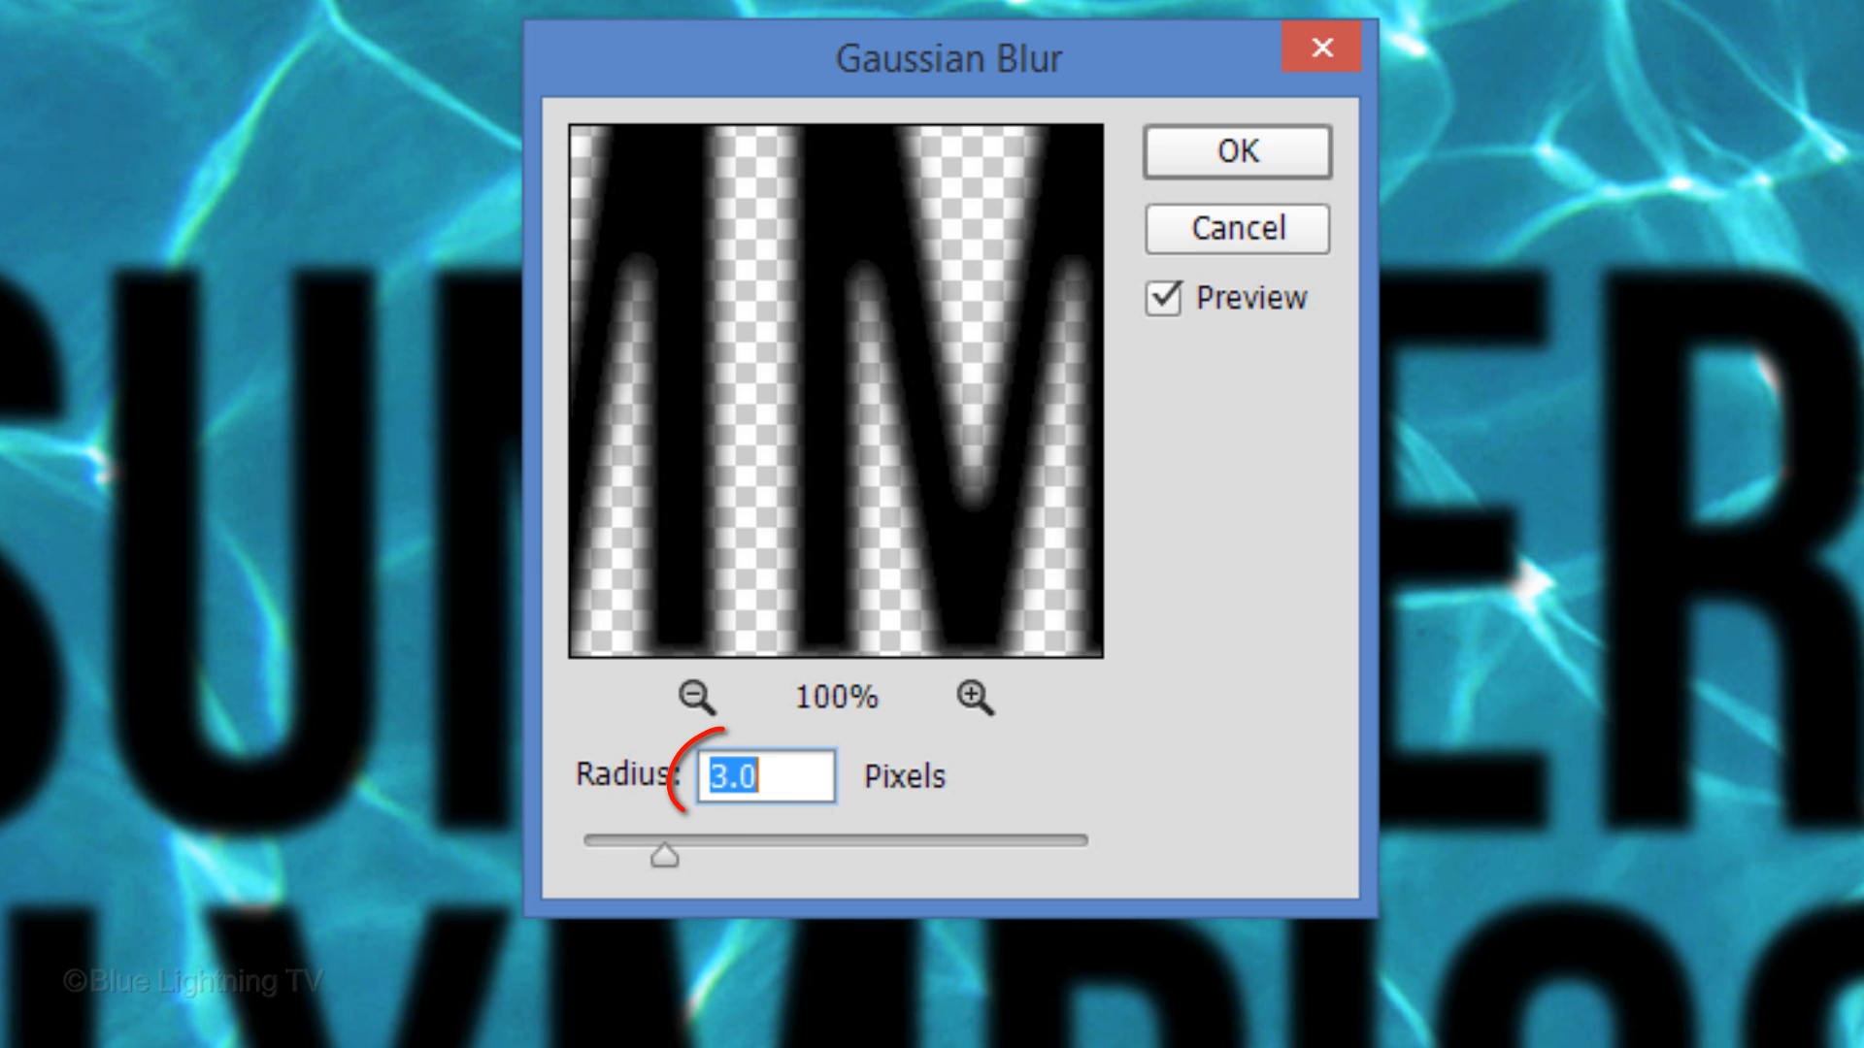
text(1)
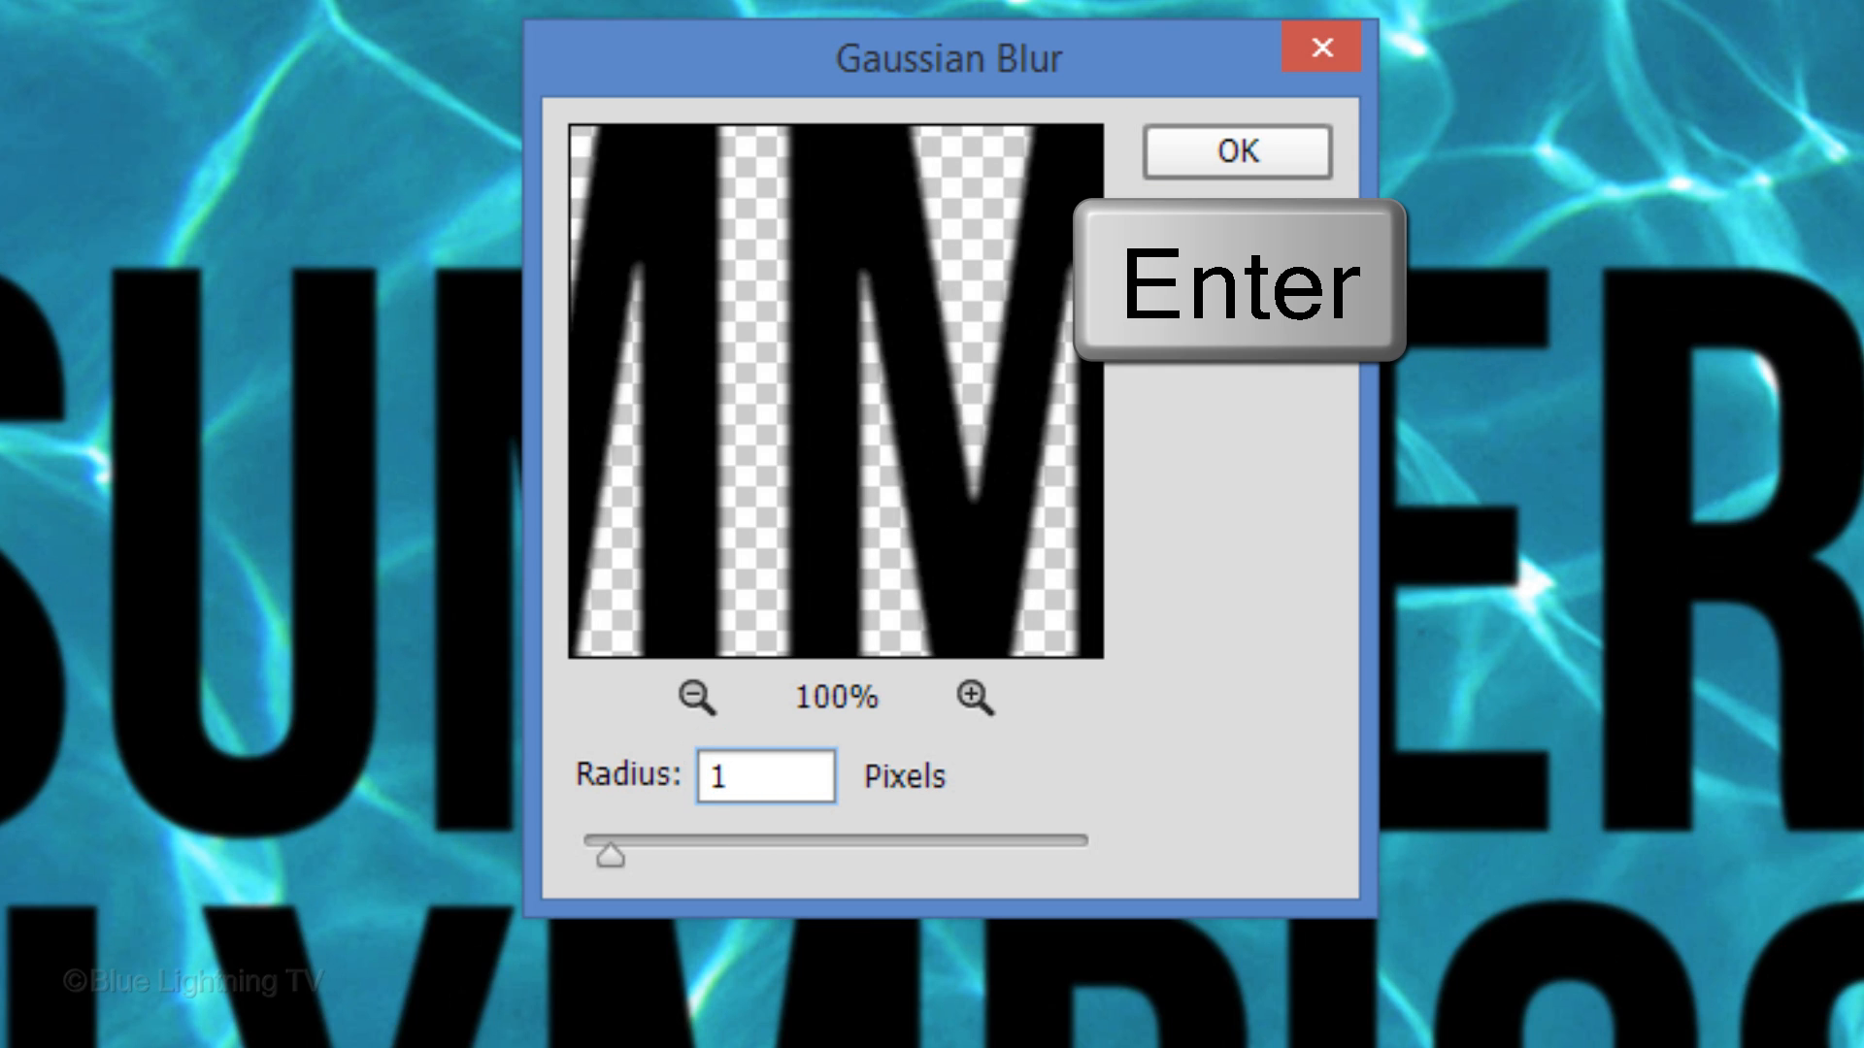
click(1233, 151)
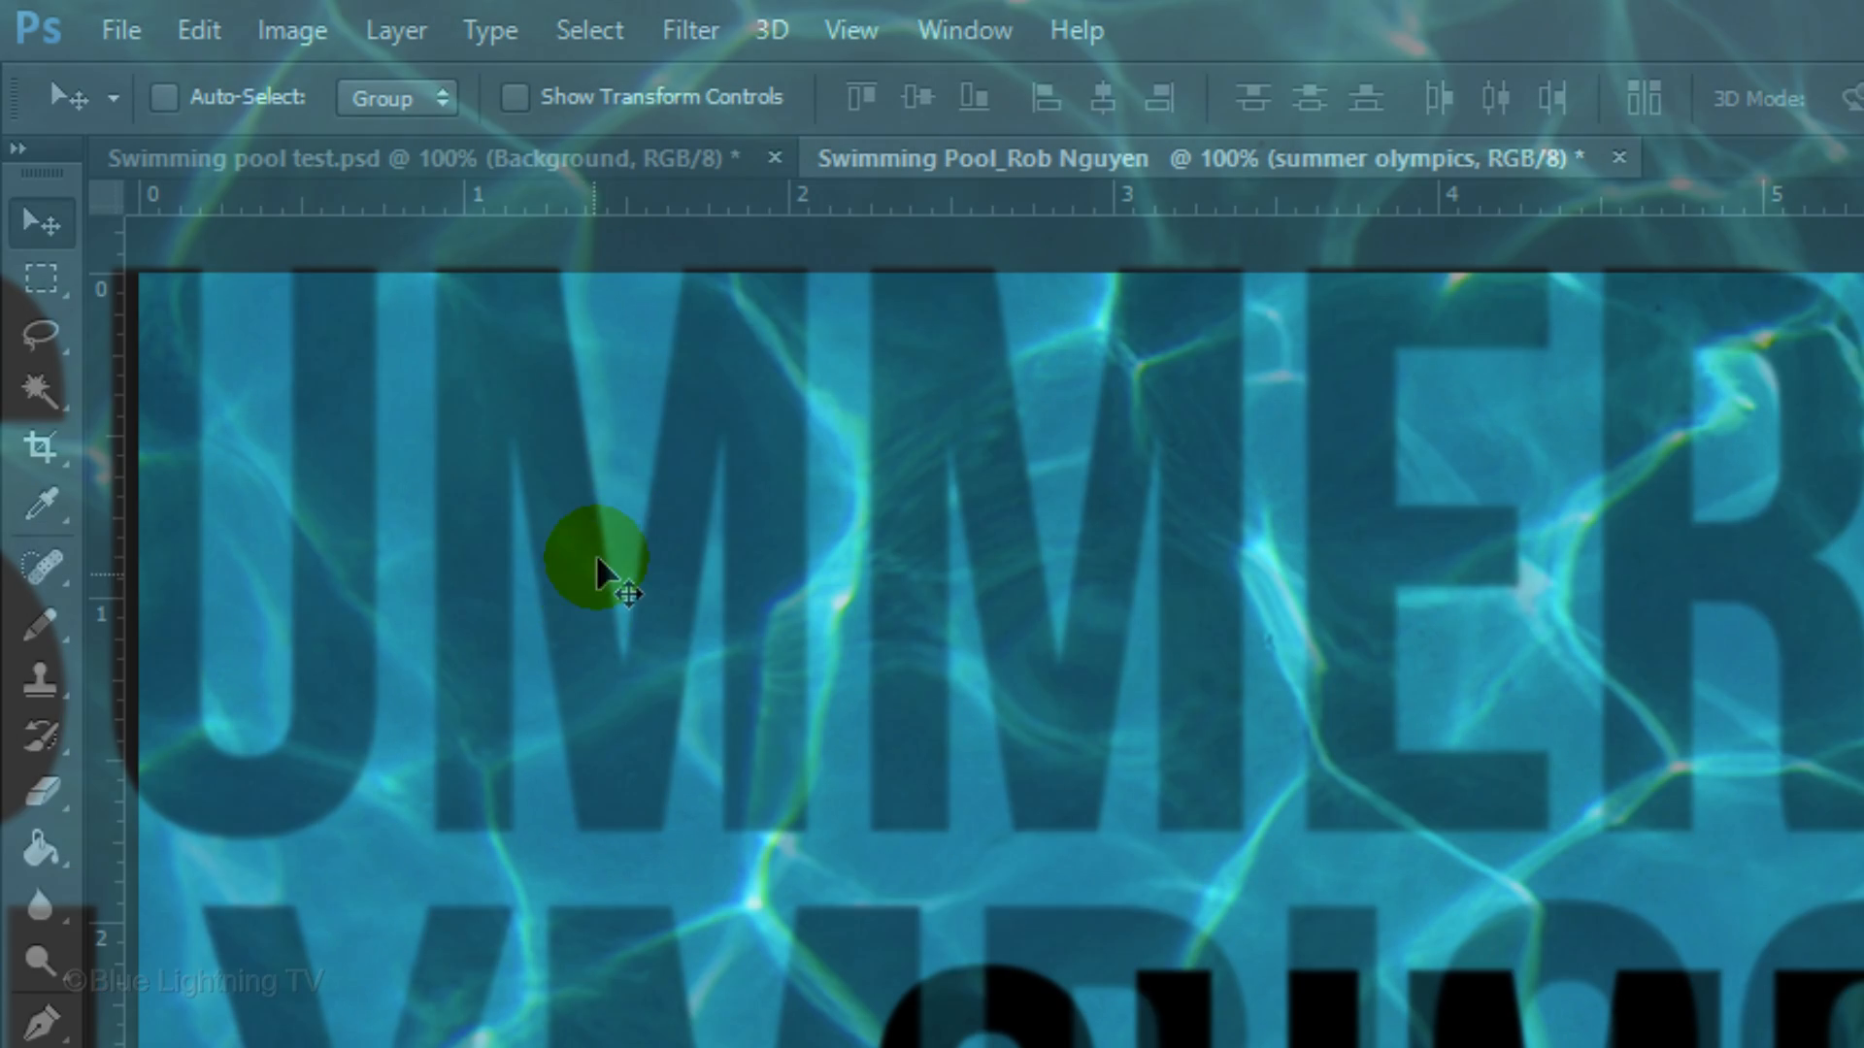
- Apply Displace at 30/30 scale using Displacement.psd as the map
click(690, 31)
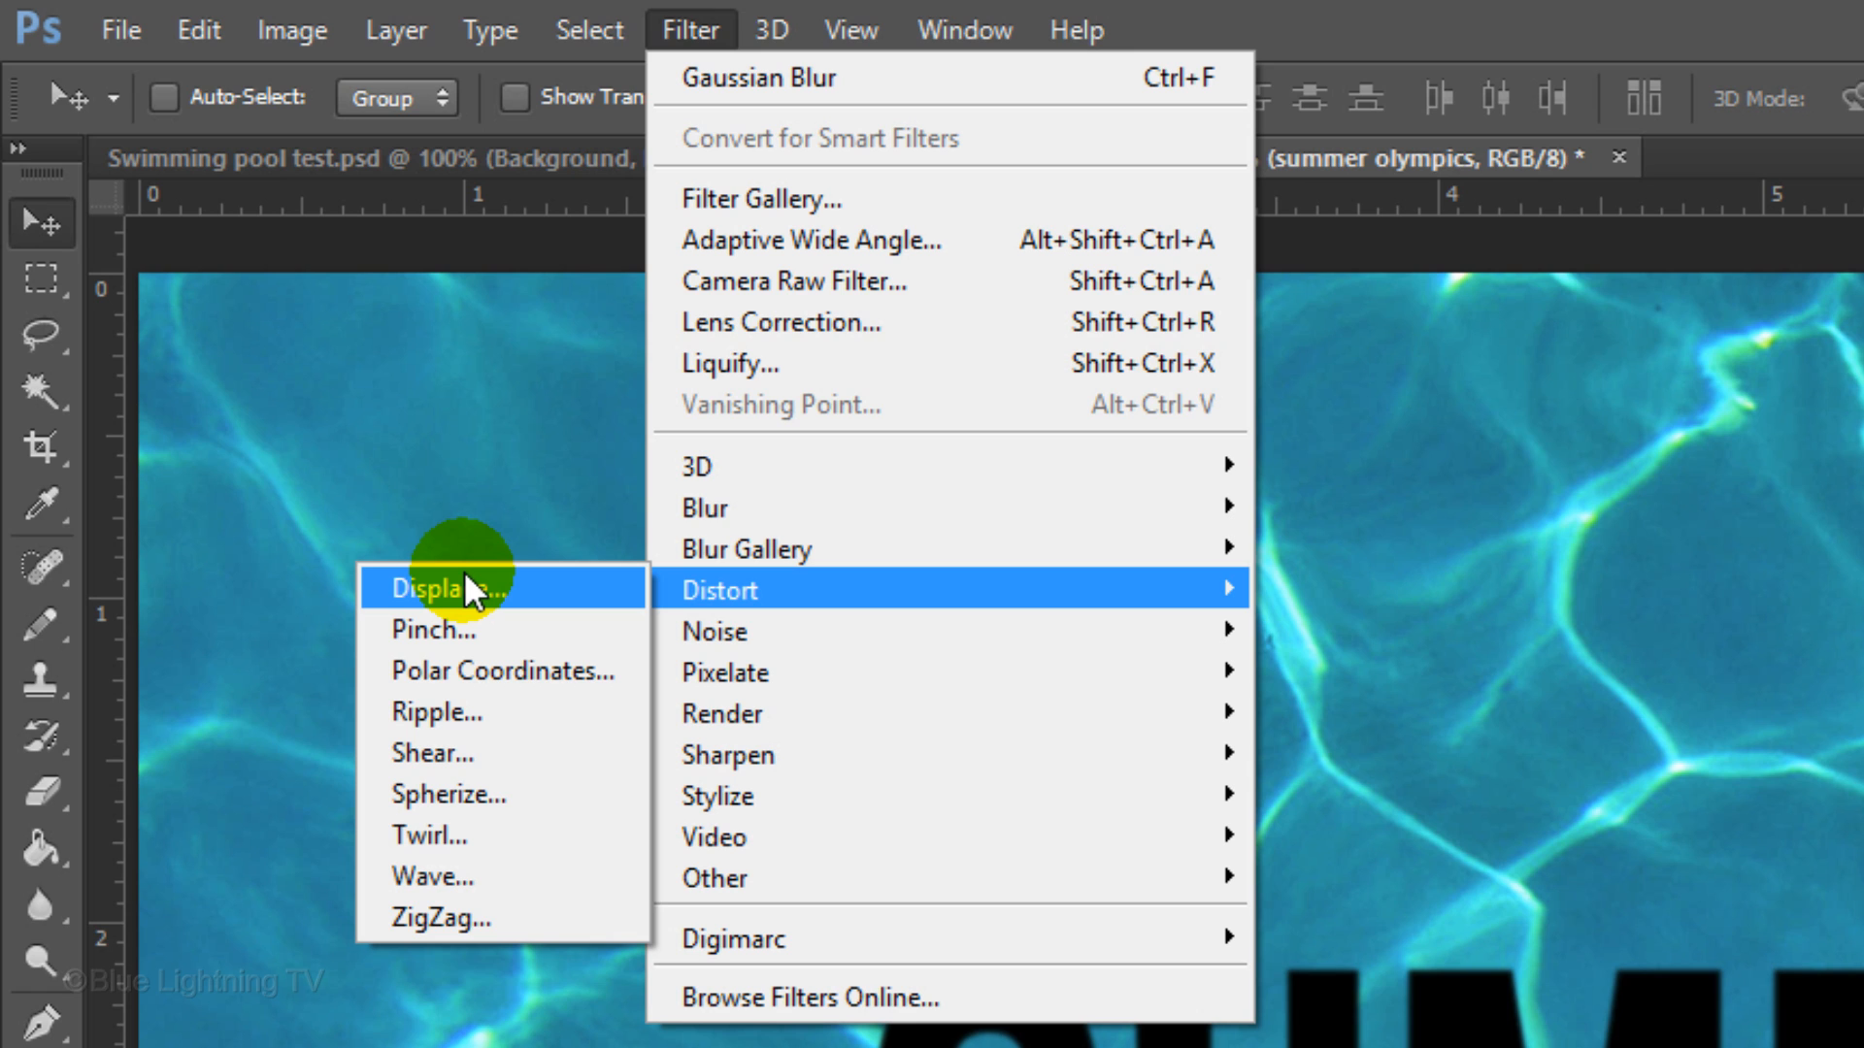
click(434, 587)
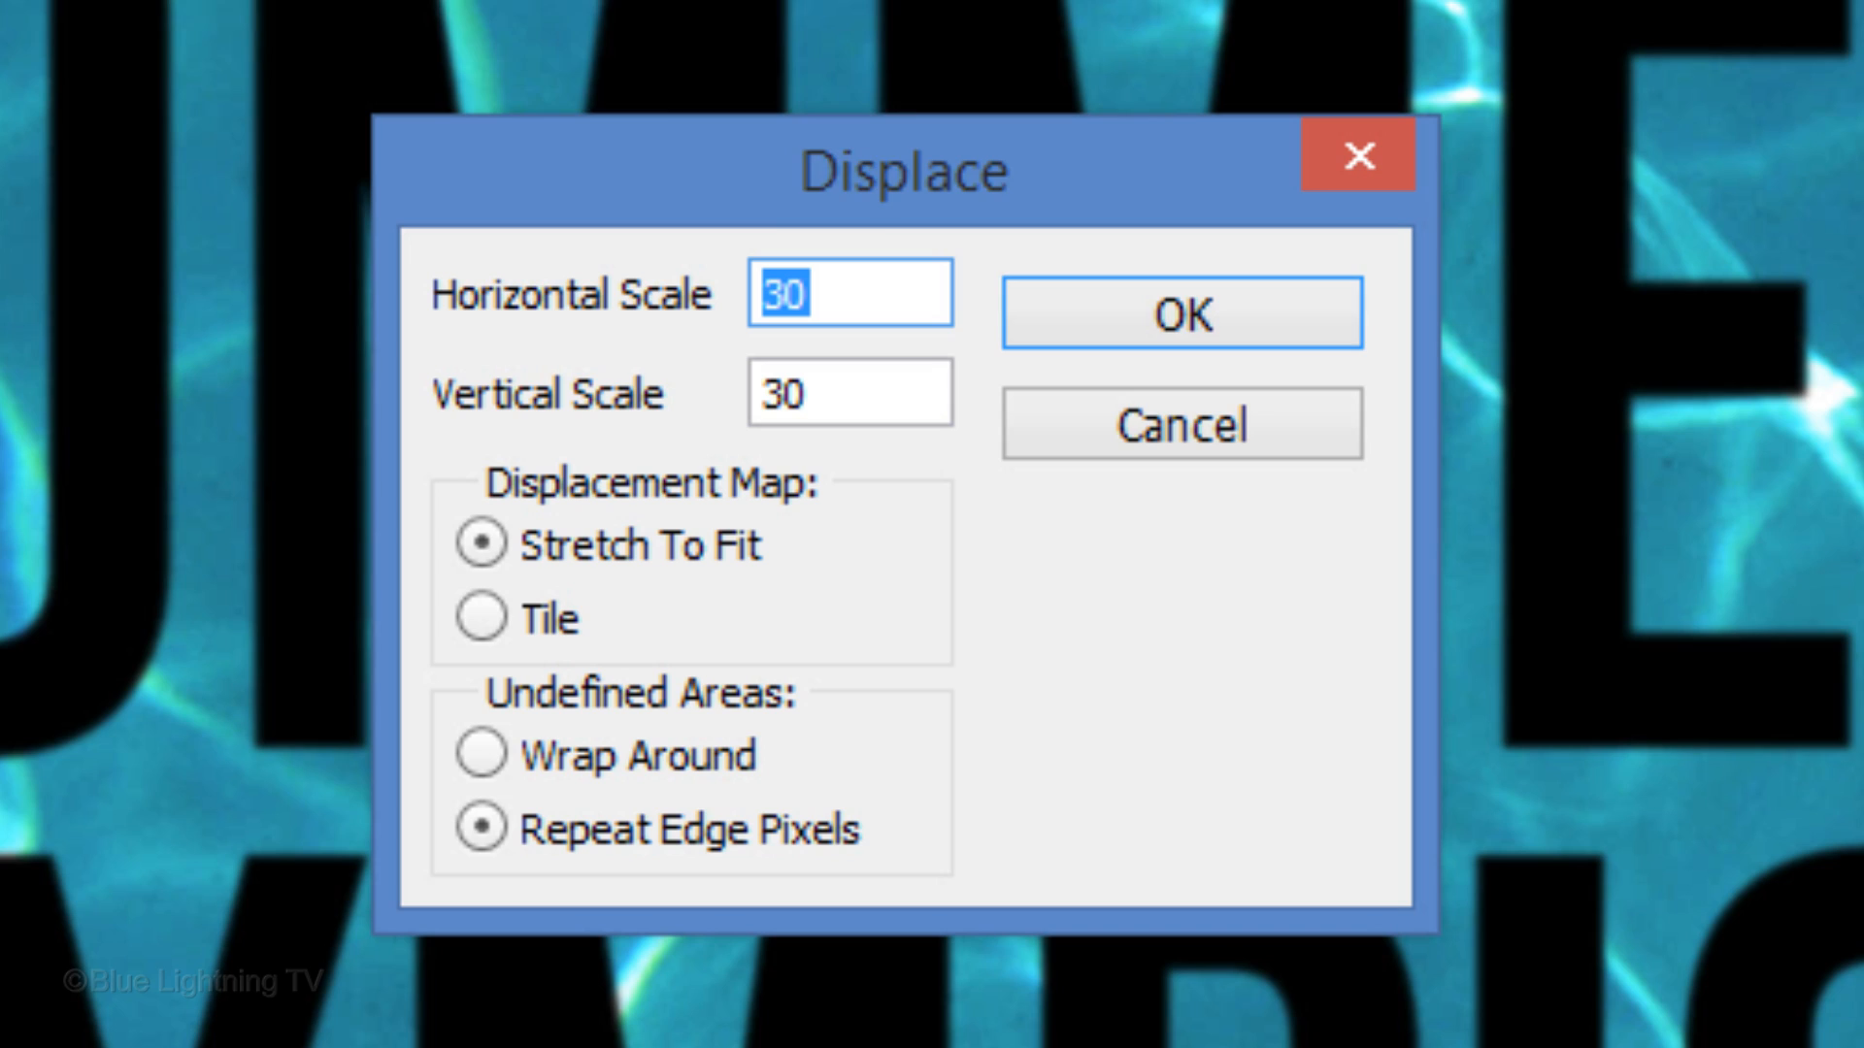
click(1182, 313)
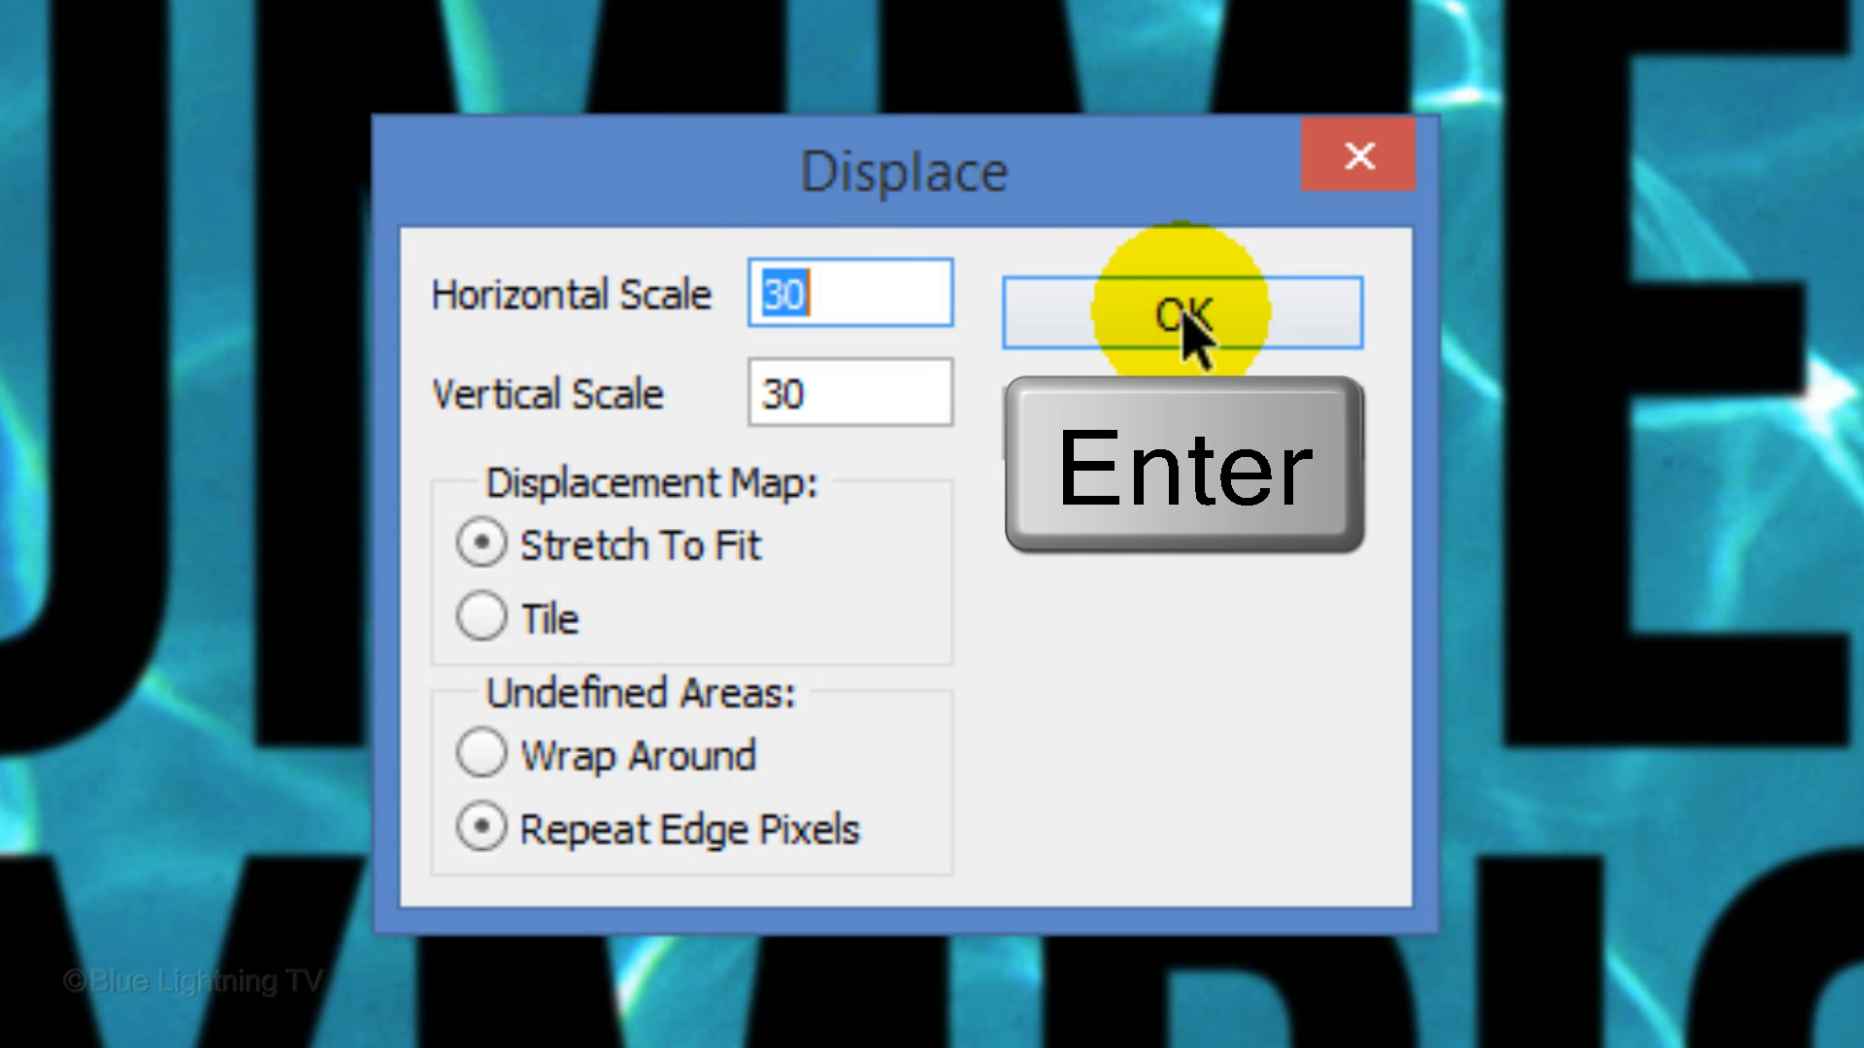
click(874, 533)
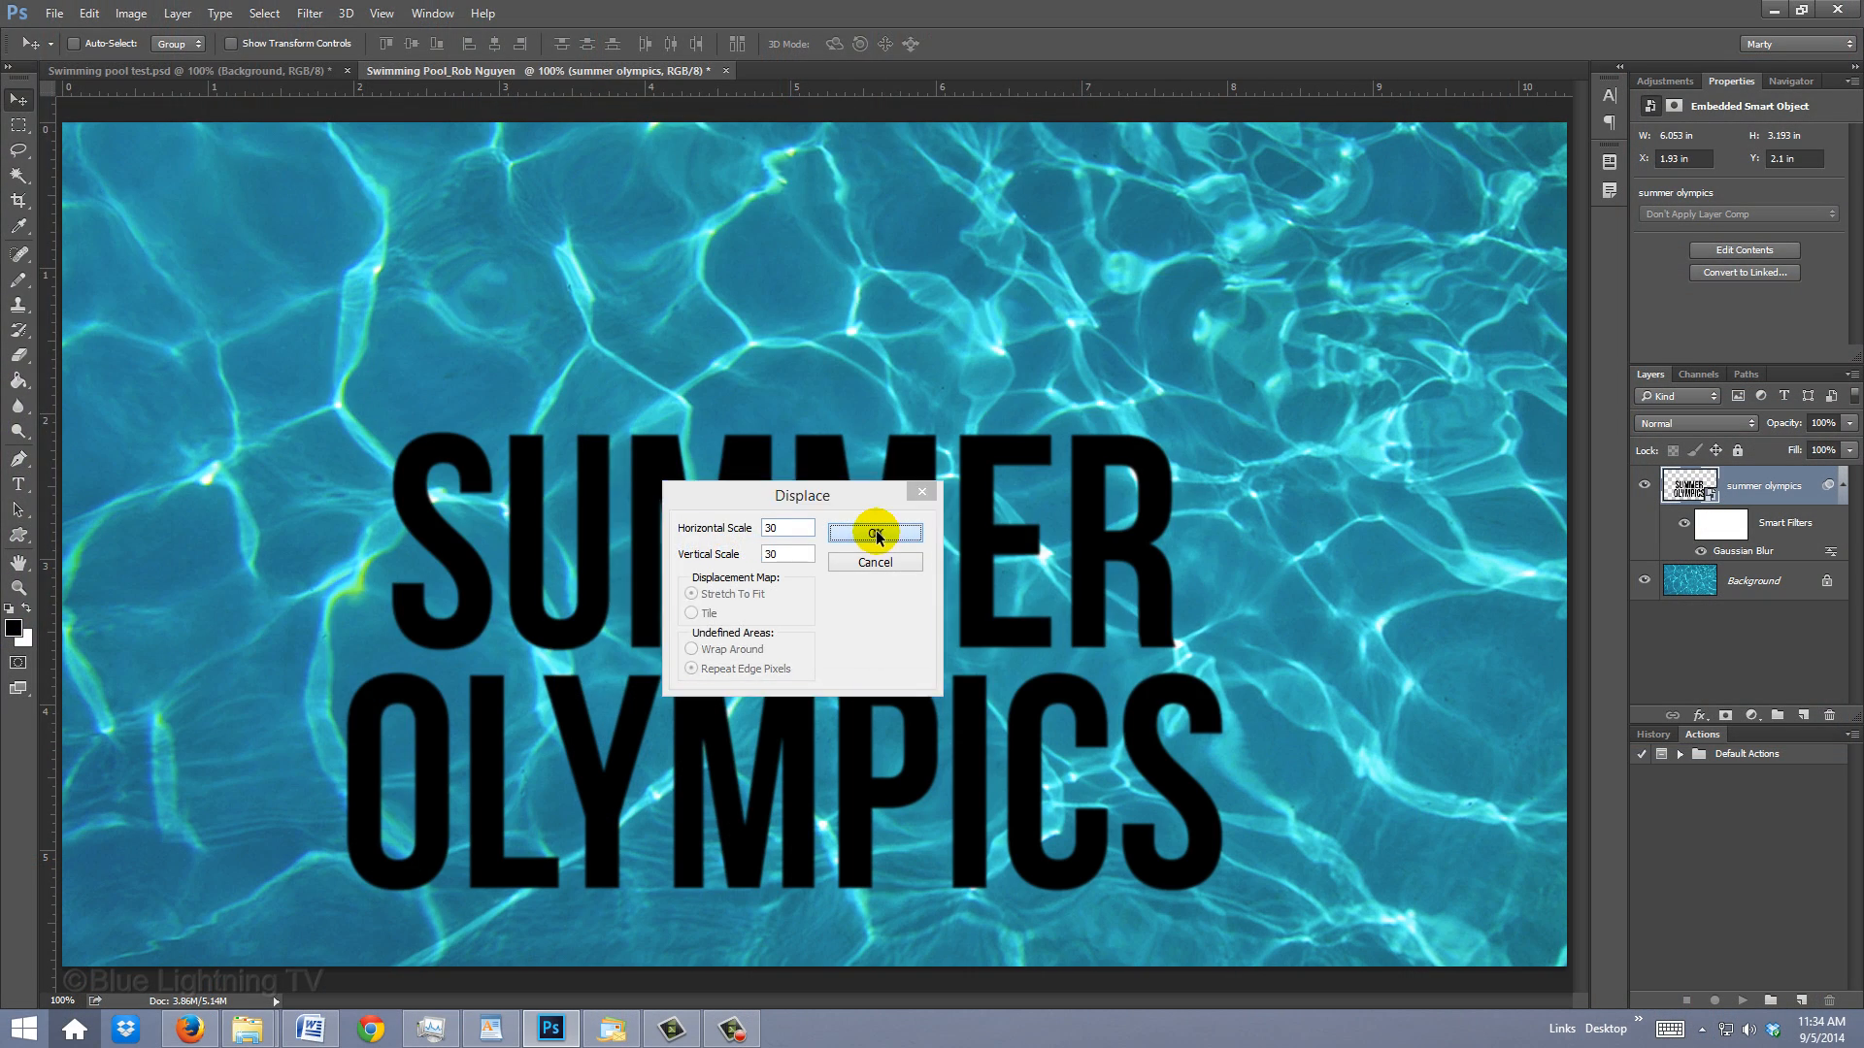
click(873, 533)
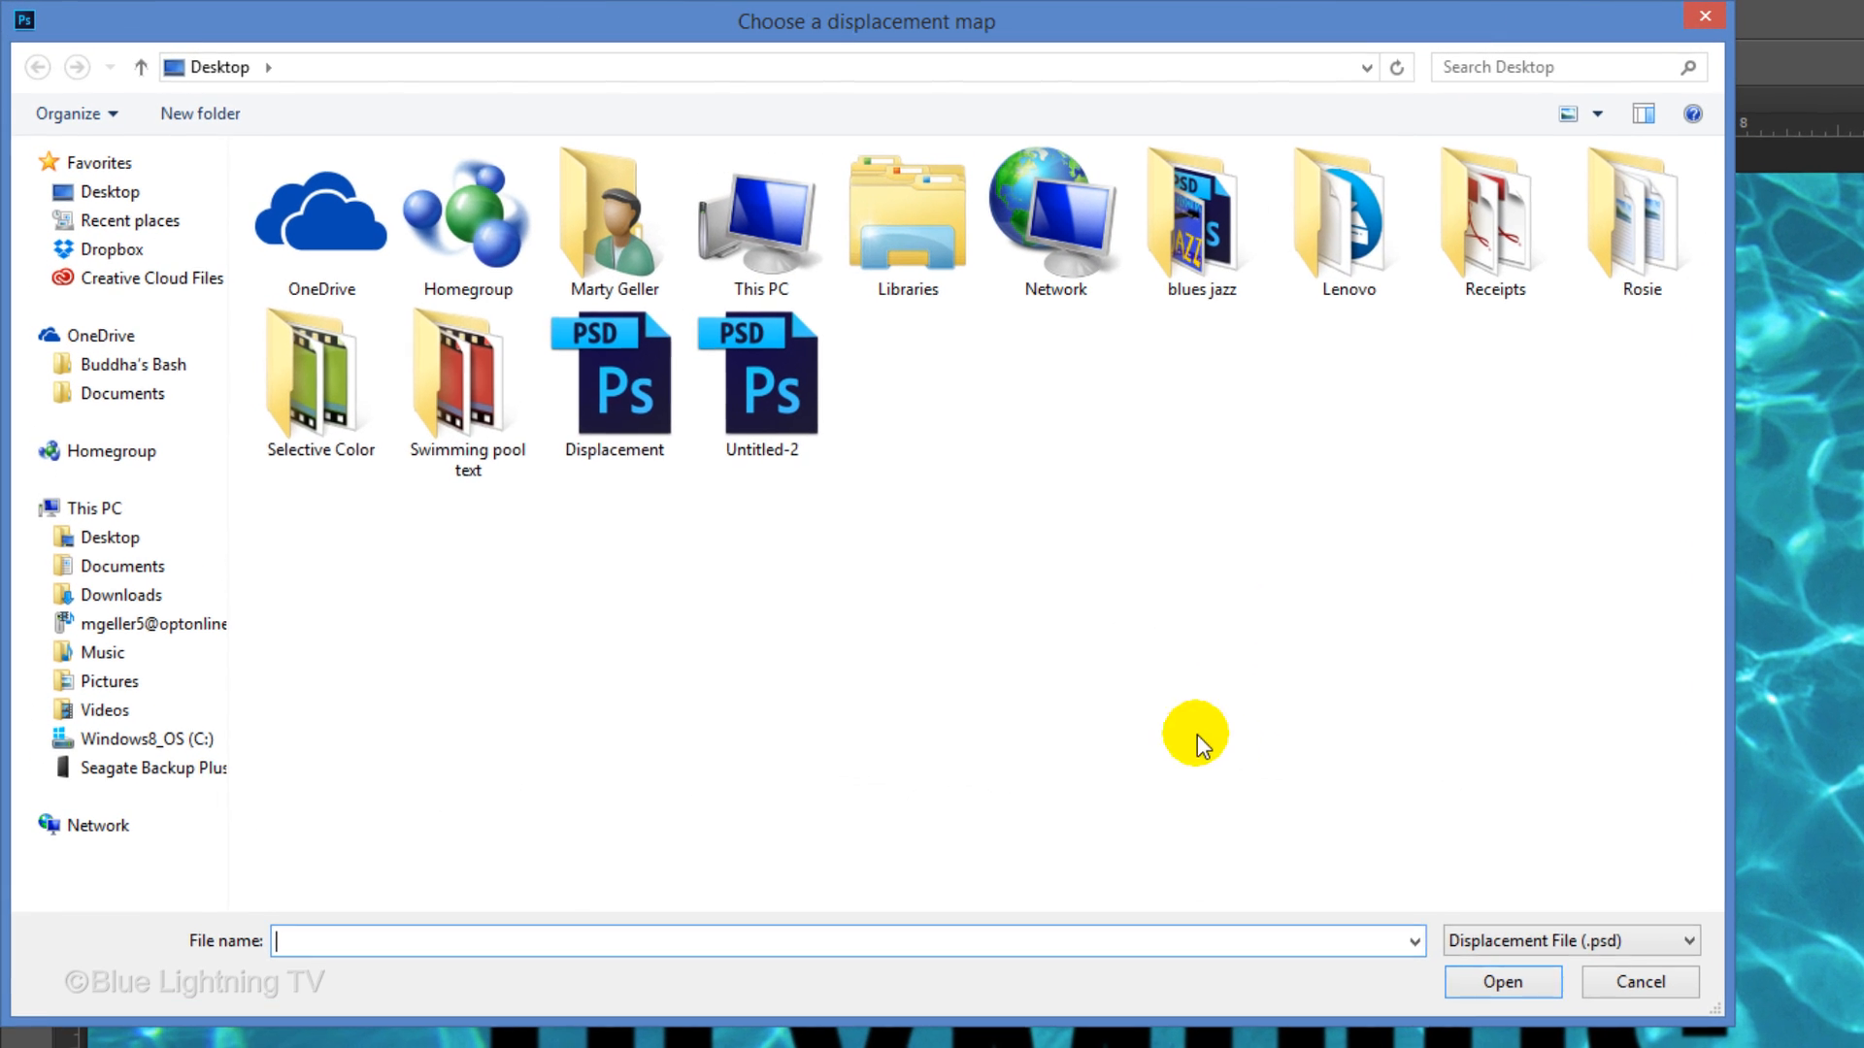
click(614, 375)
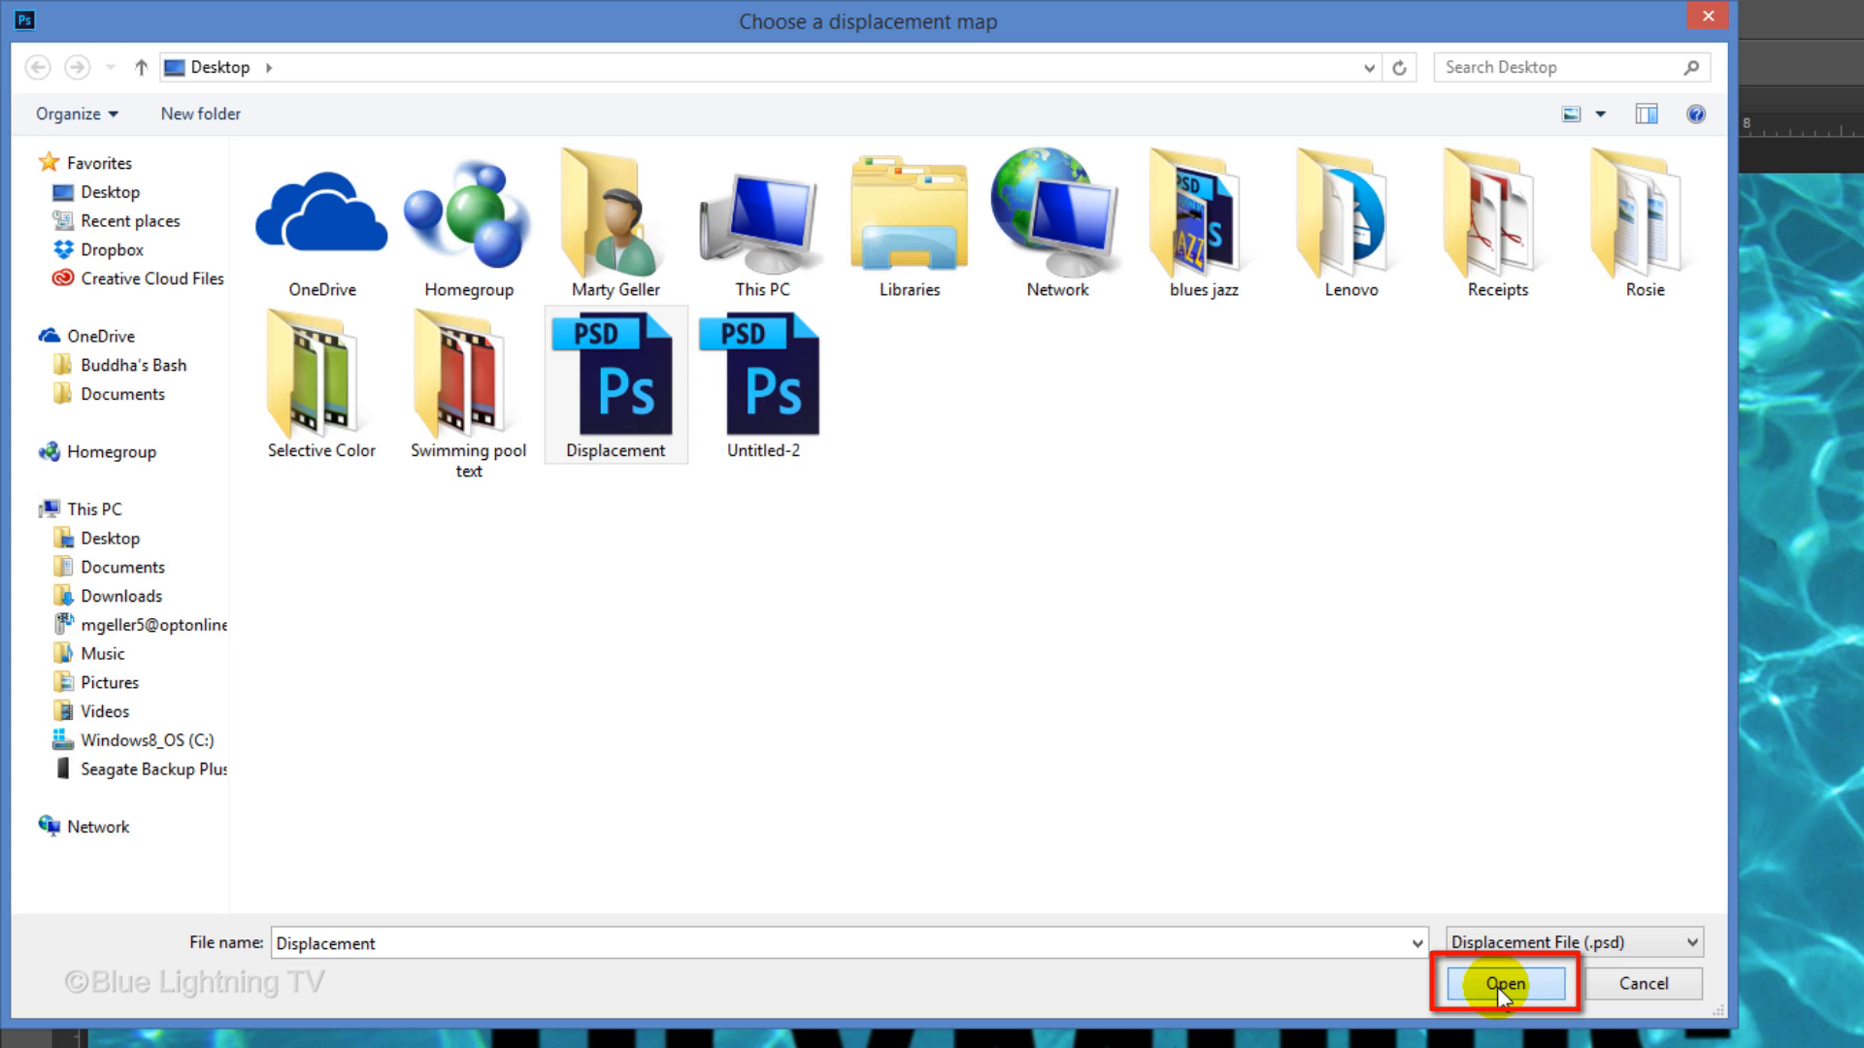
click(1505, 983)
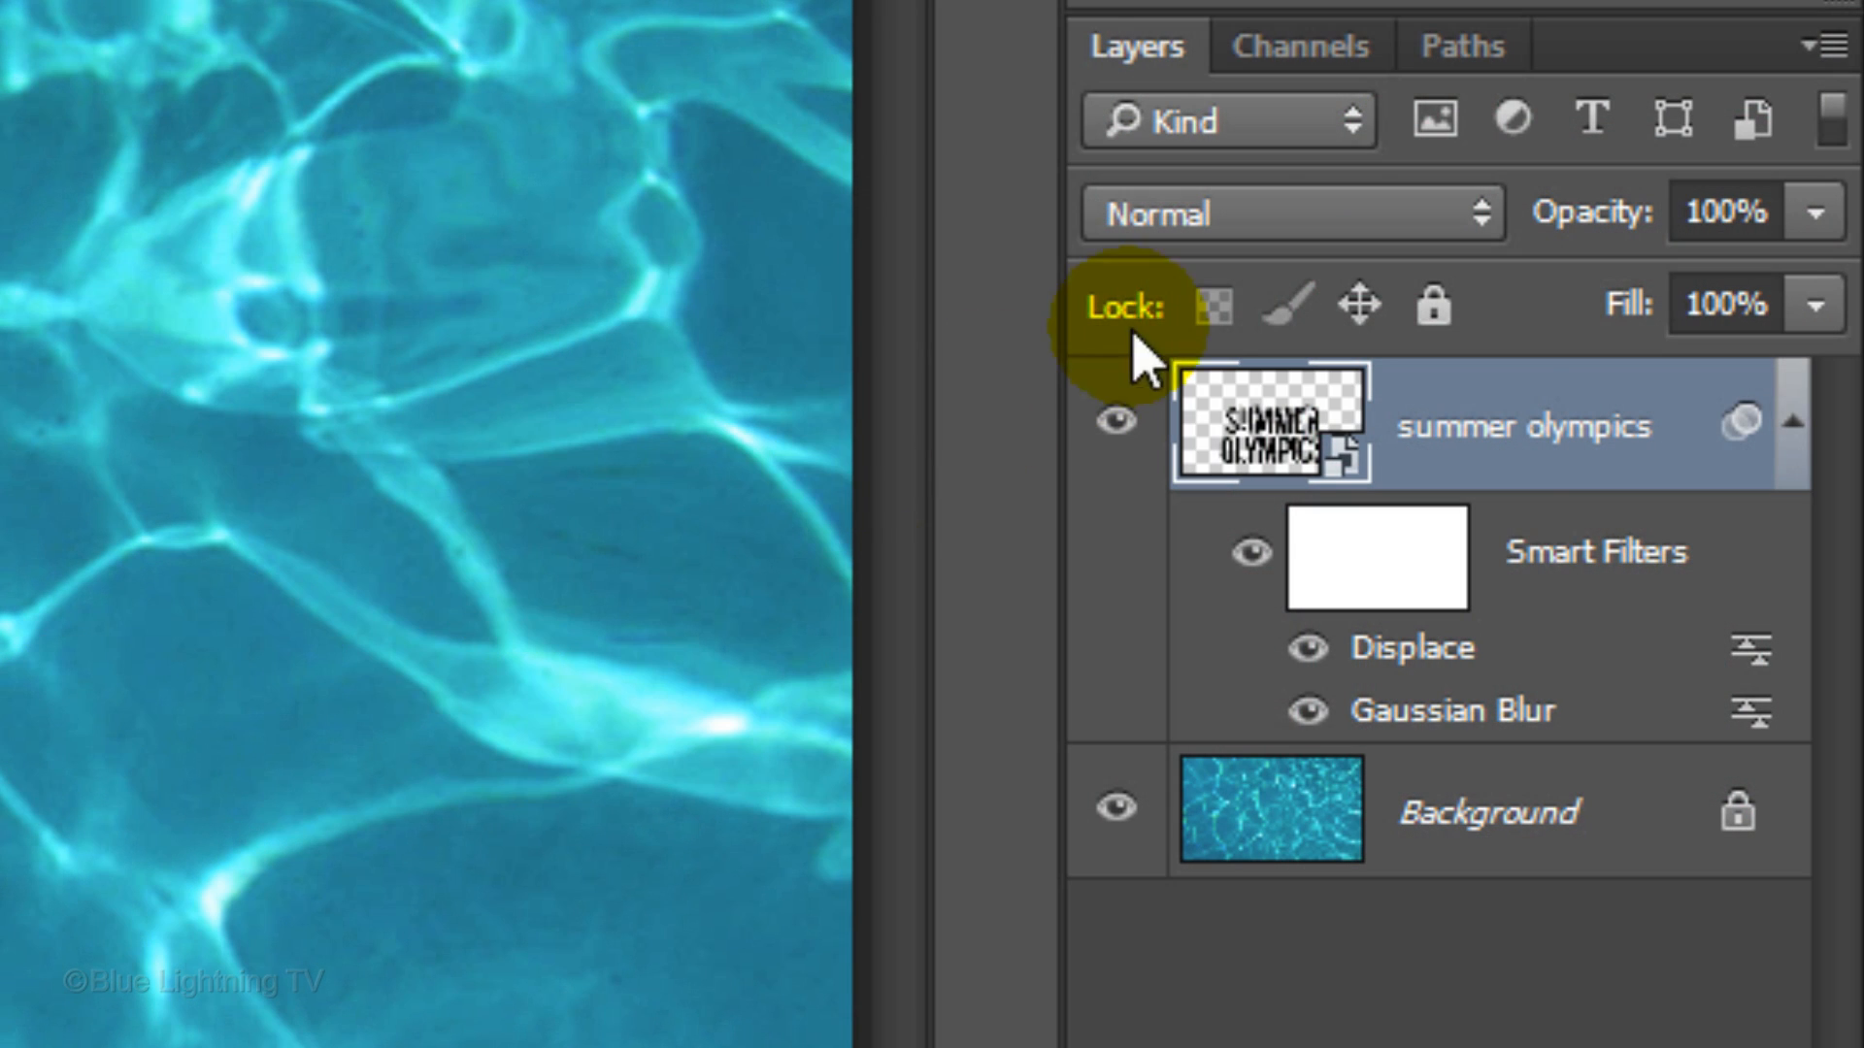
- Set the text layer to Overlay at 80% opacity and open its smart object contents
click(1291, 212)
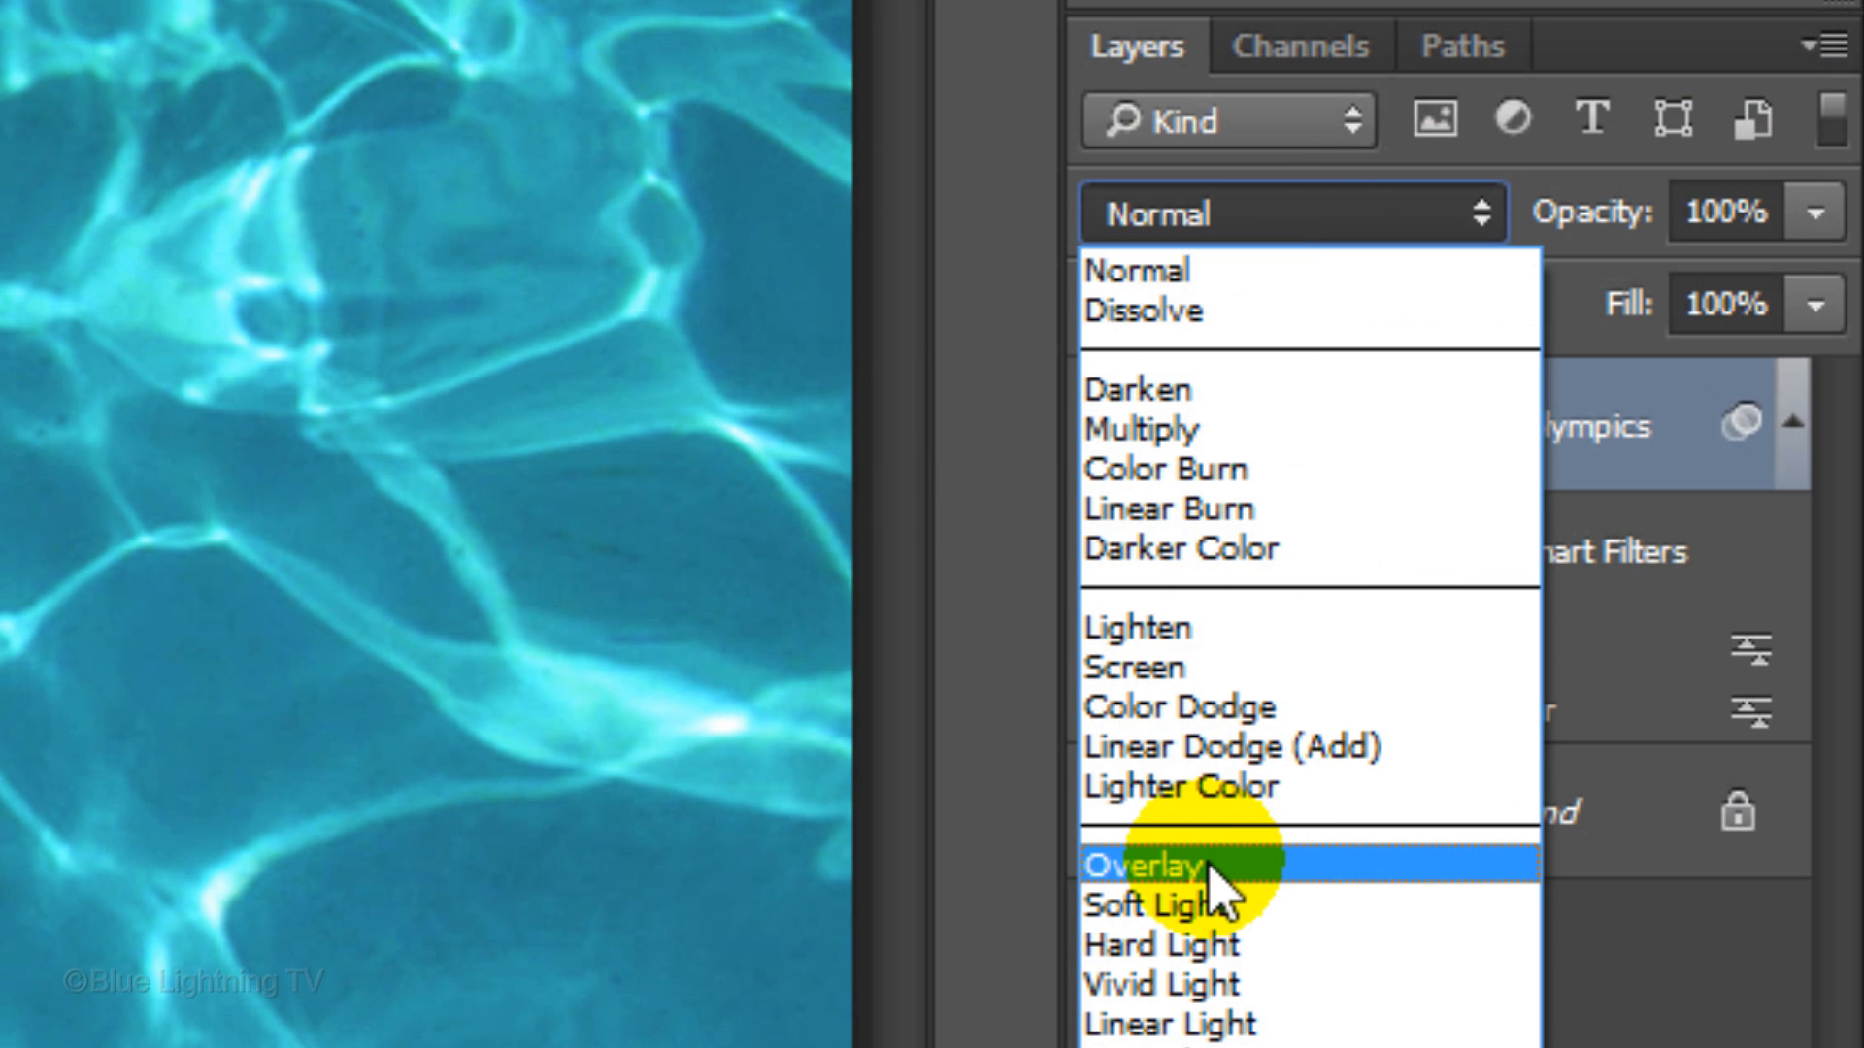
click(1141, 863)
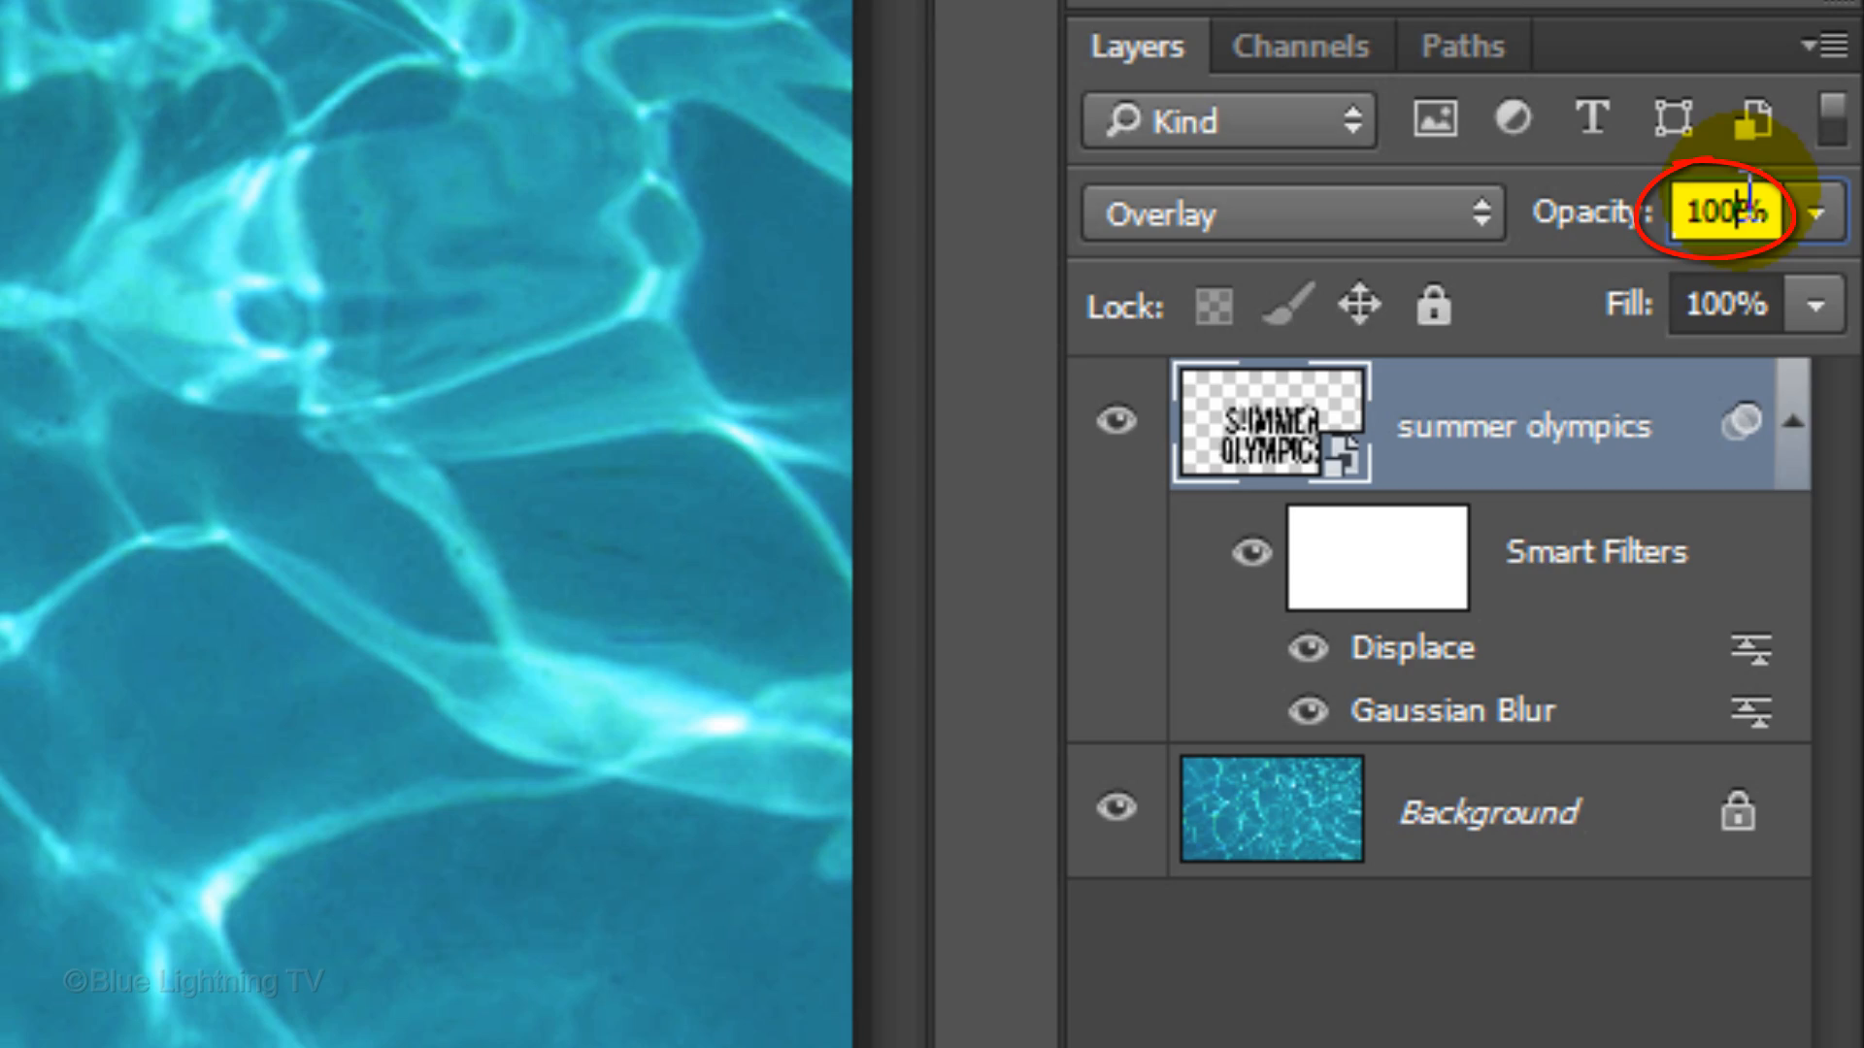
text(80)
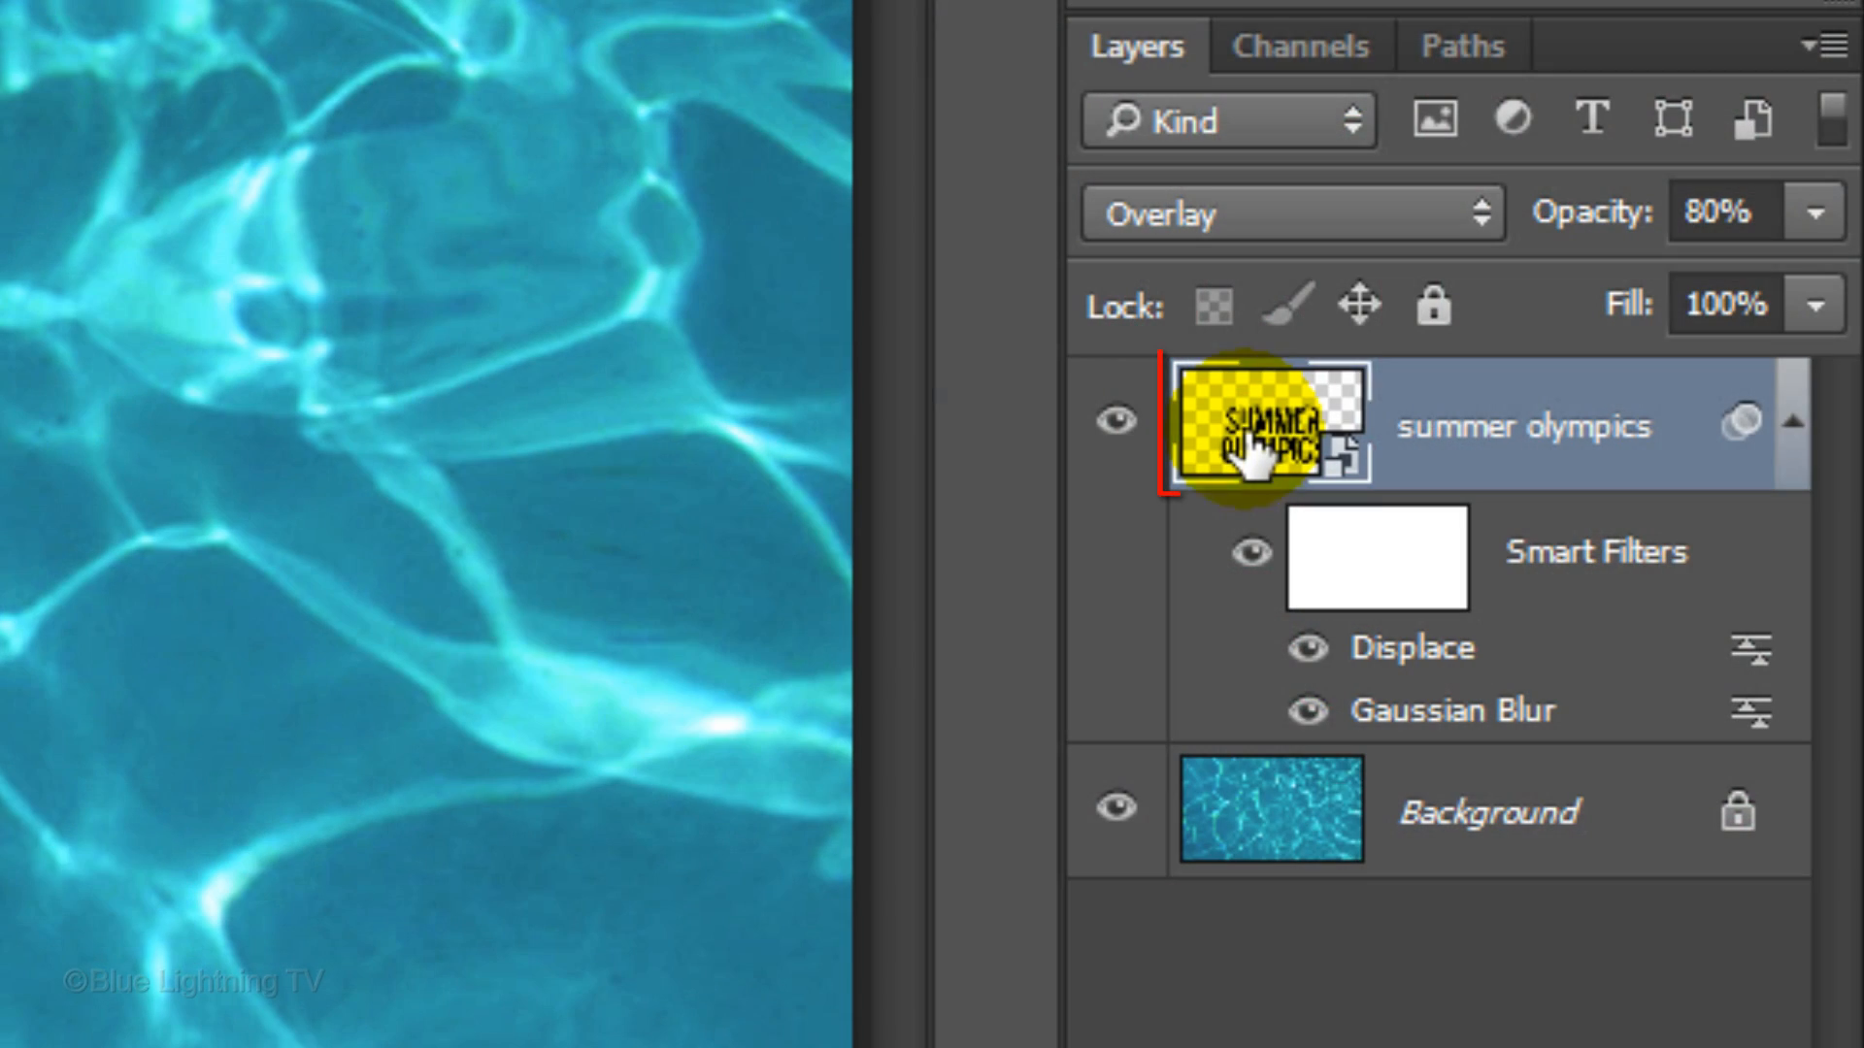
click(1270, 428)
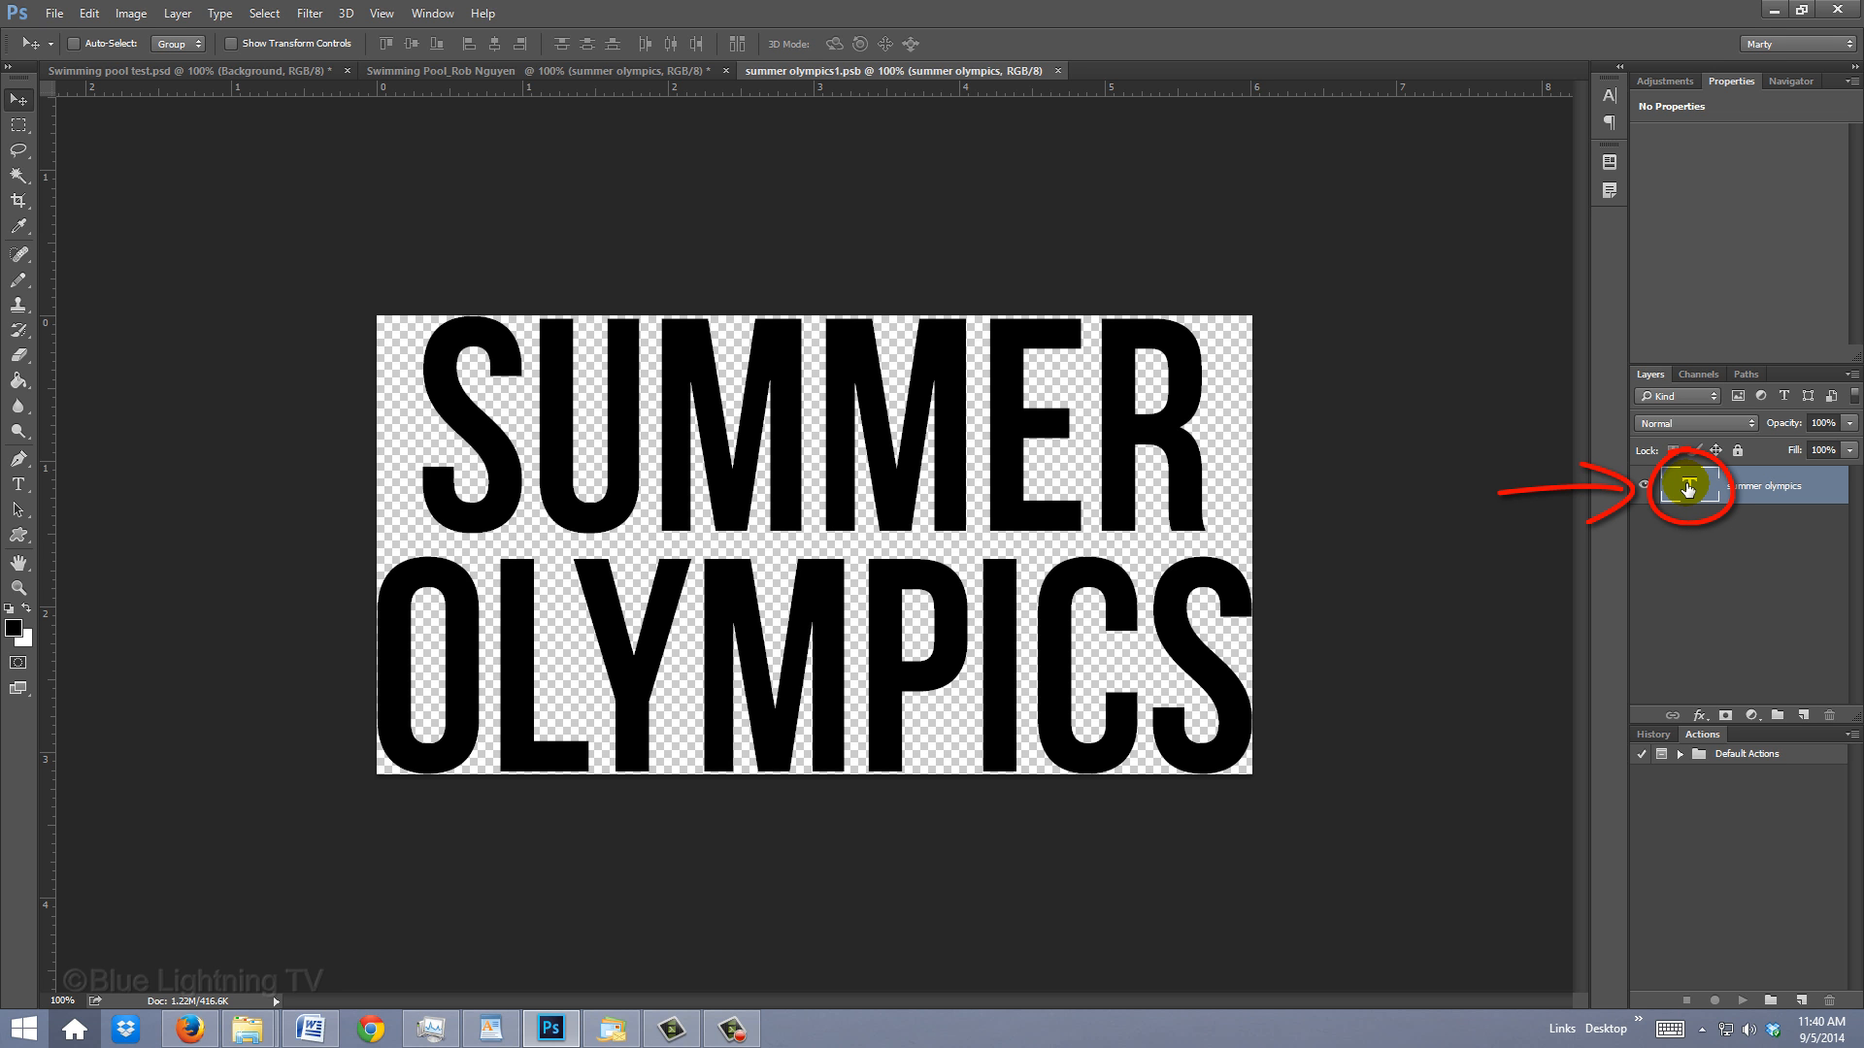
- Edit and commit the smart object's text, then close its contents, saving changes
double_click(1687, 487)
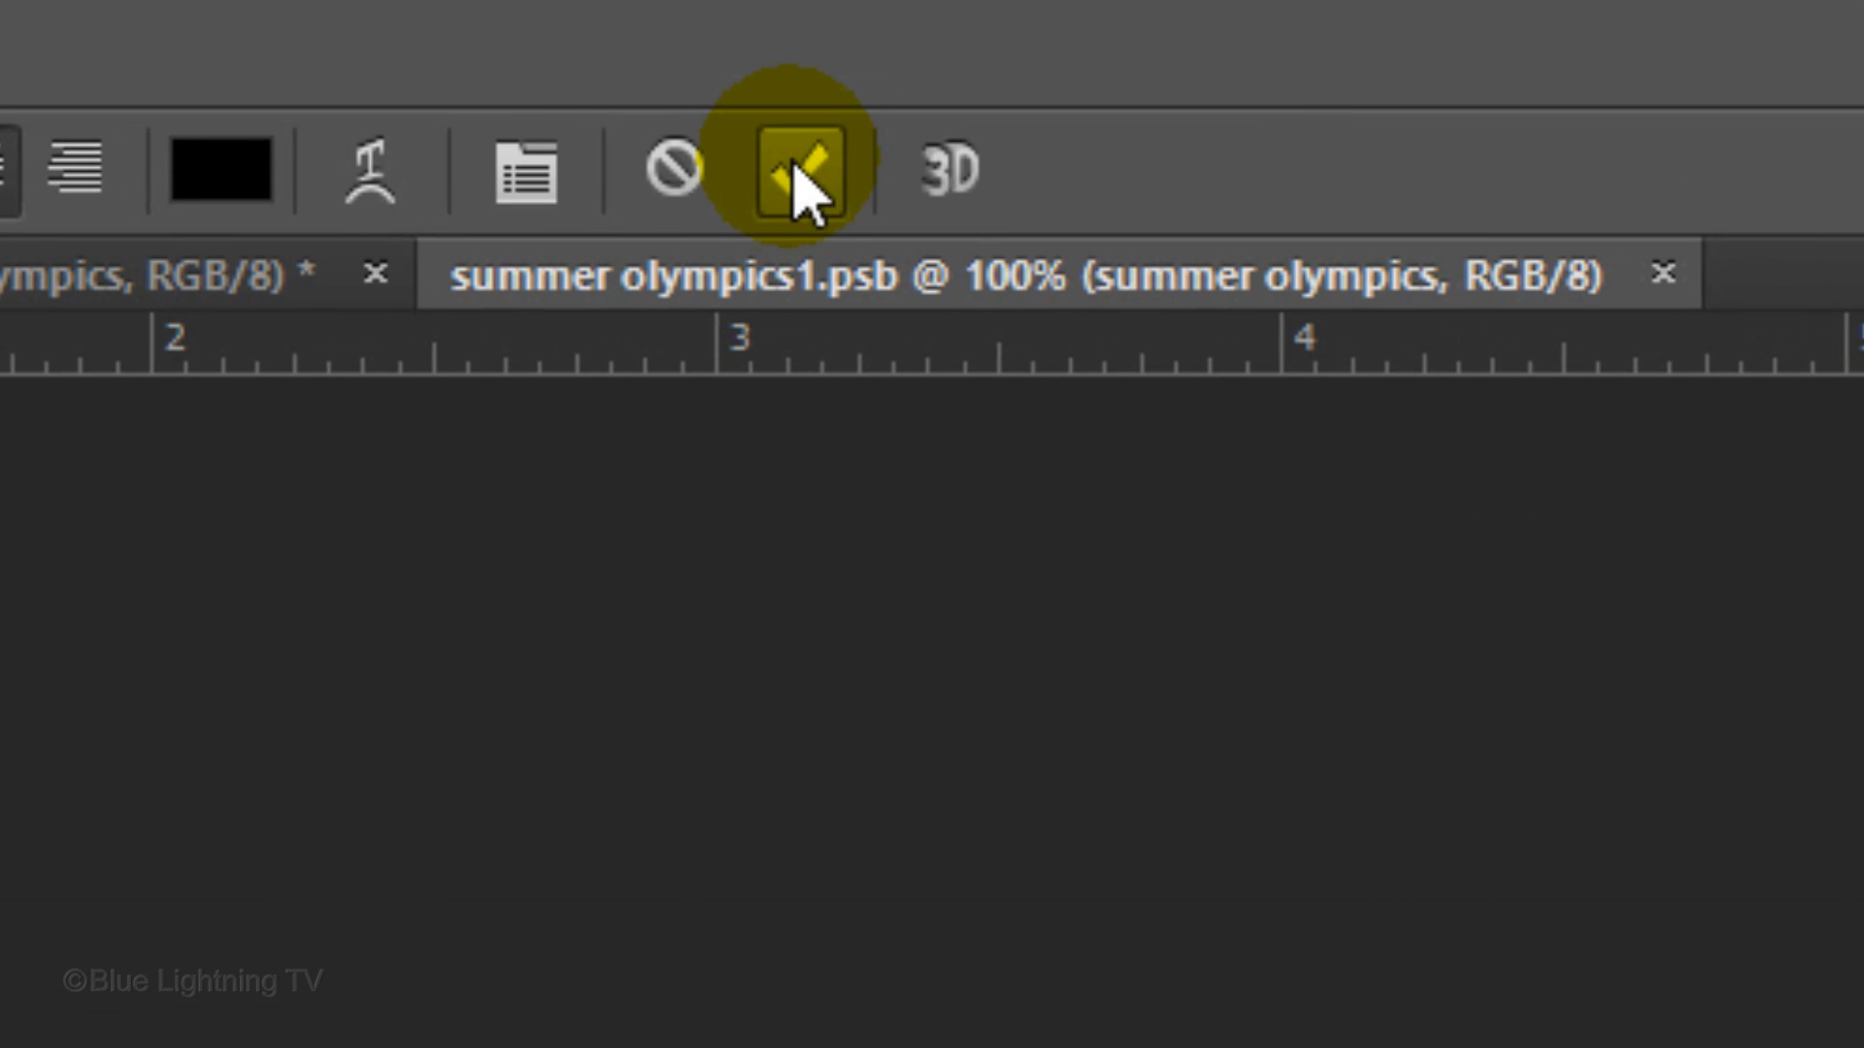
click(796, 173)
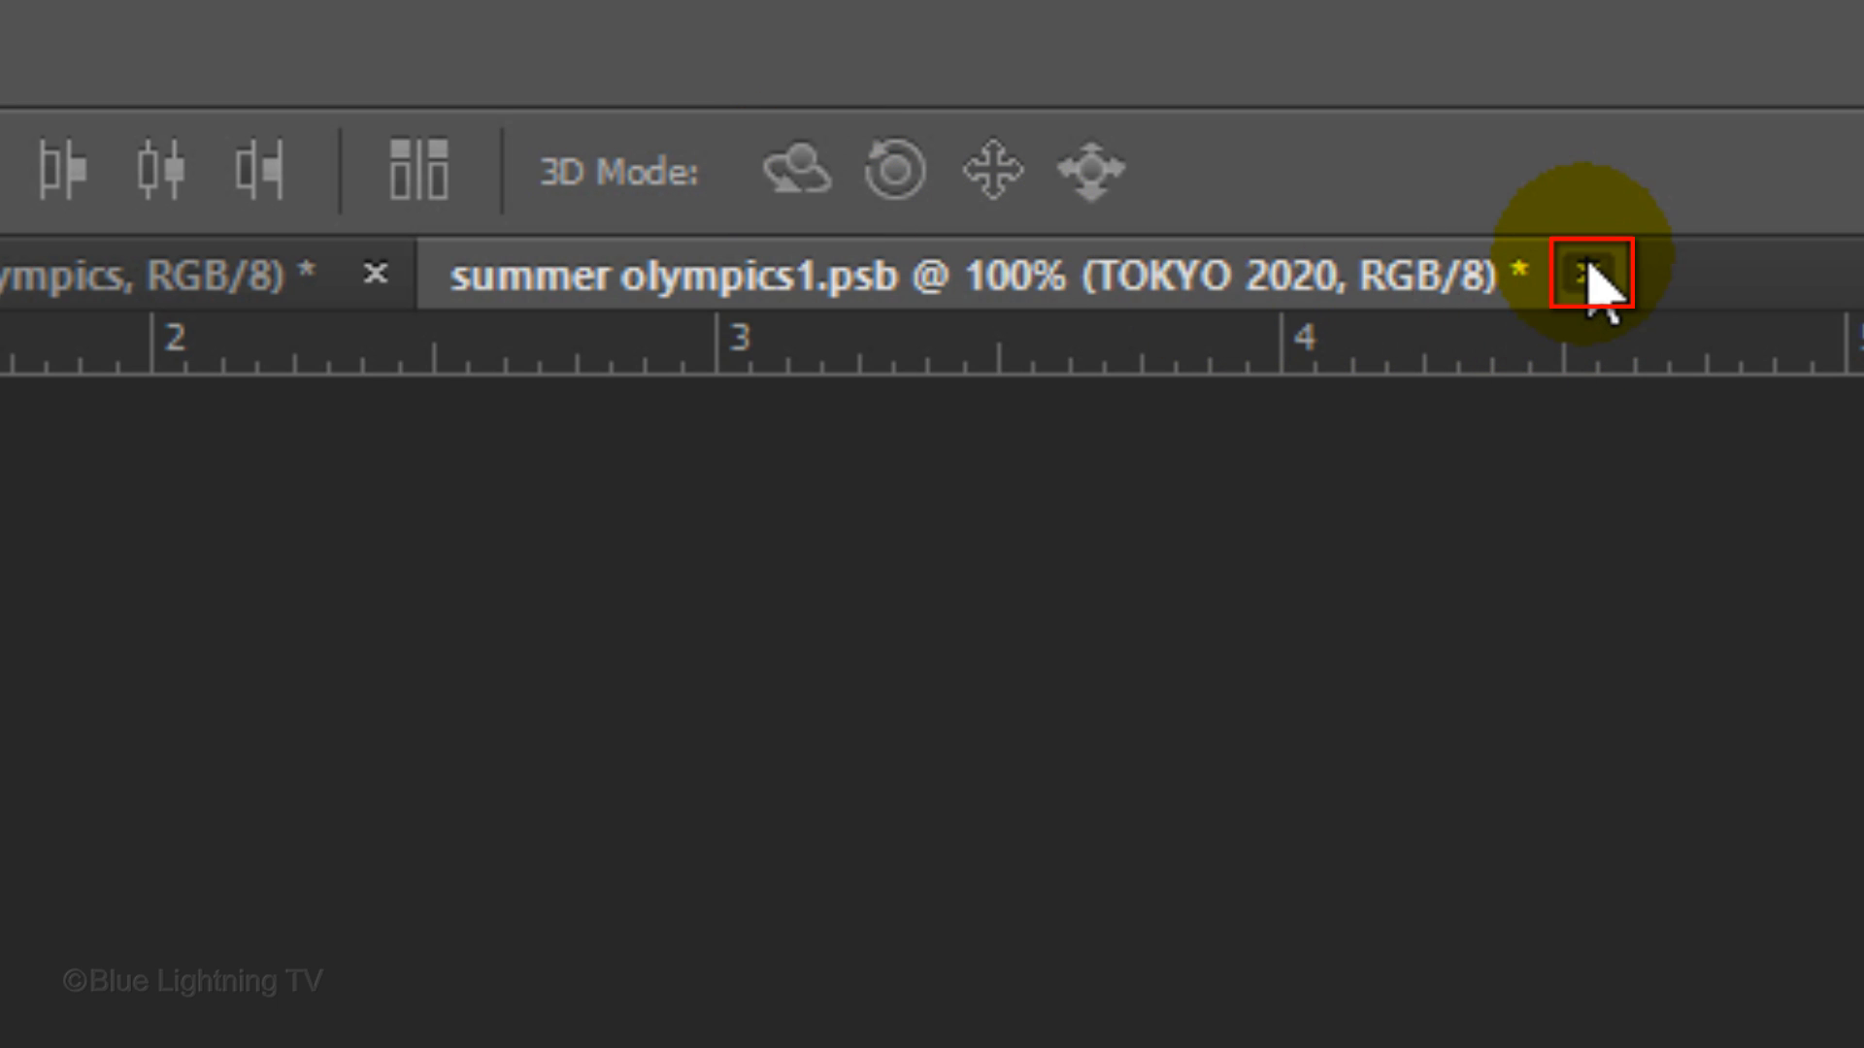
click(1590, 275)
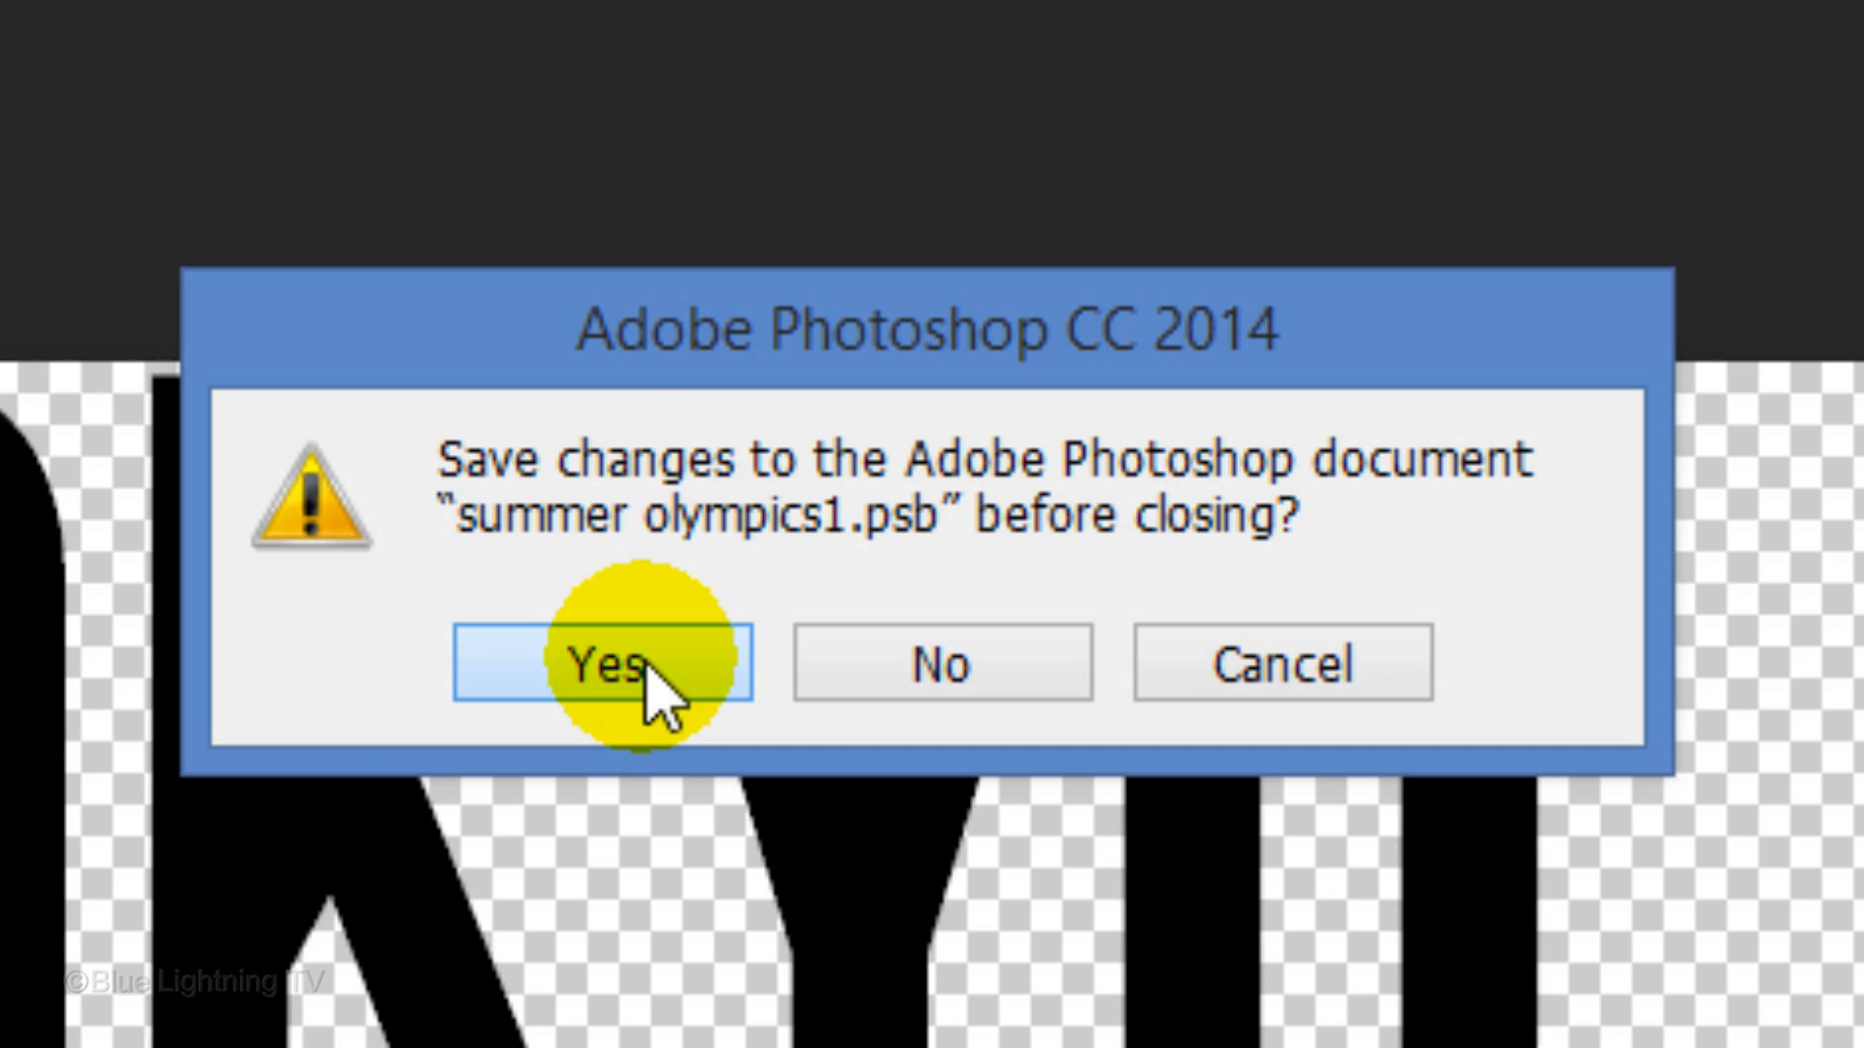
click(610, 662)
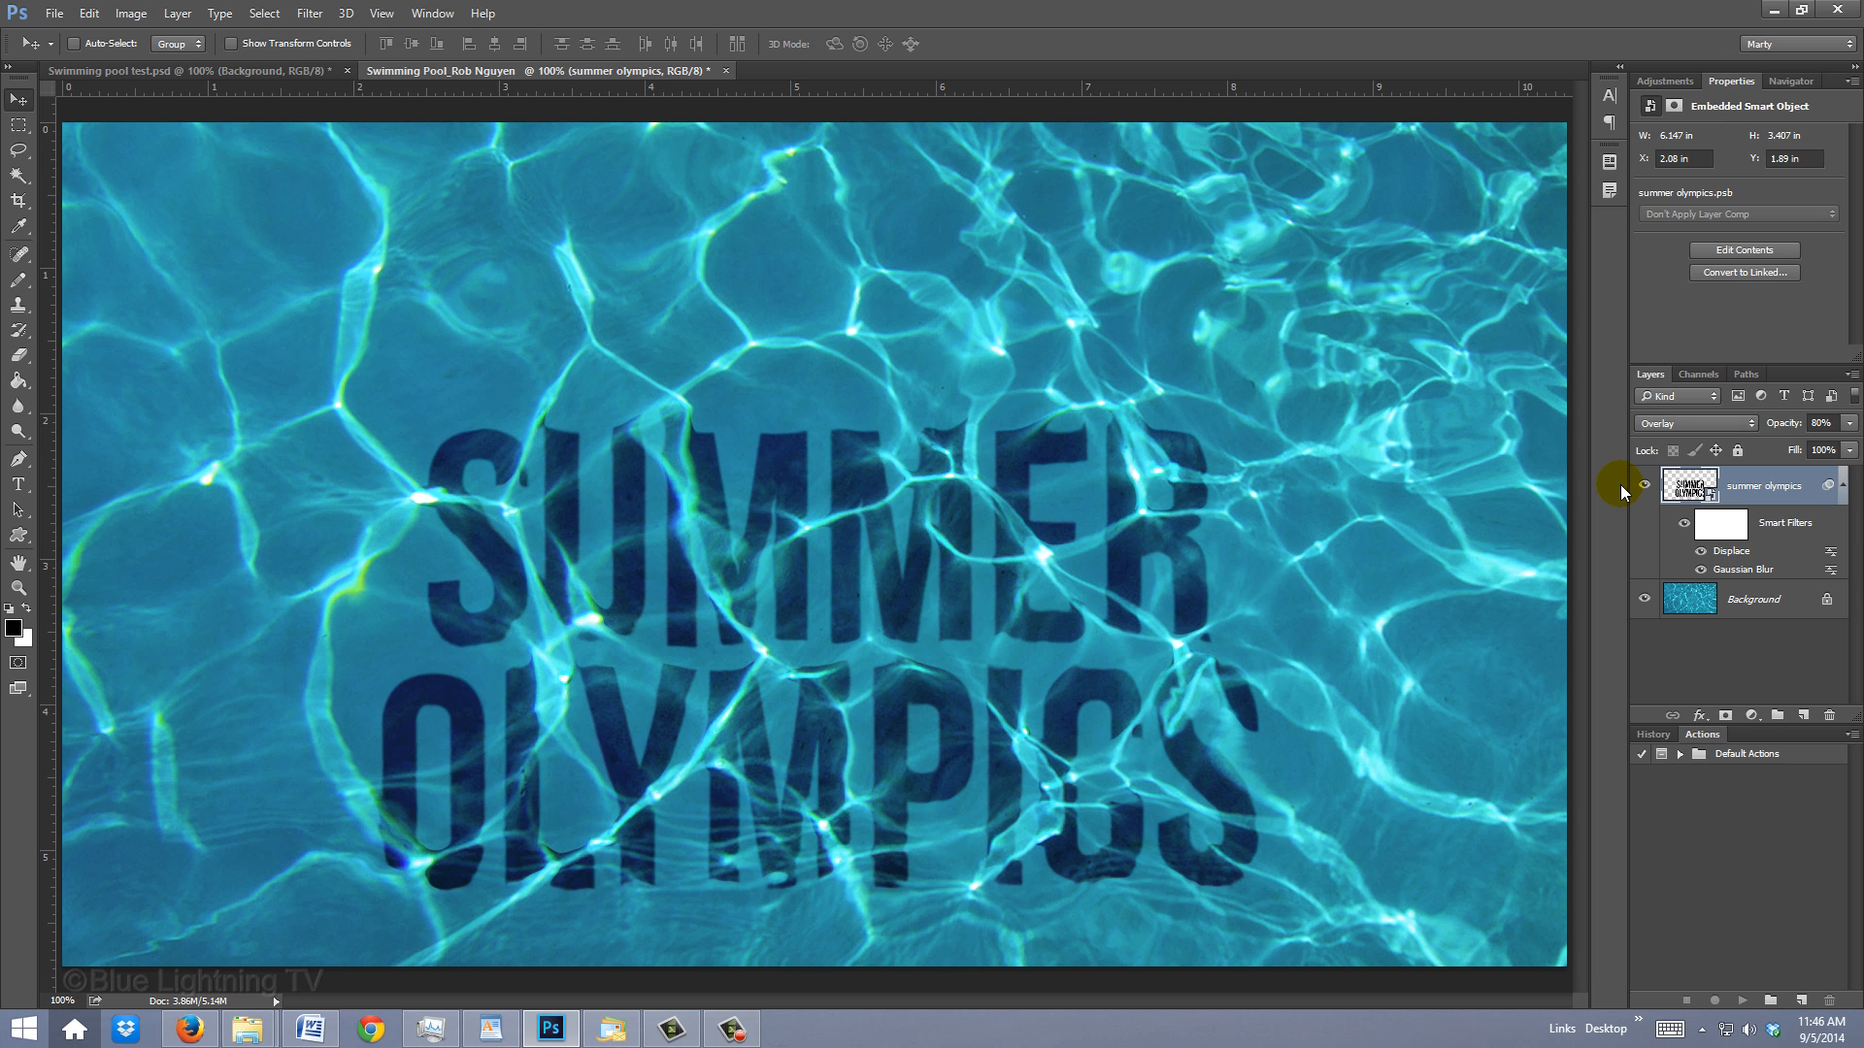
- Merge all visible layers into Layer 1 and start a perspective transform on it
key(ctrl+shift+alt+e)
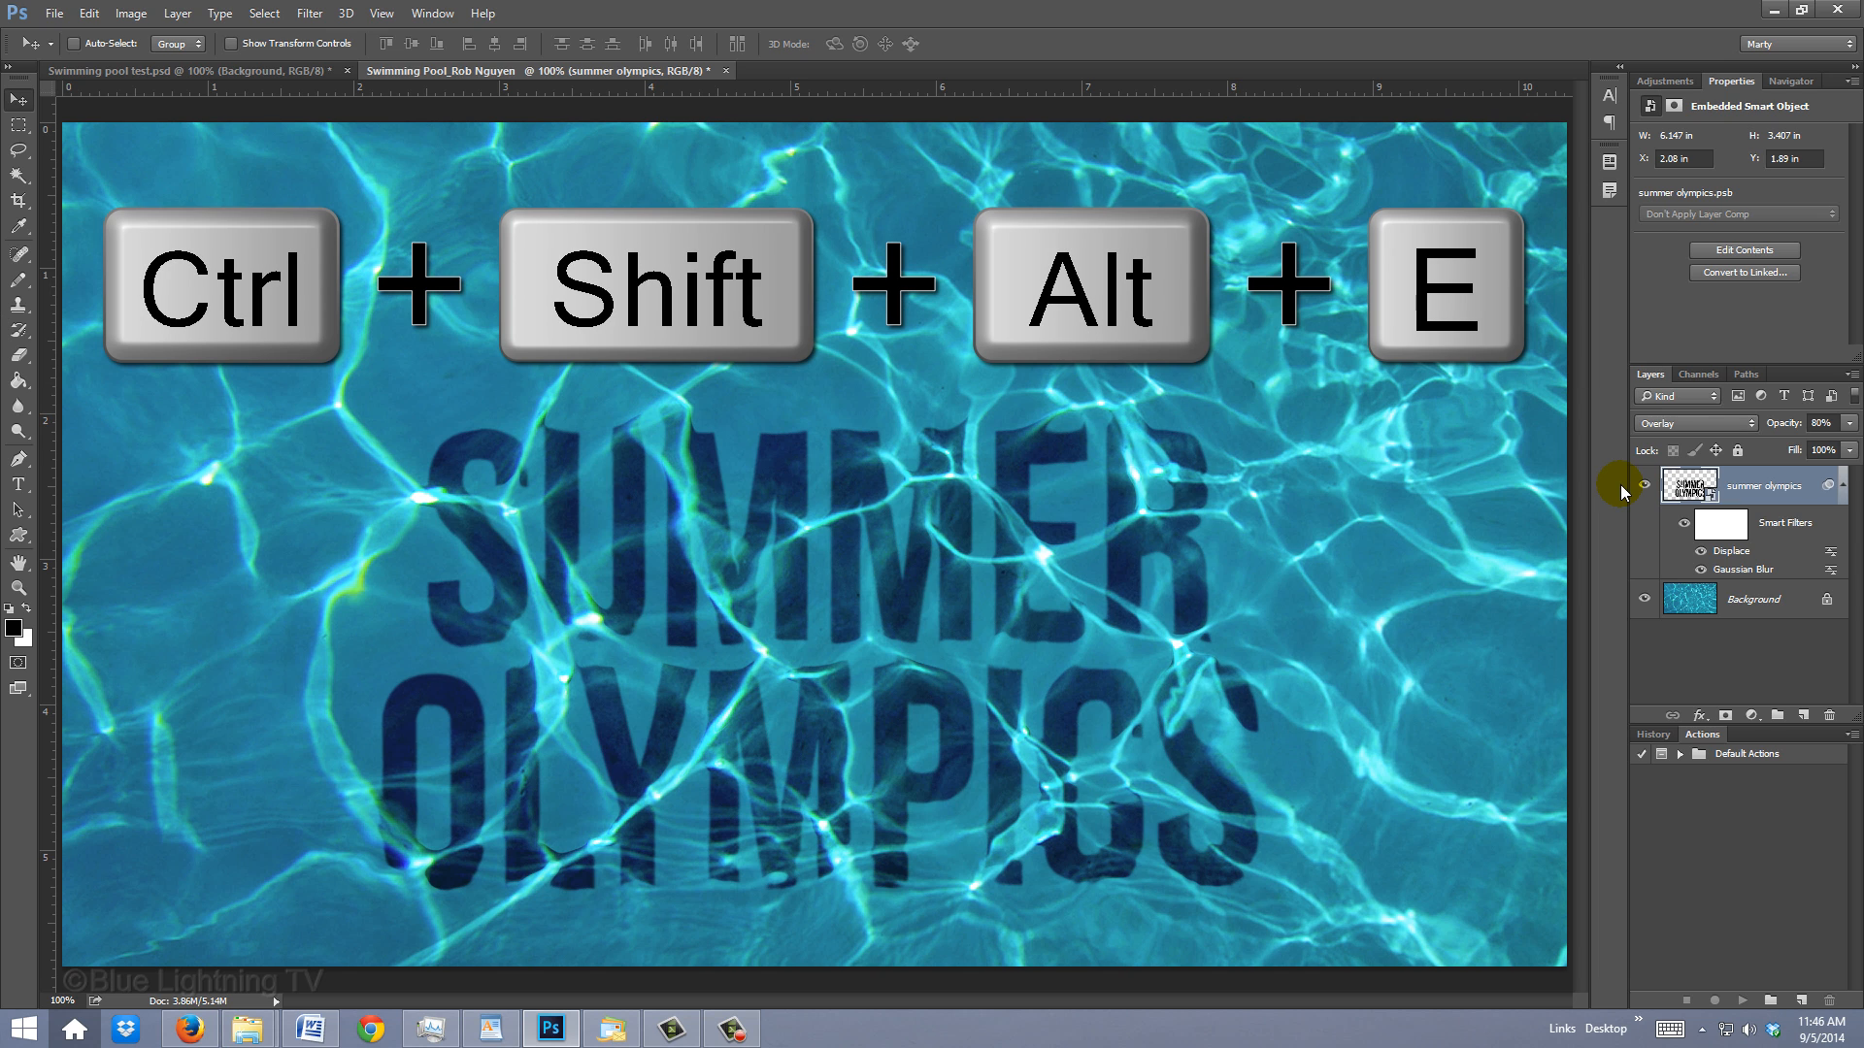
key(ctrl+shift+alt+e)
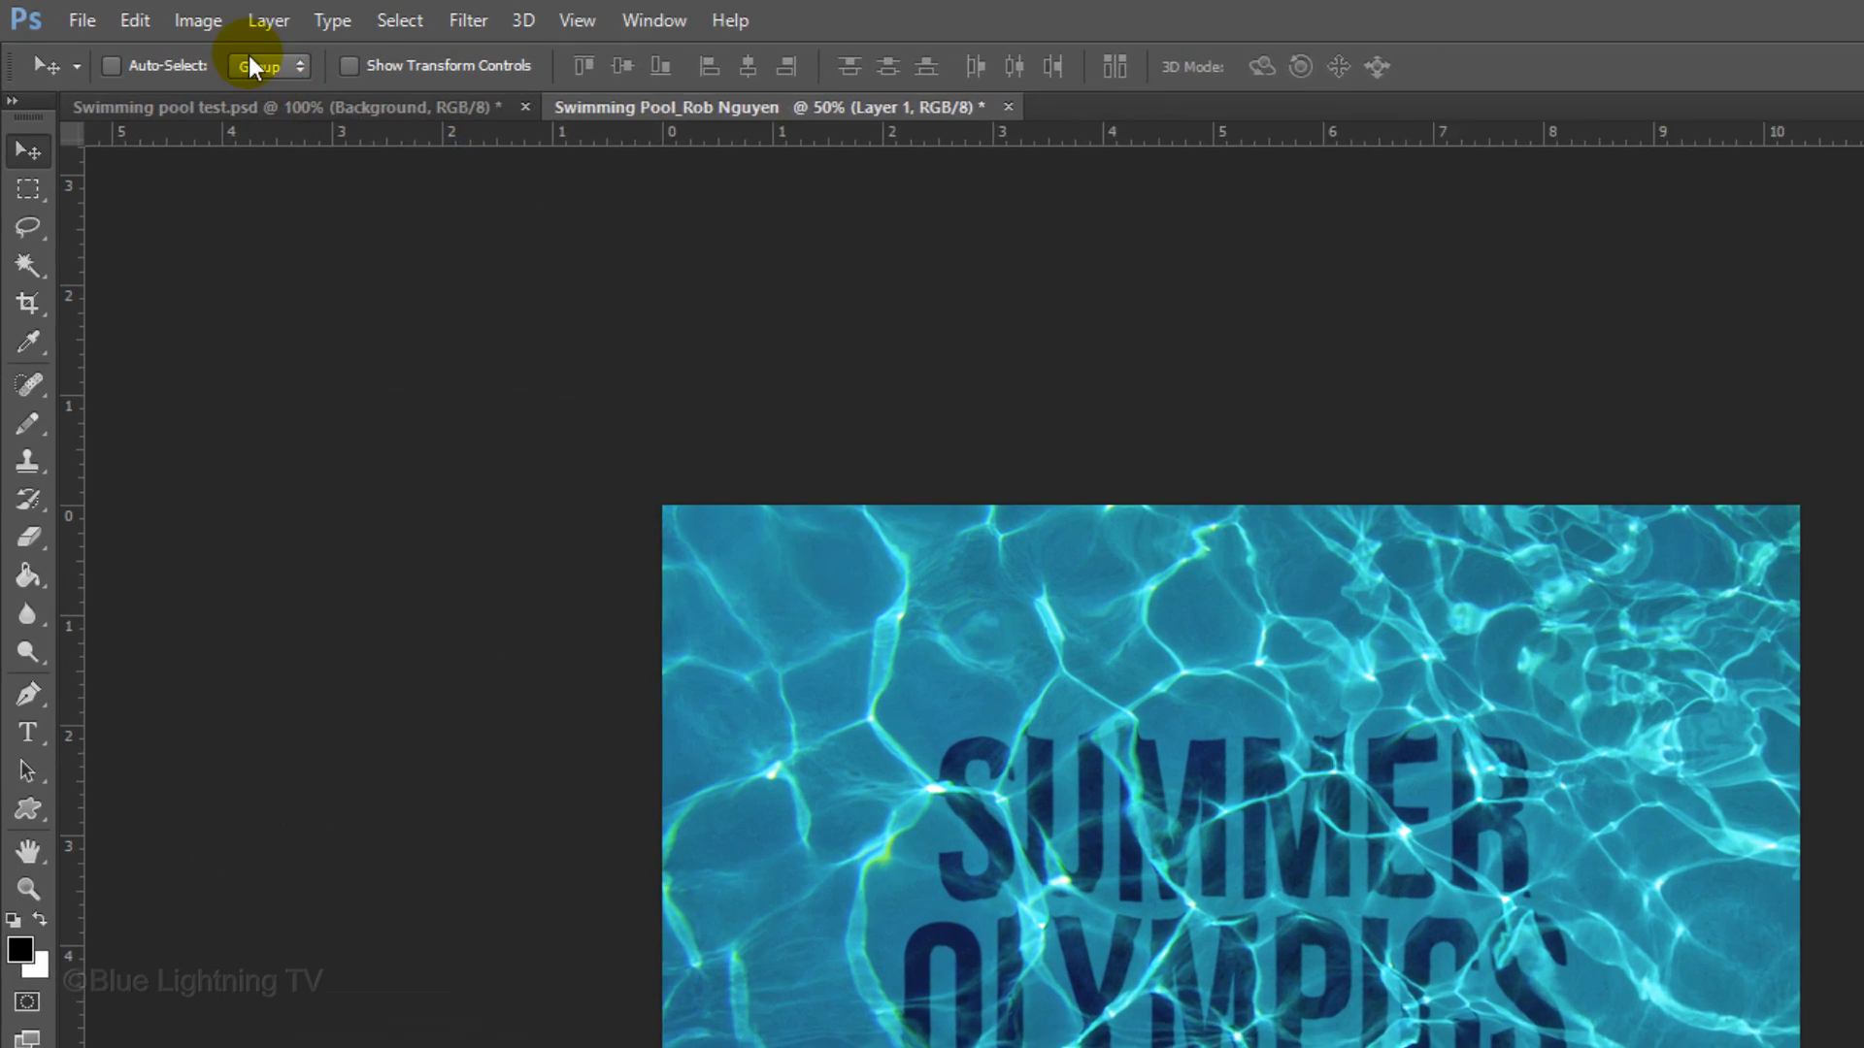
click(134, 21)
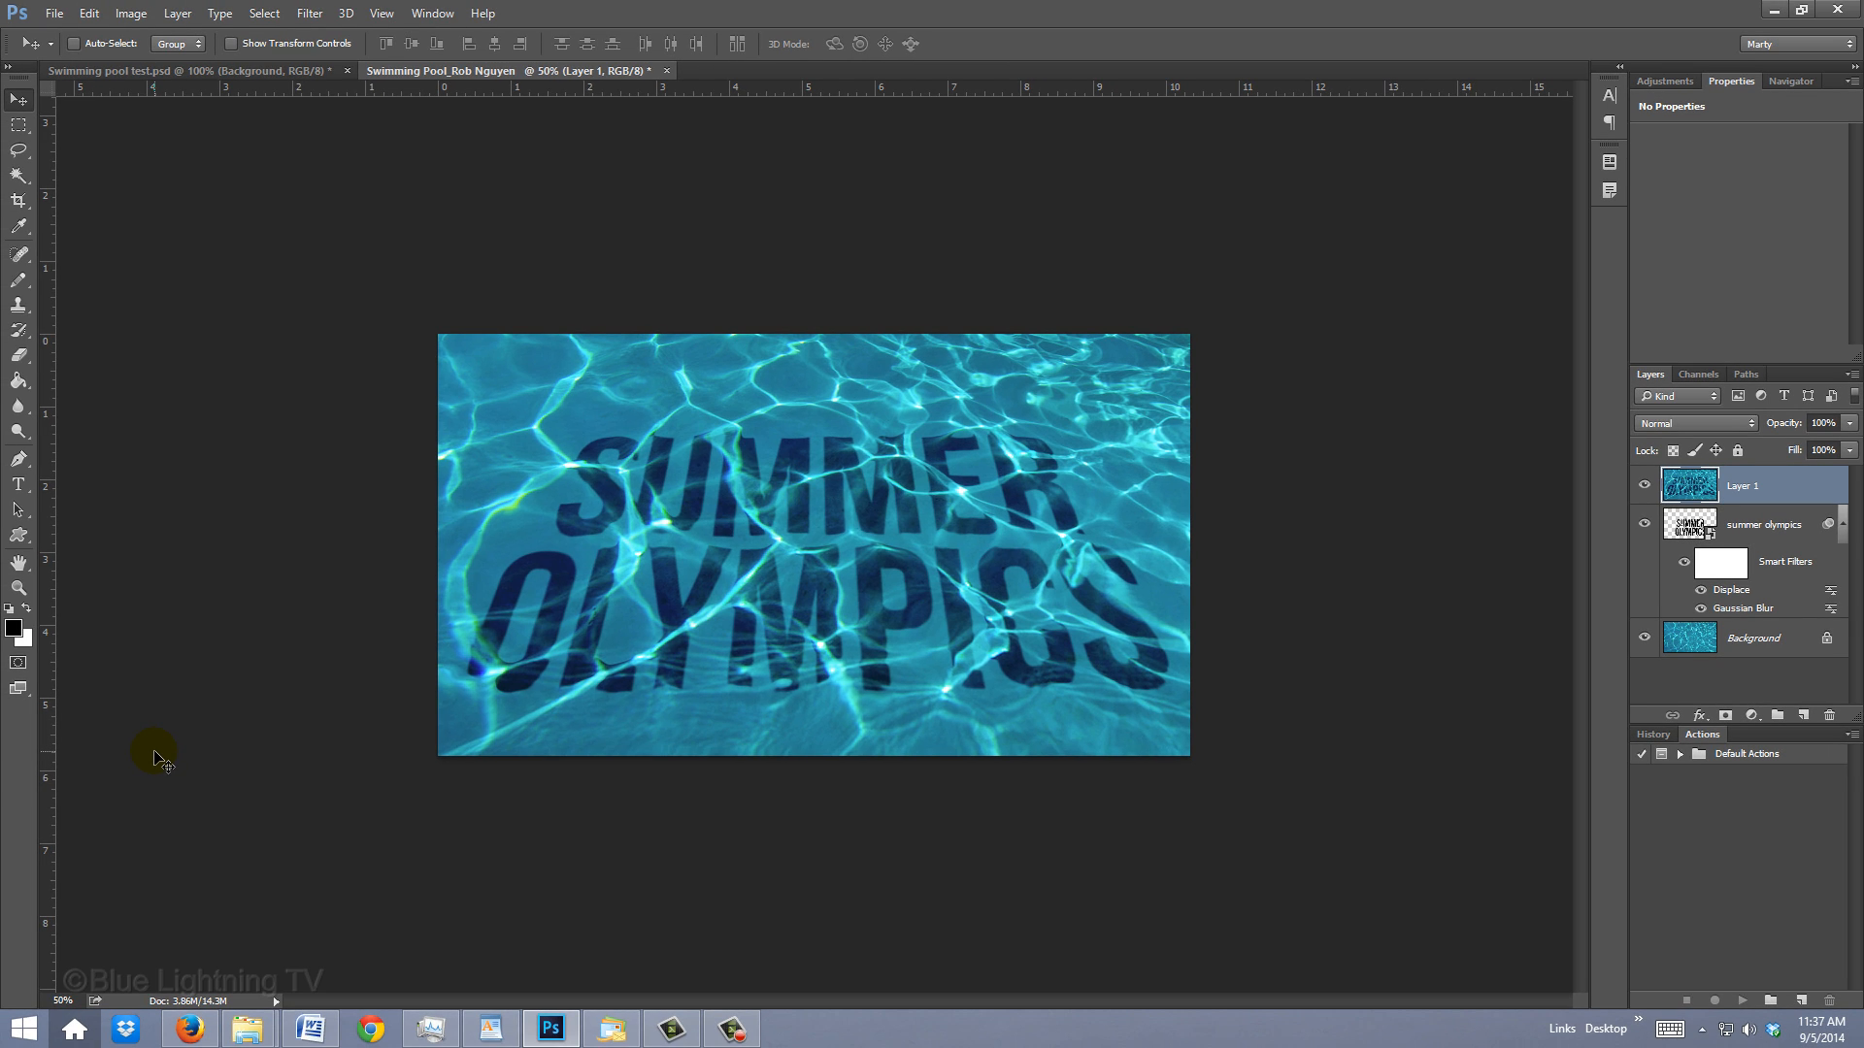
- At 100% view, reapply Levels with inputs 14, 1.00 and 226 to Layer 1
key(ctrl+1)
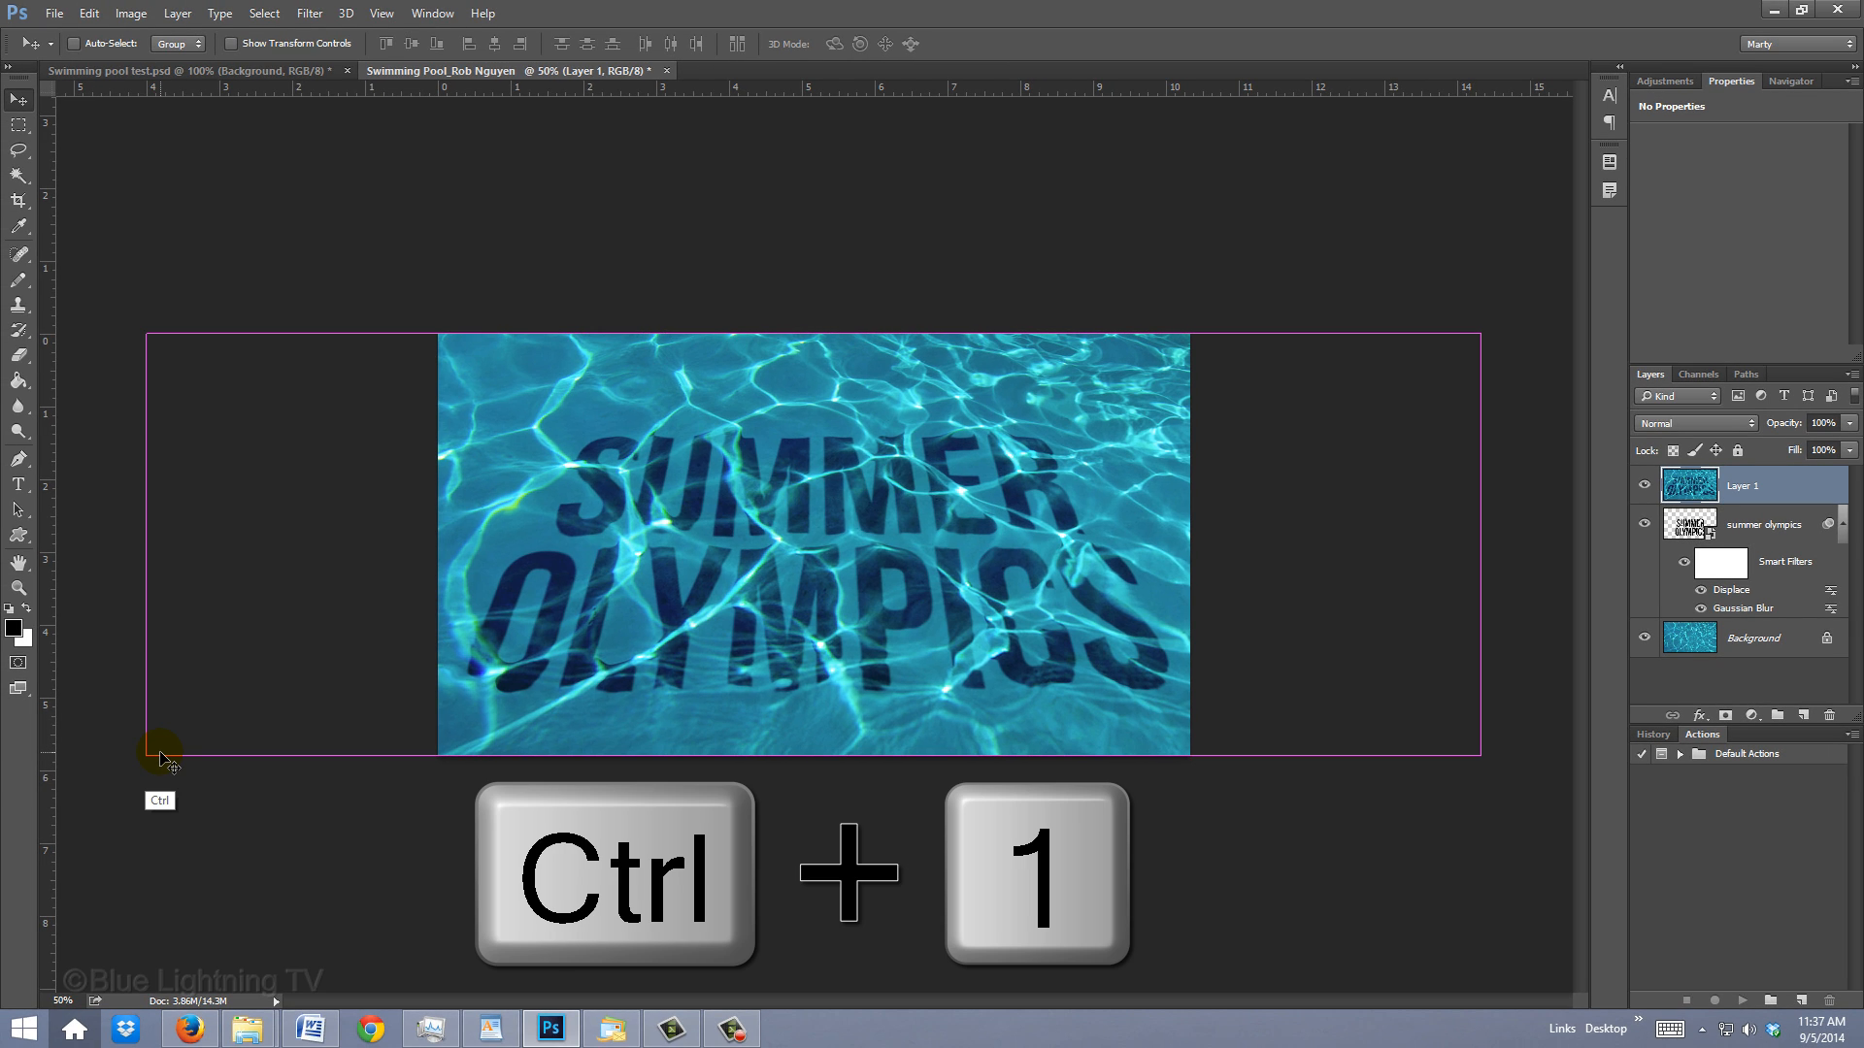
key(ctrl+1)
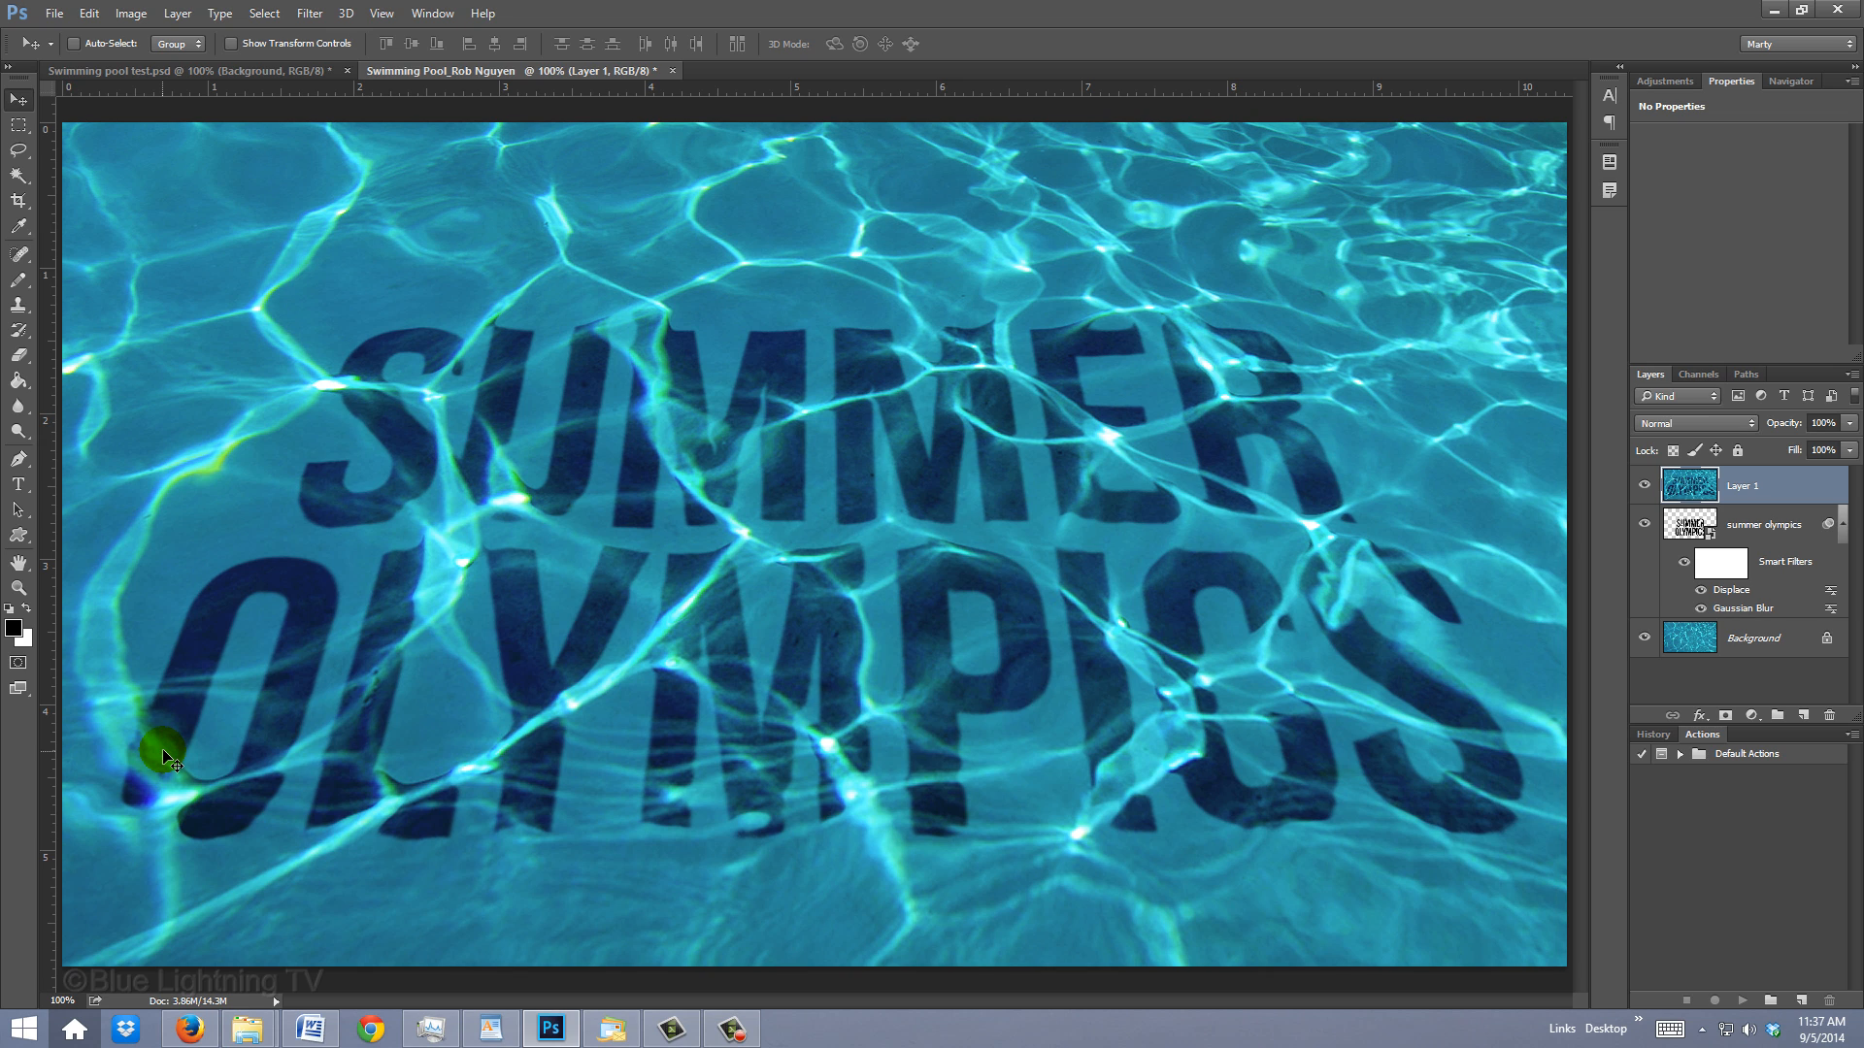
key(Ctrl+Alt+L)
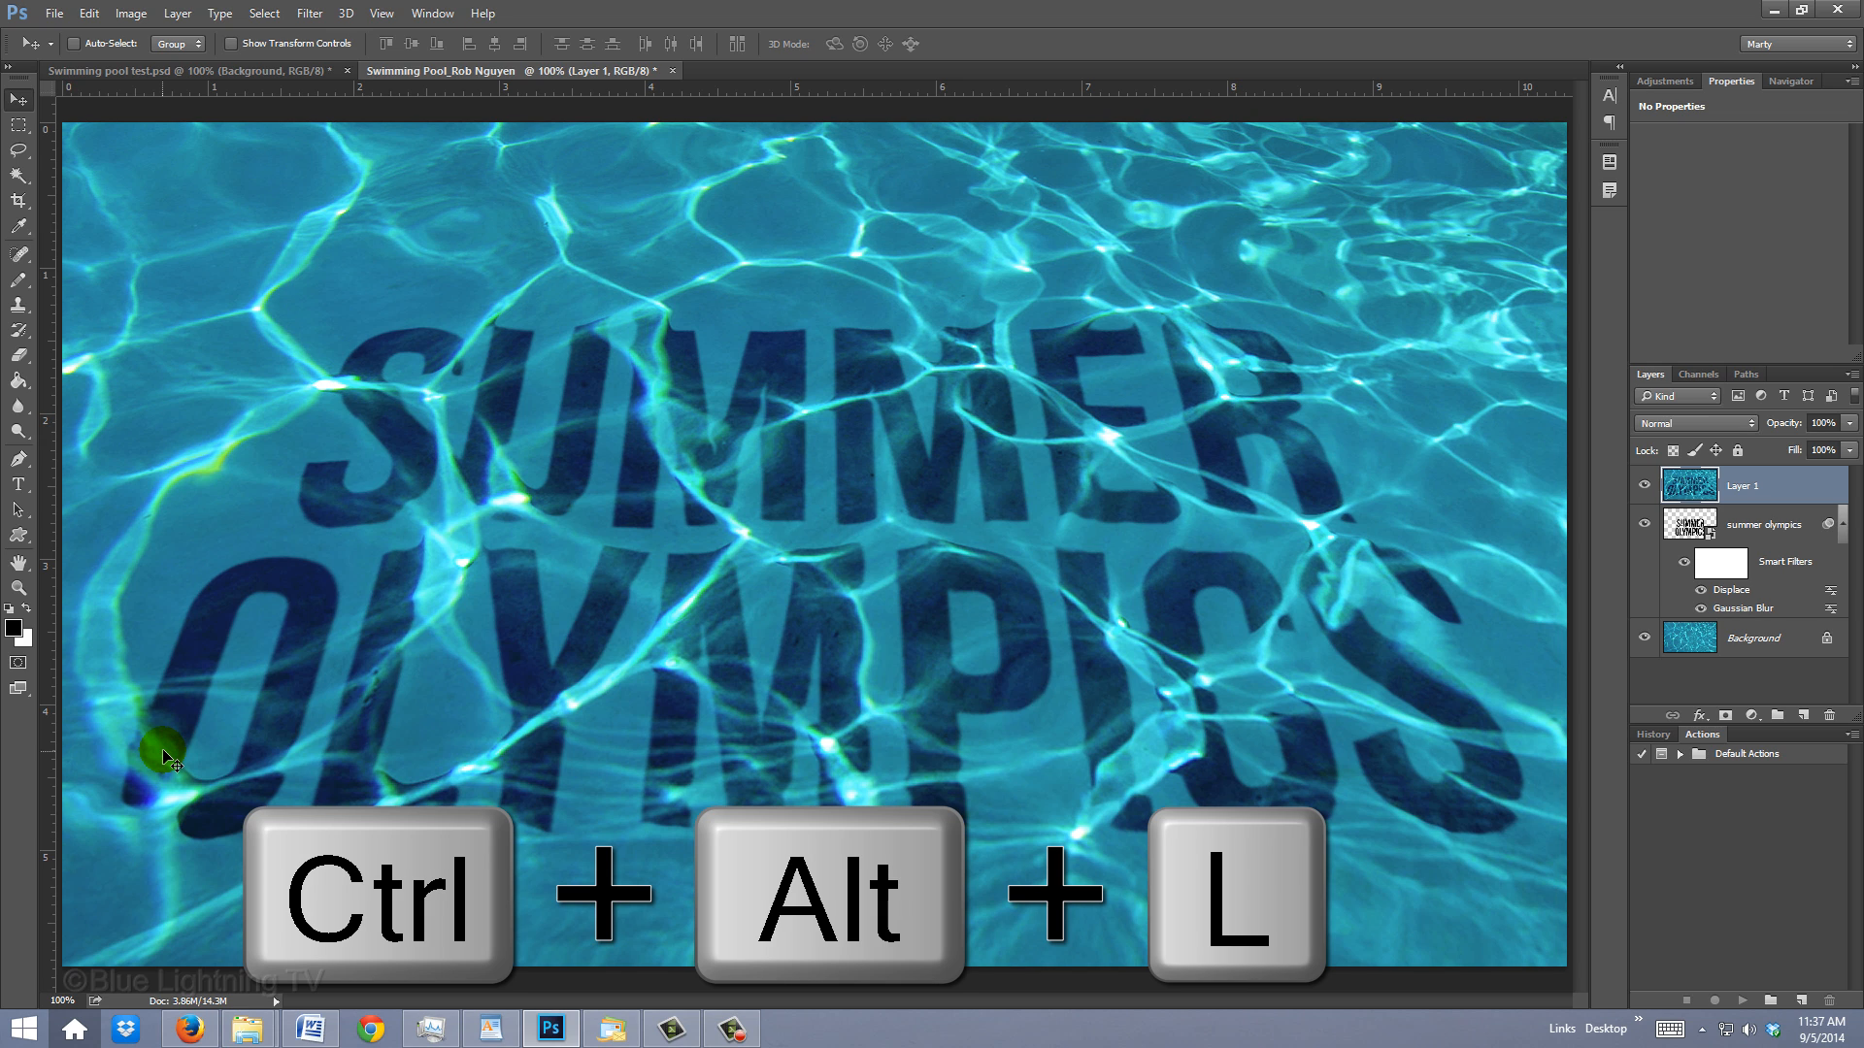
key(ctrl+alt+l)
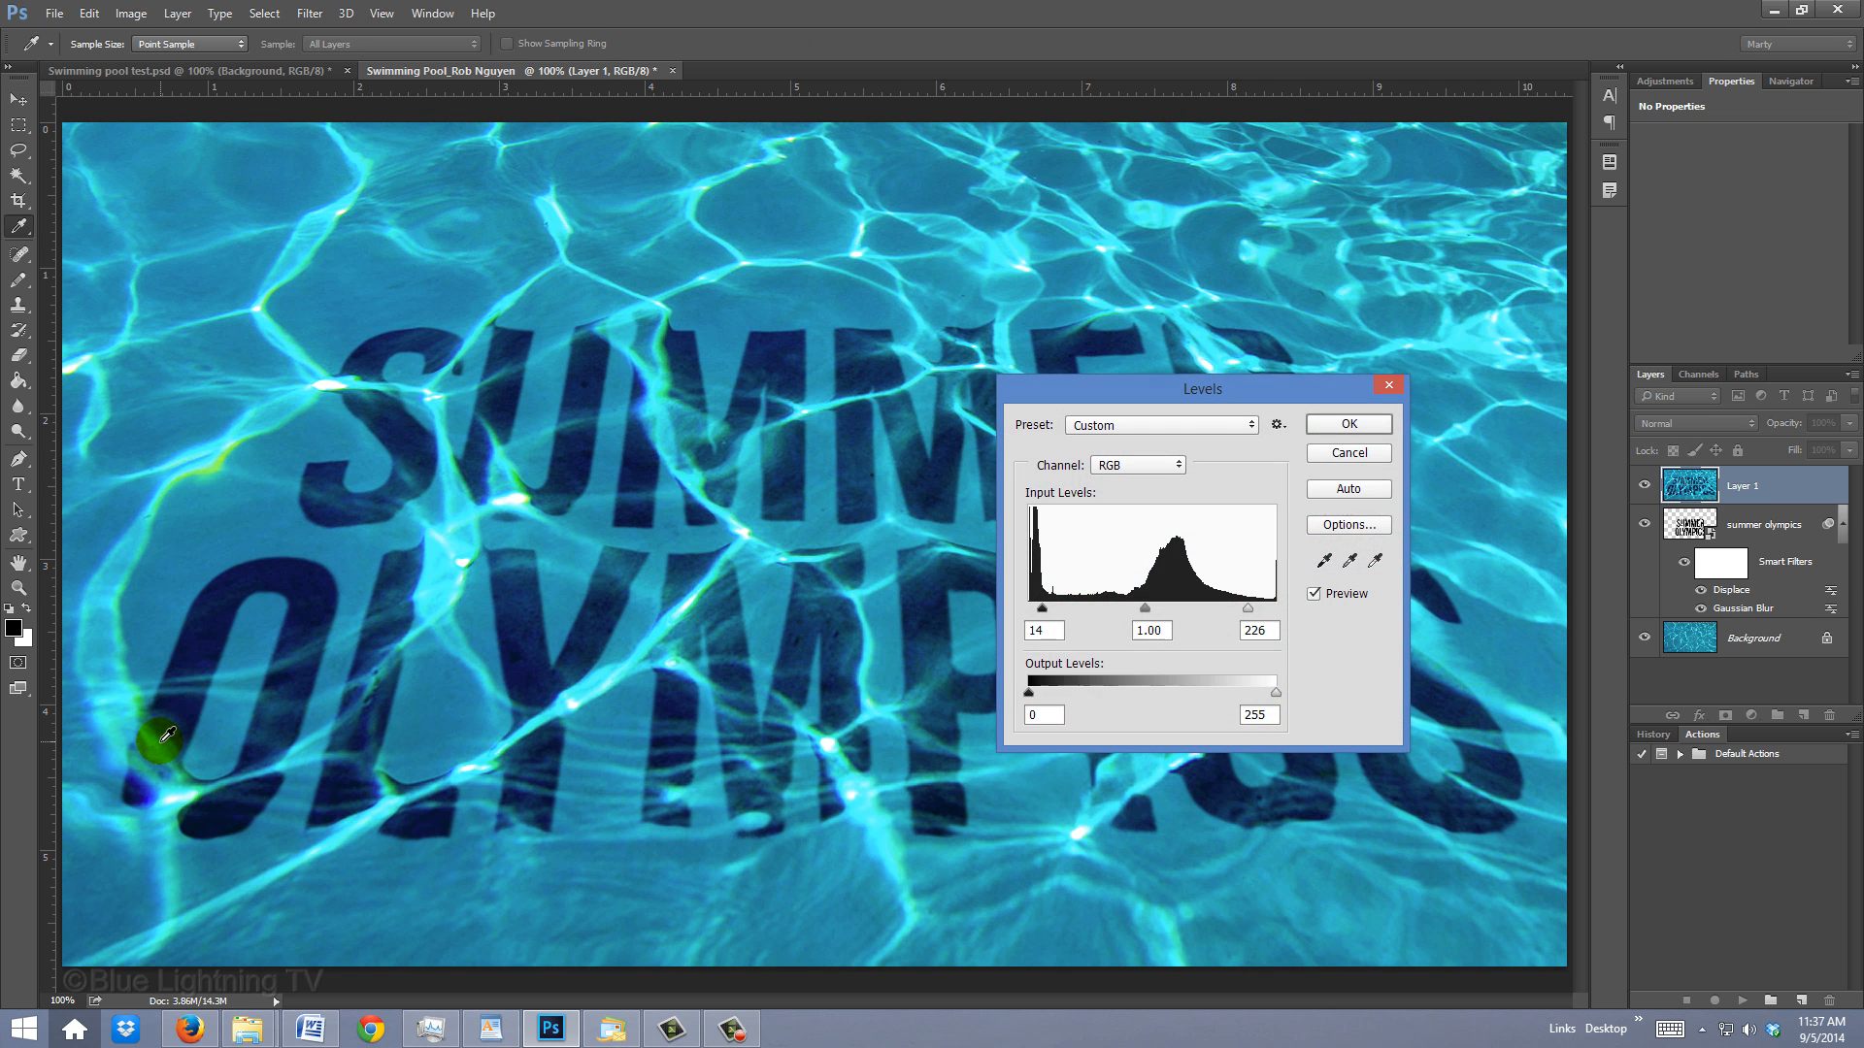
key(Enter)
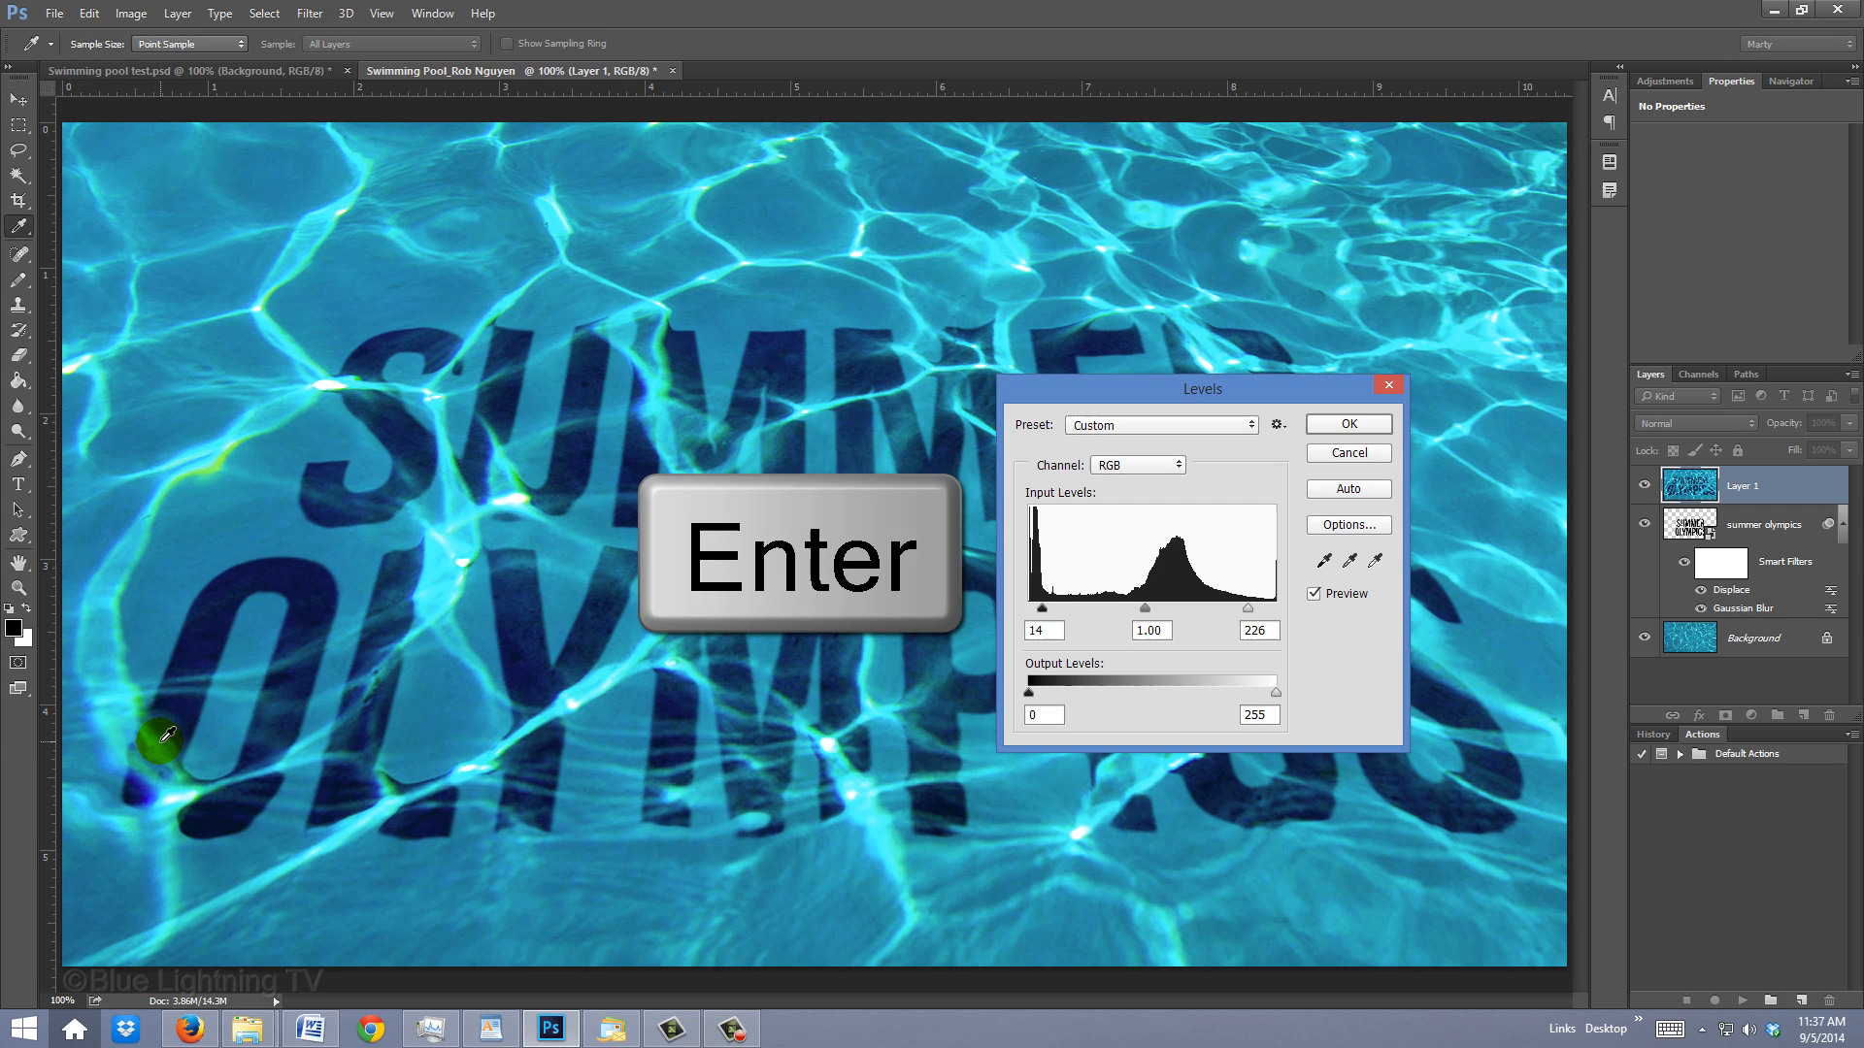